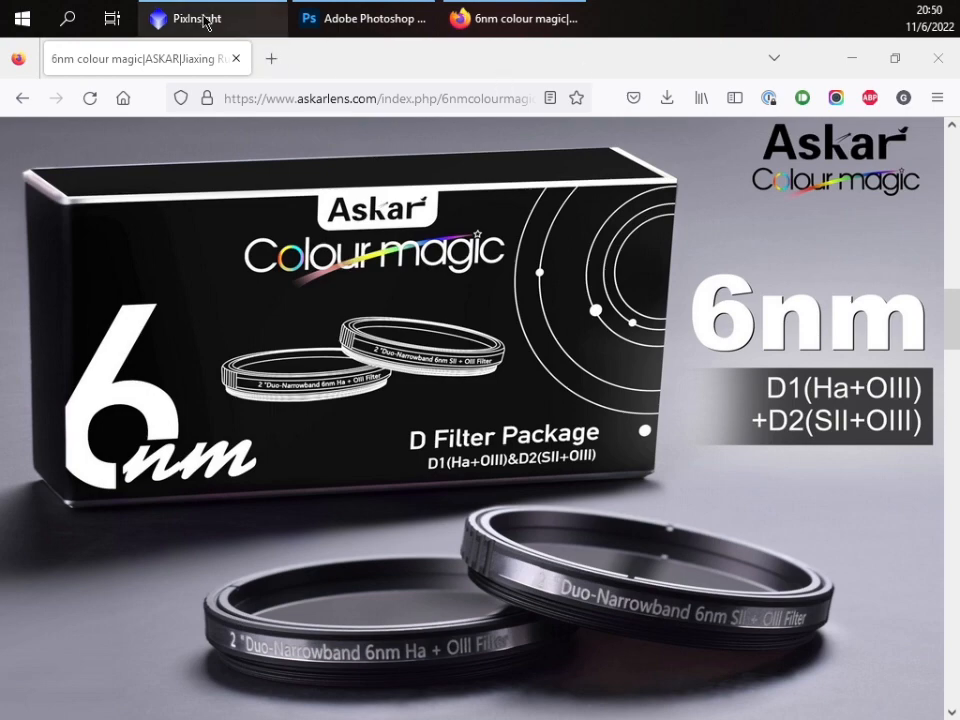
- Switch to PixInsight, toggle the SO screen stretch off and on, and bring HO forward
left_click(196, 18)
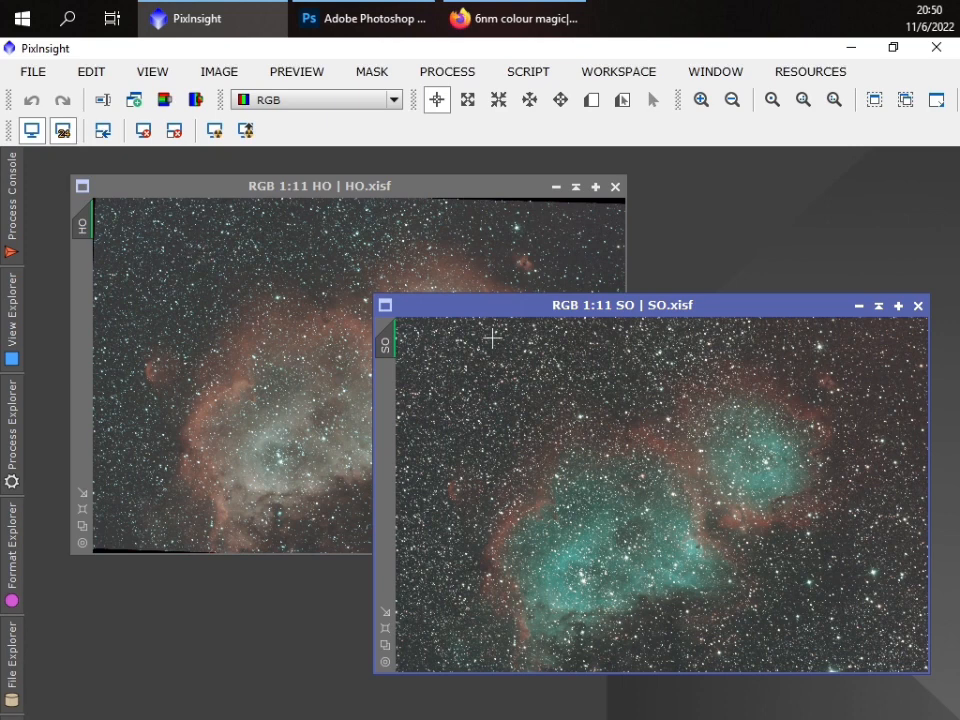
mouse_move(544, 348)
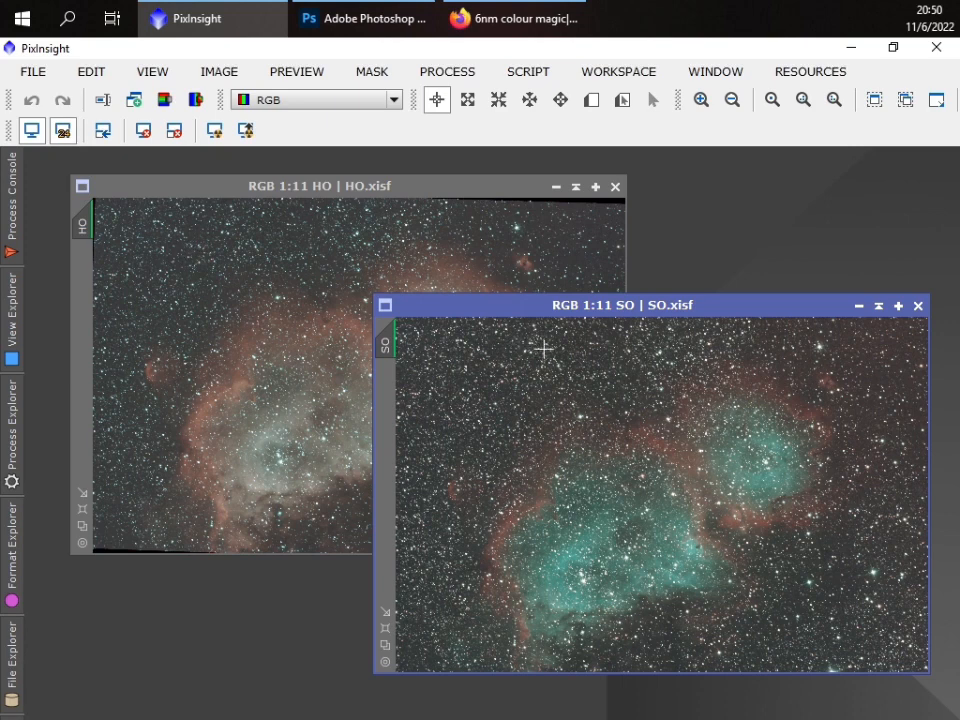
mouse_move(572, 358)
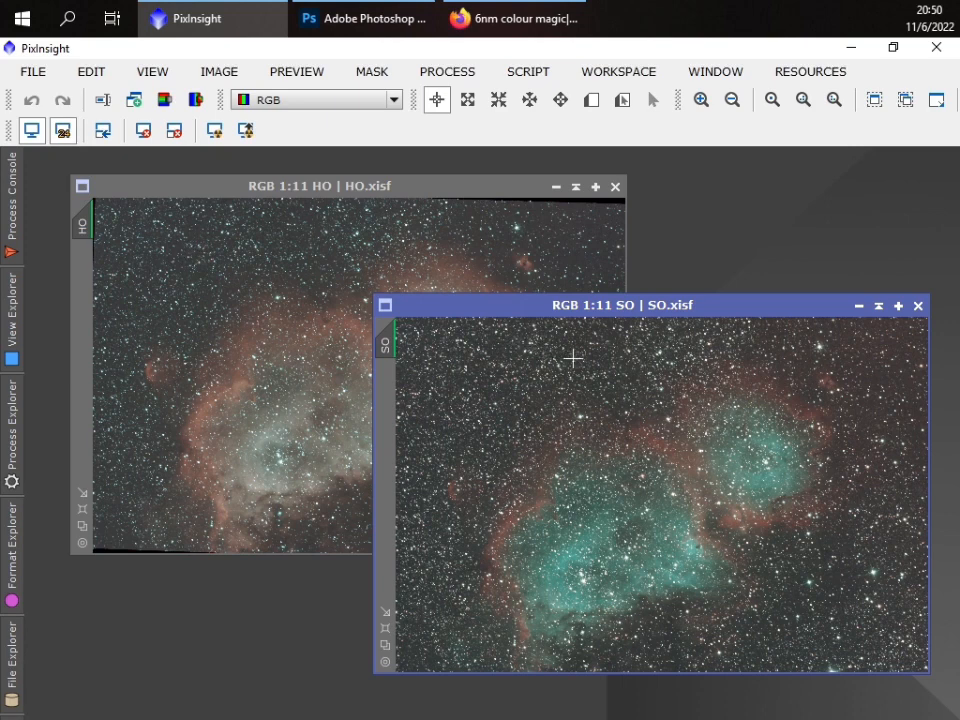
mouse_move(624, 382)
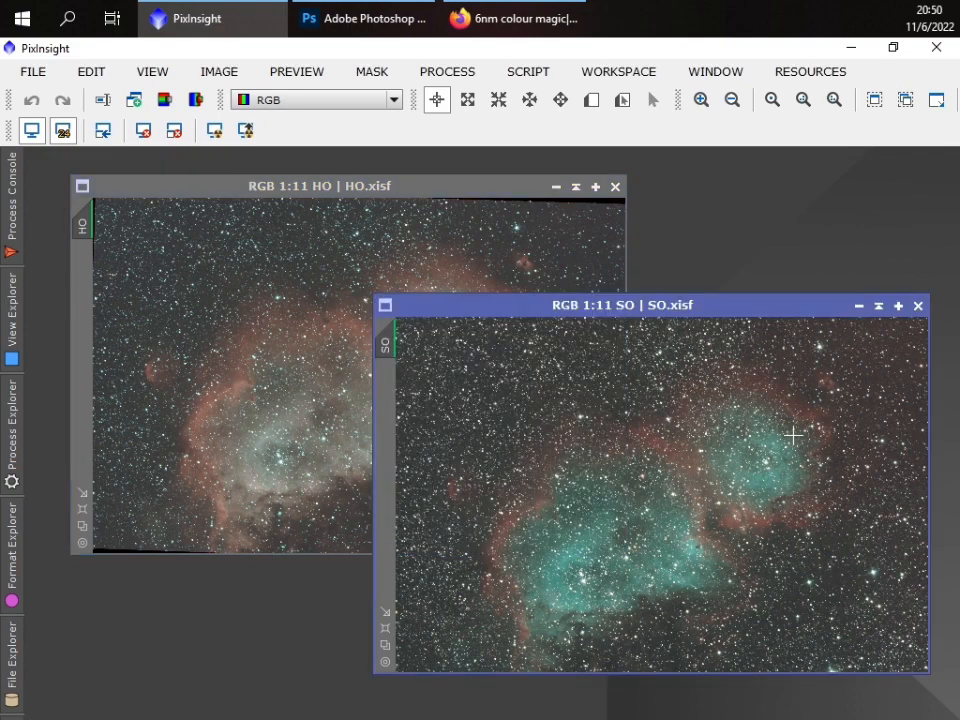
mouse_move(242, 354)
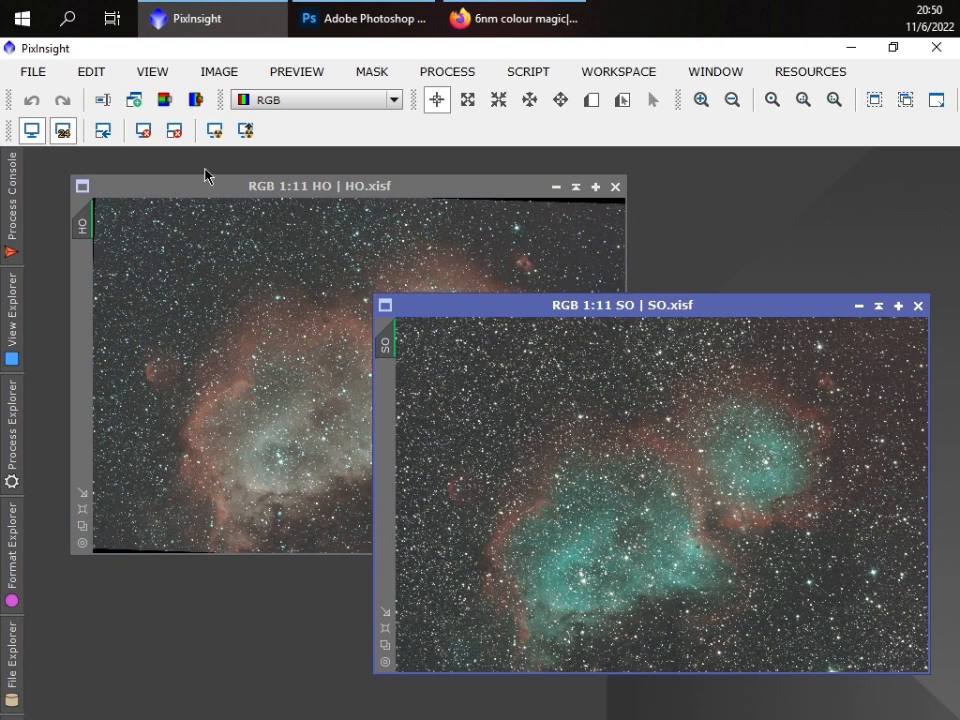
mouse_move(208, 168)
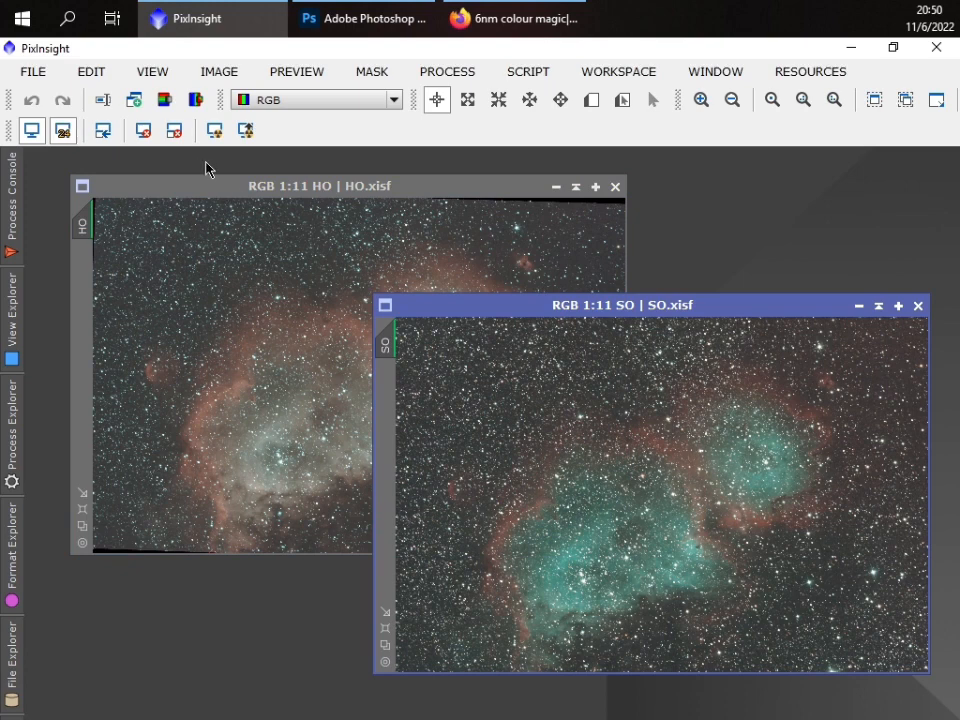
mouse_move(284, 196)
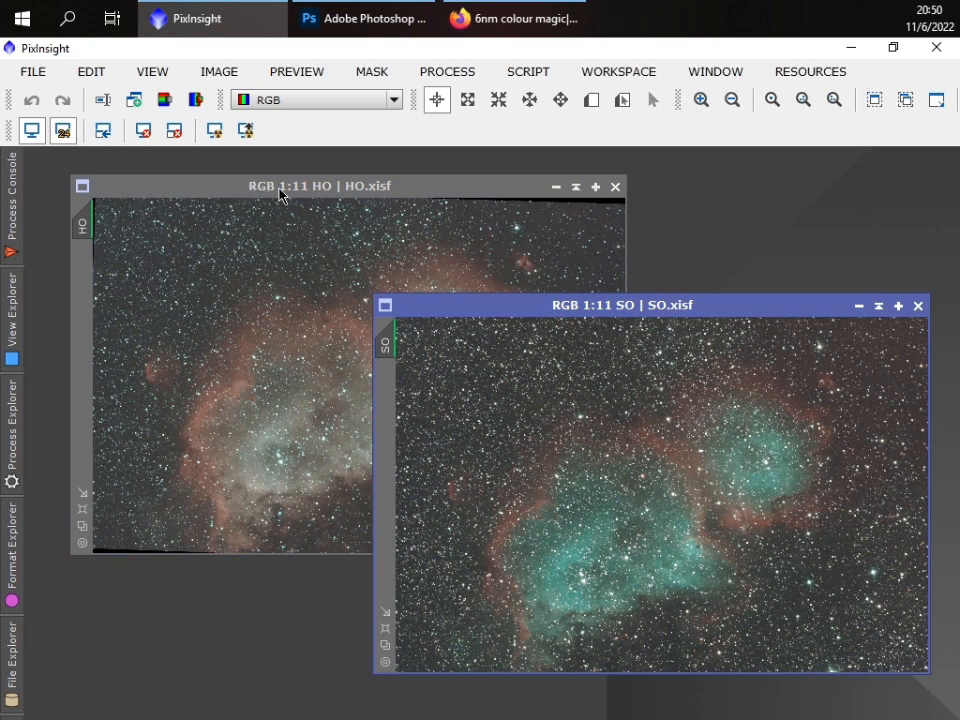
left_click(320, 186)
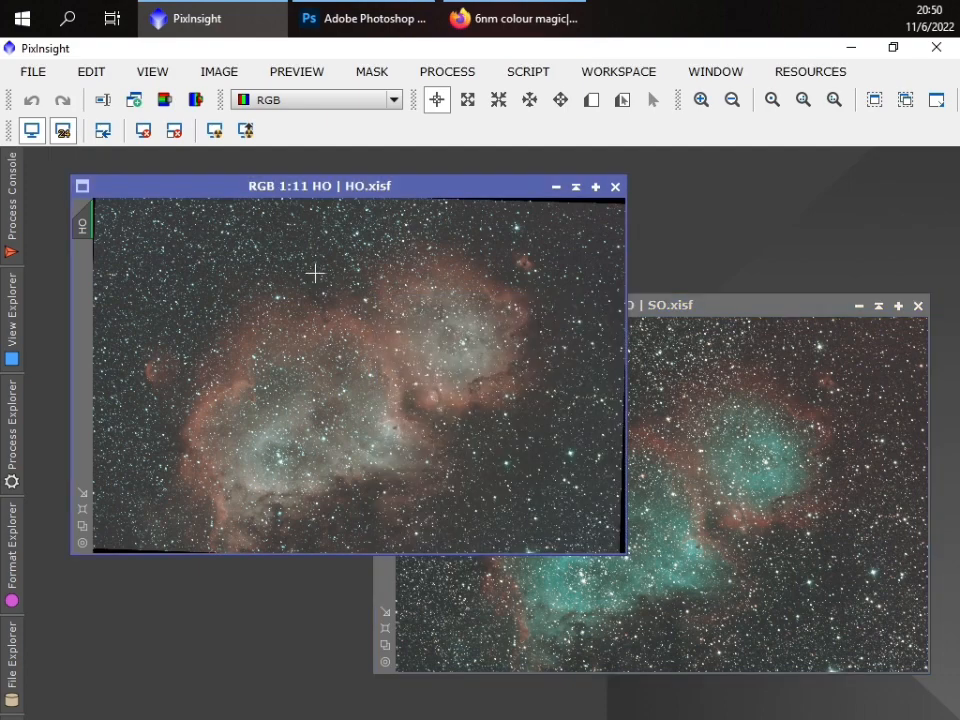
left_click(214, 132)
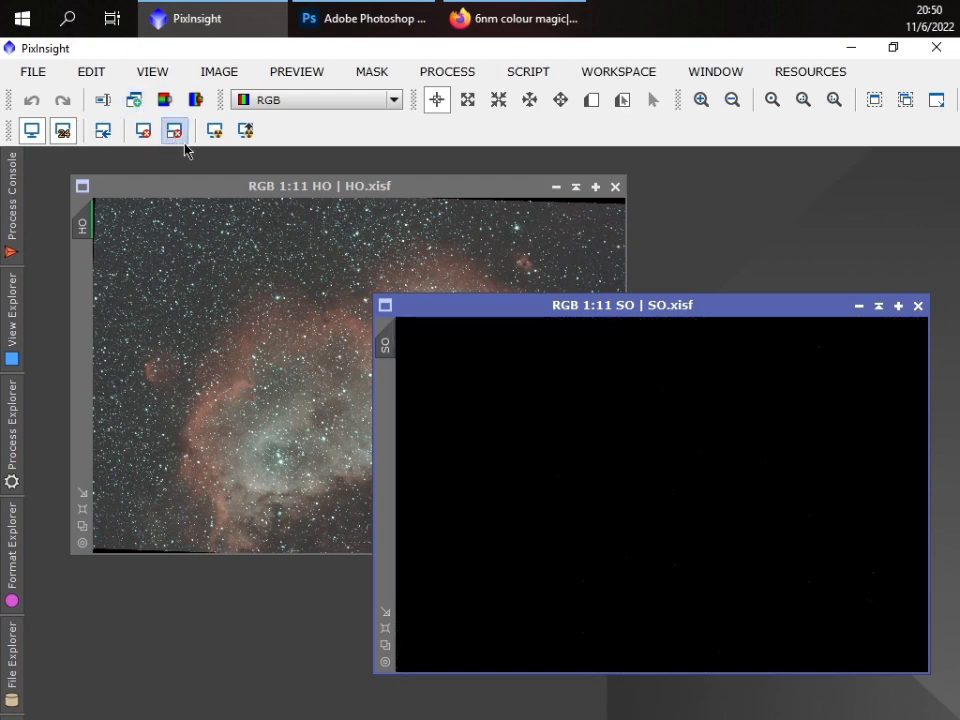
left_click(172, 130)
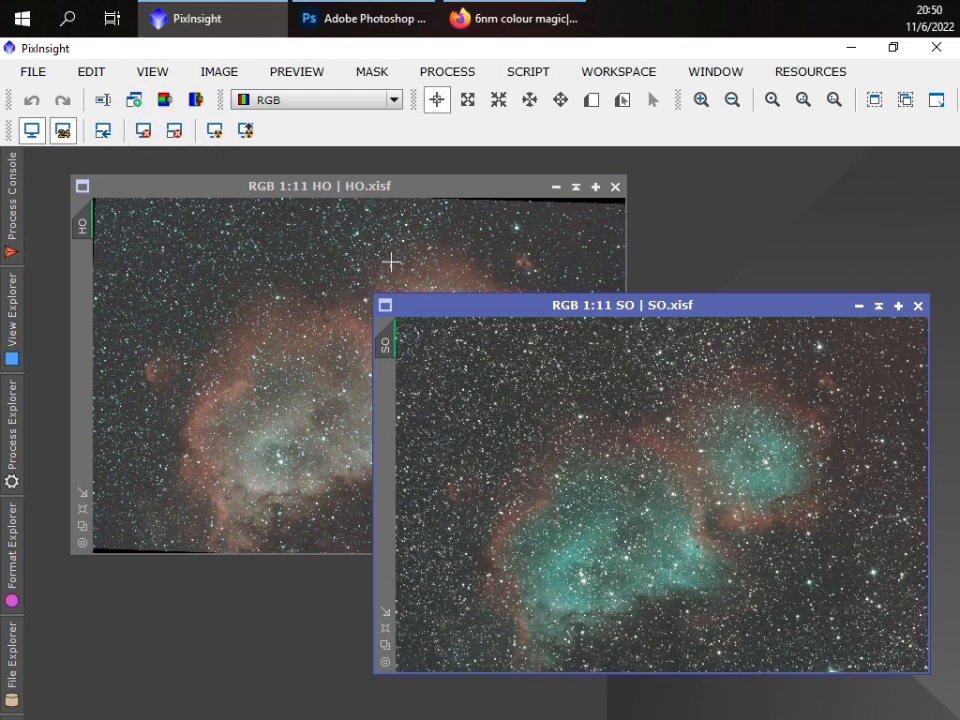
left_click(300, 186)
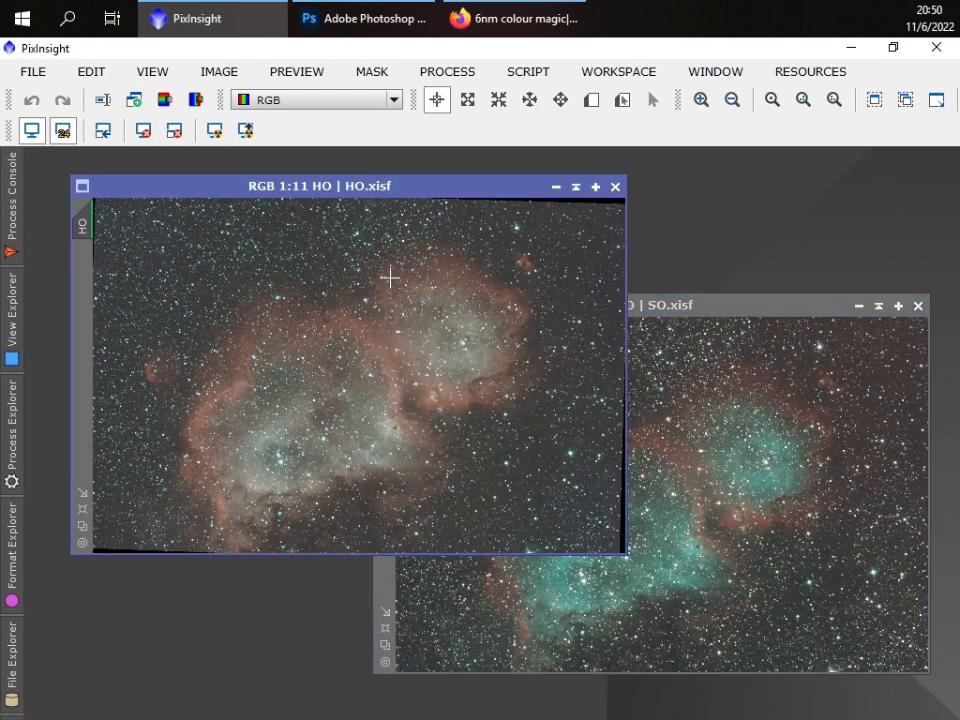
mouse_move(352, 314)
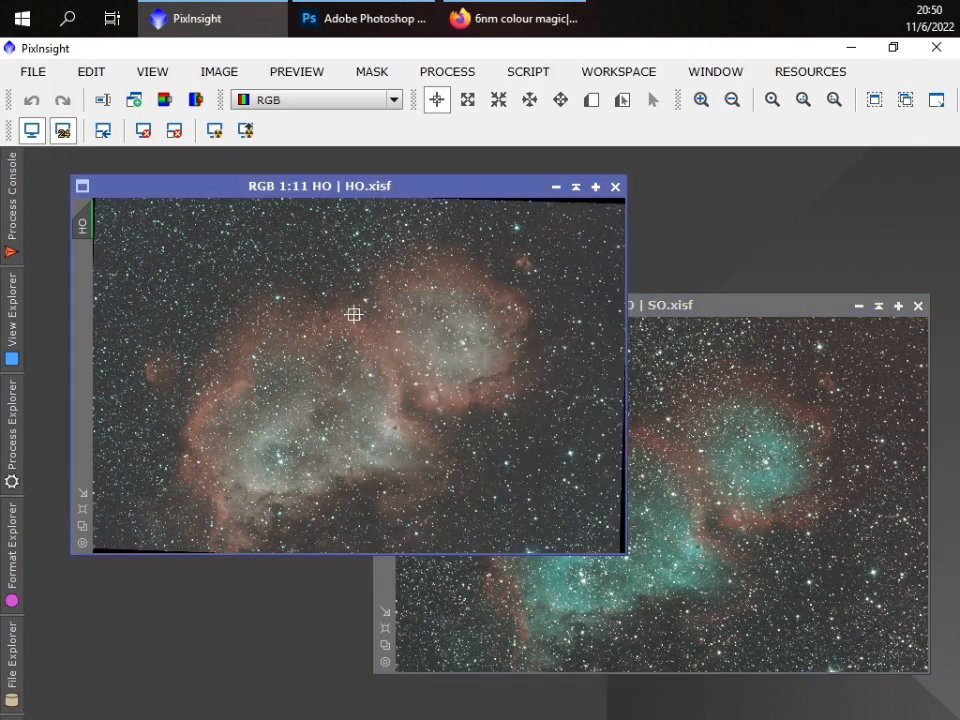
mouse_move(298, 324)
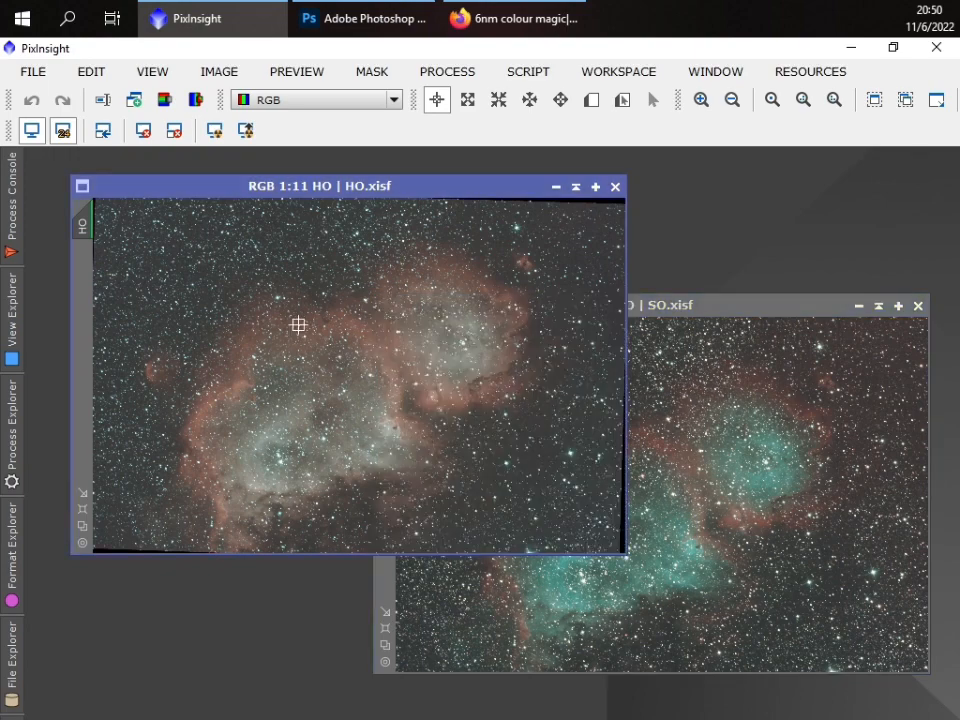
mouse_move(398, 308)
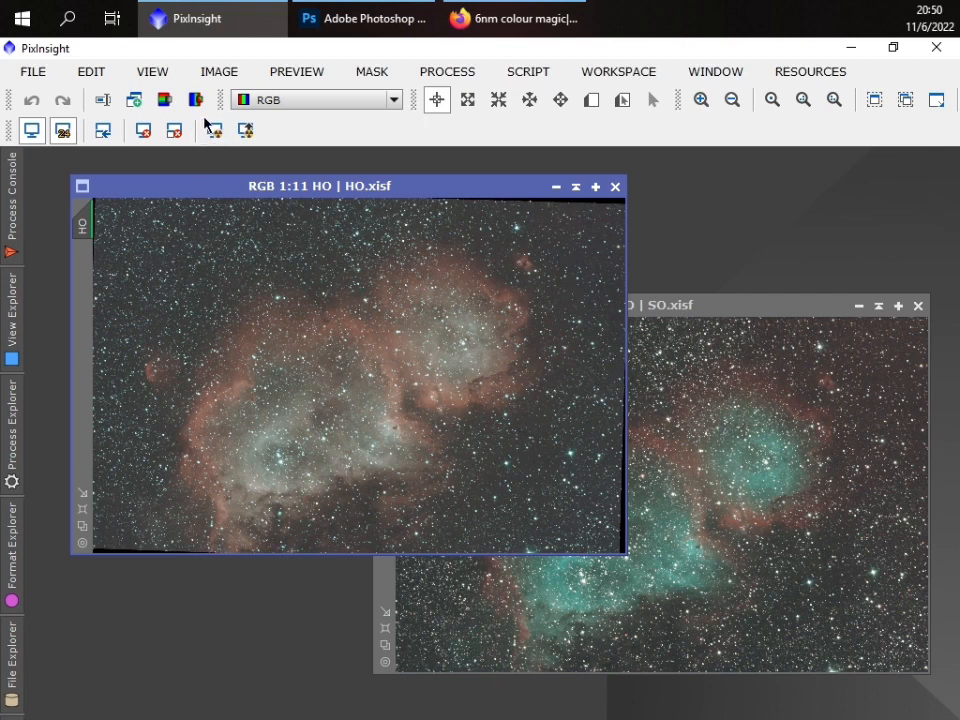
- Split the HO image into RGB channels and rename its red channel to H
left_click(196, 100)
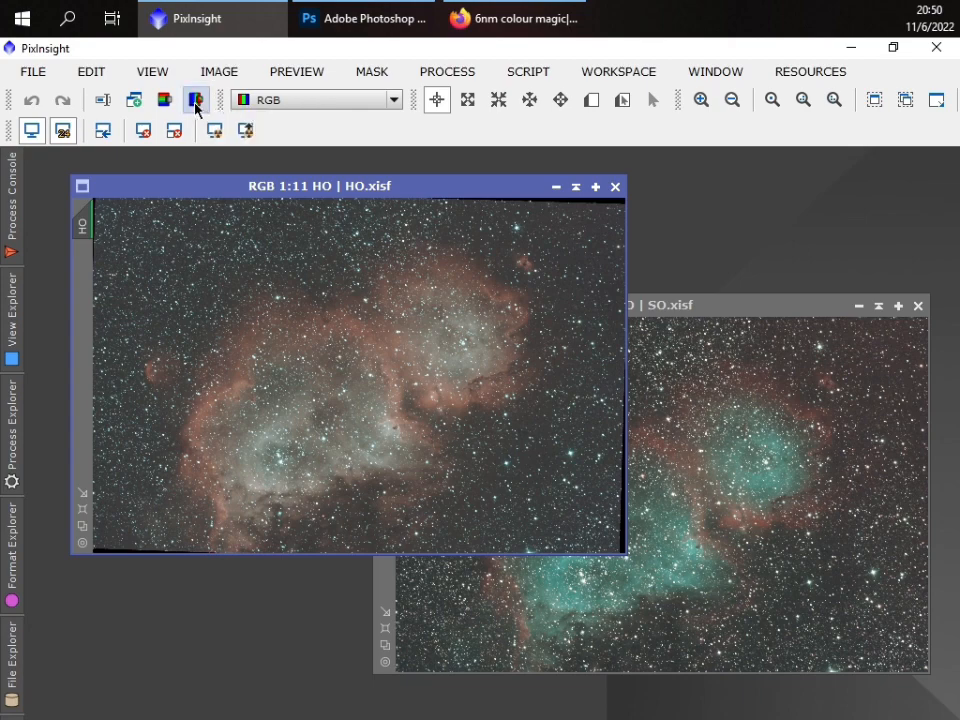
mouse_move(196, 100)
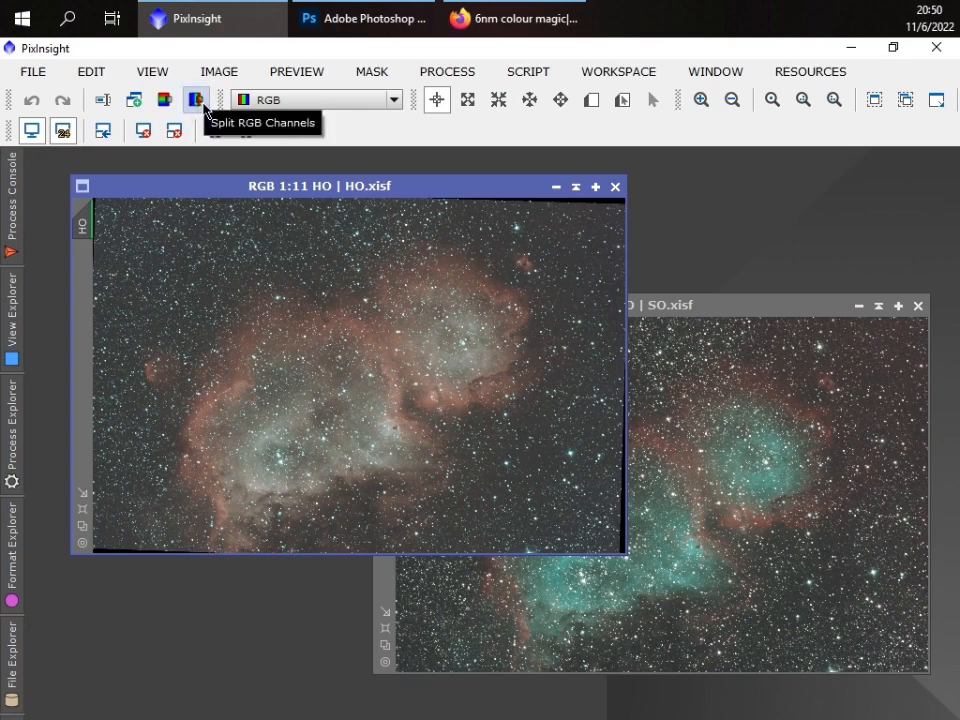
left_click(196, 100)
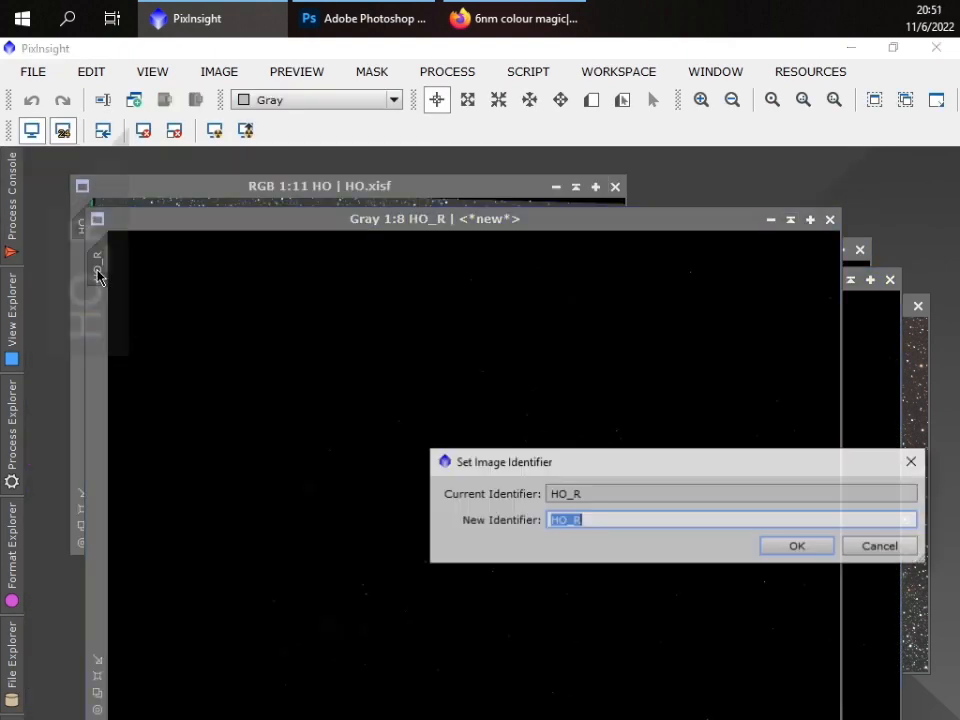
type("H")
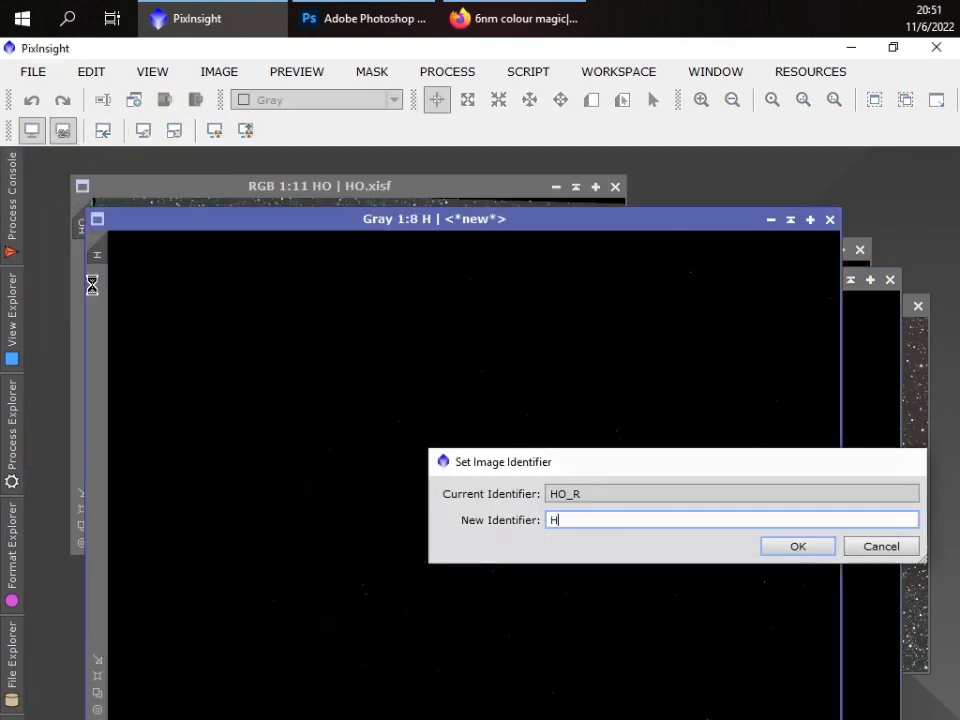
left_click(796, 546)
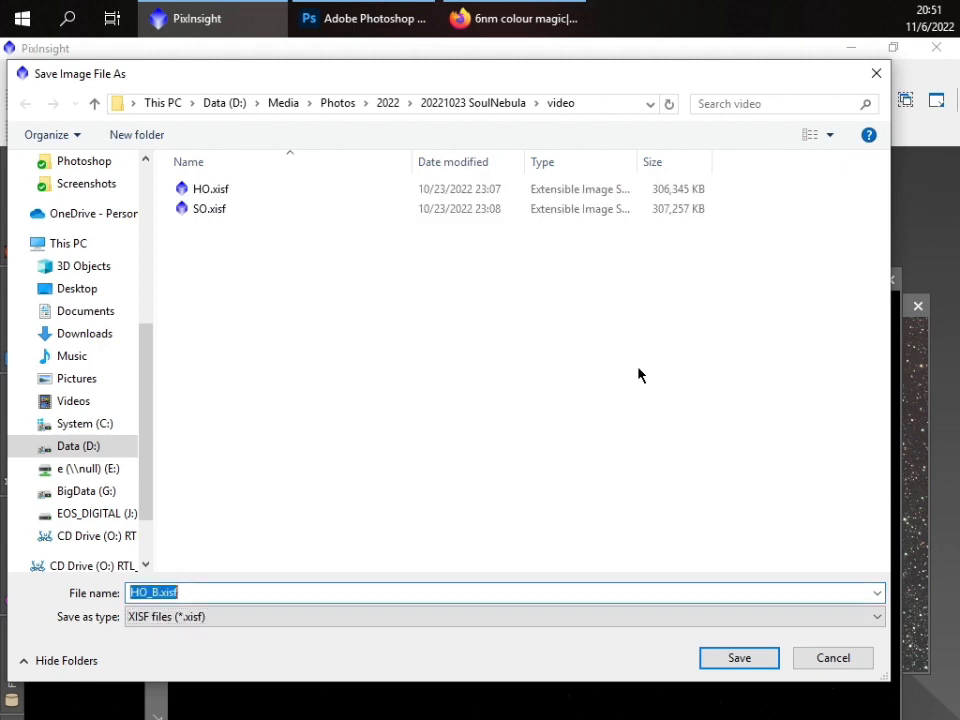
- Save the oxygen channels and the SO blue channel as separate XISF files
left_click(740, 656)
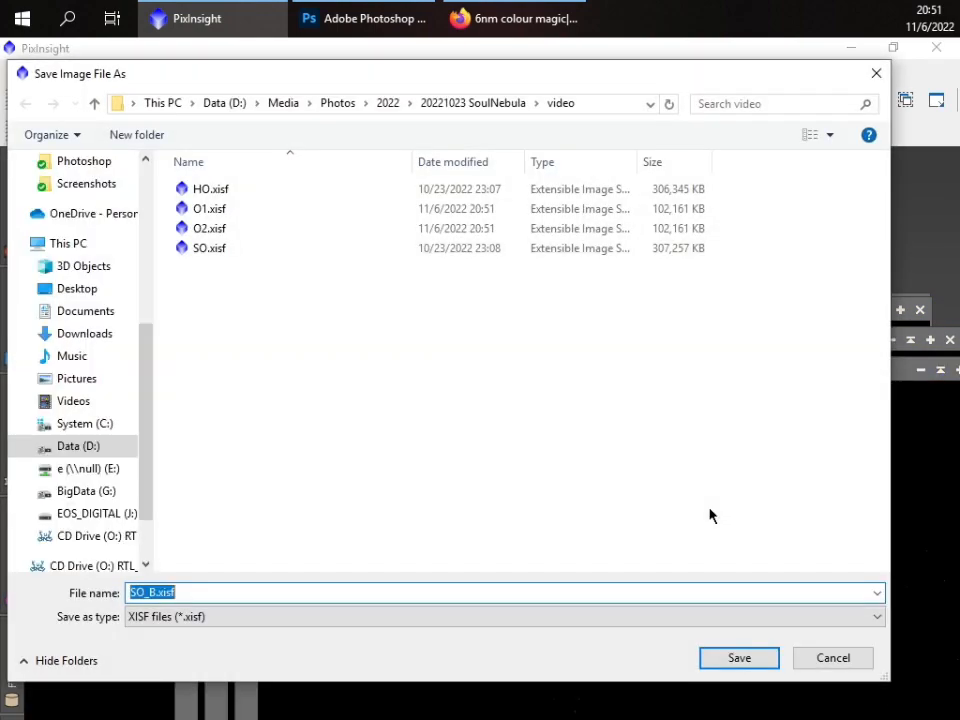
left_click(740, 656)
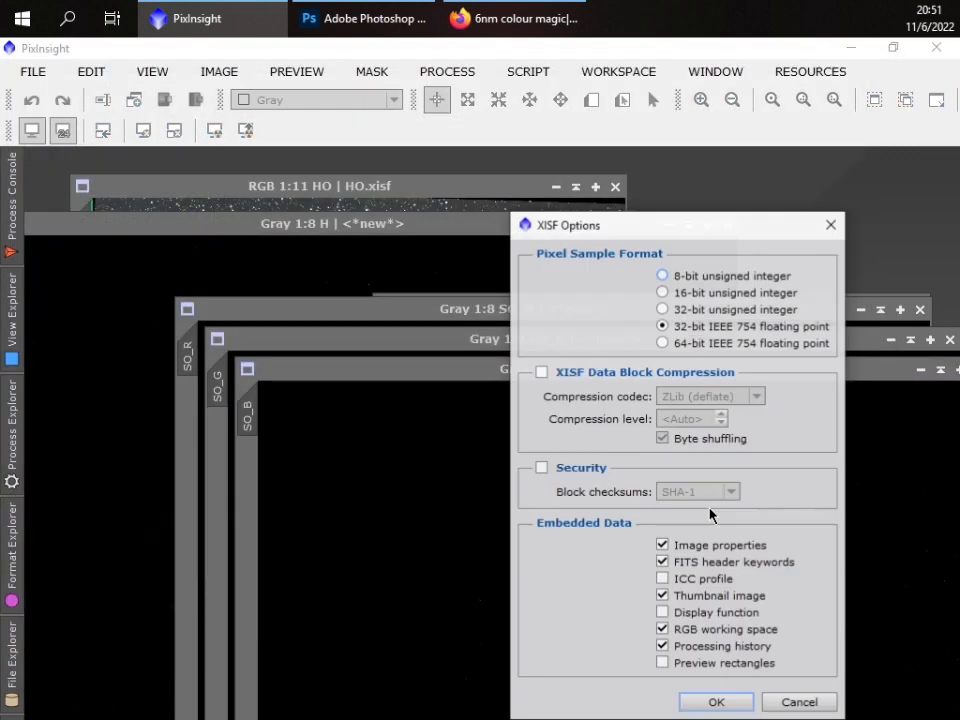
- Accept the XISF format options for the saved channel and close the O4 image
left_click(716, 700)
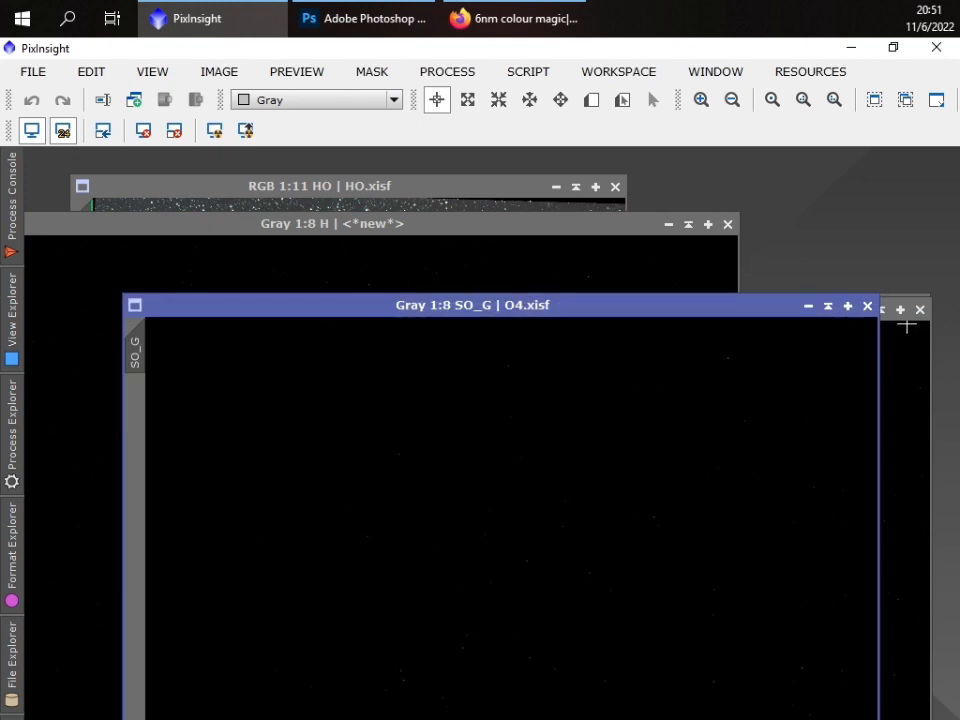
mouse_move(868, 306)
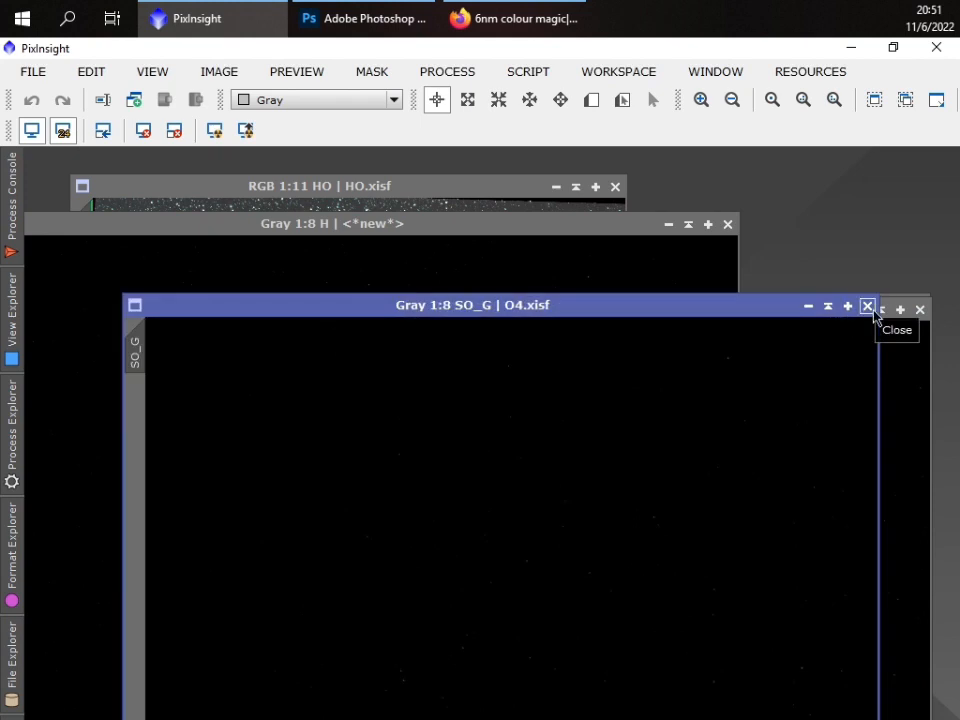
mouse_move(890, 292)
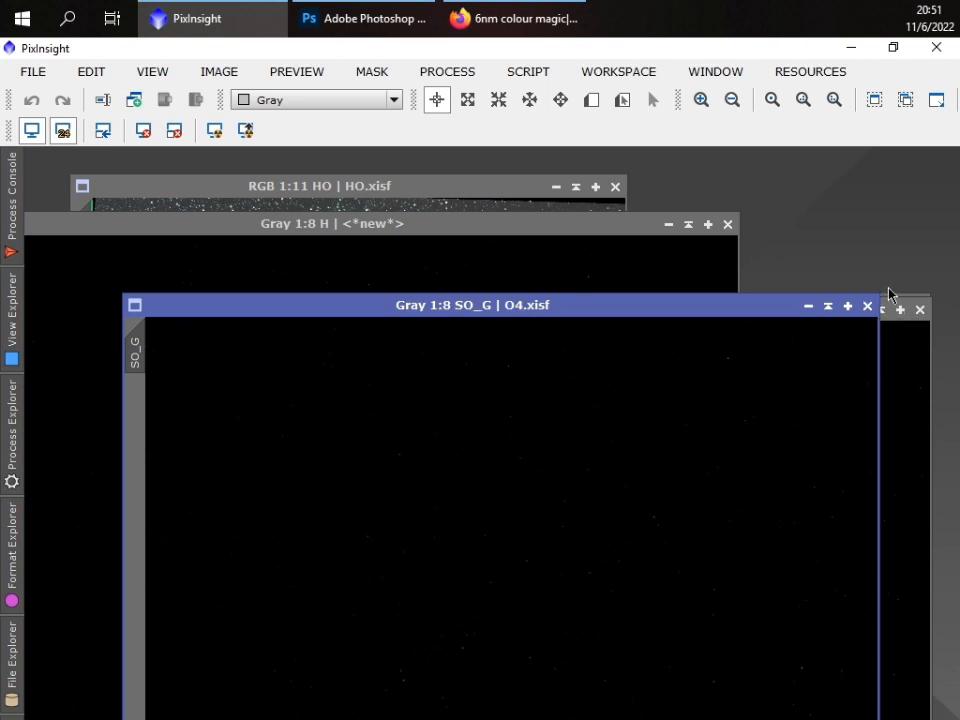
mouse_move(896, 296)
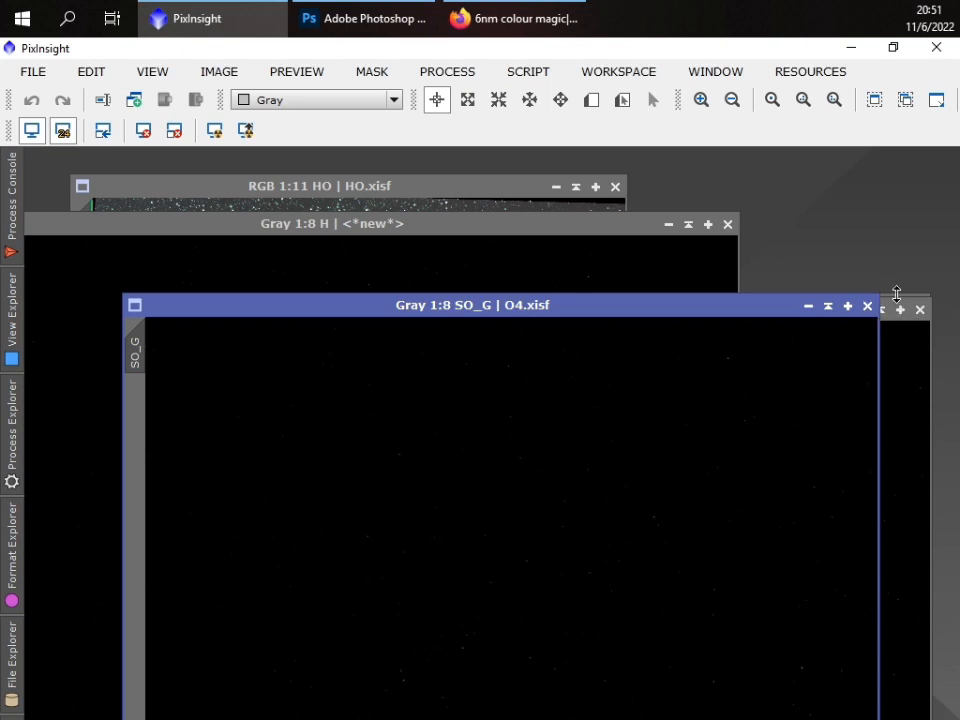
mouse_move(868, 306)
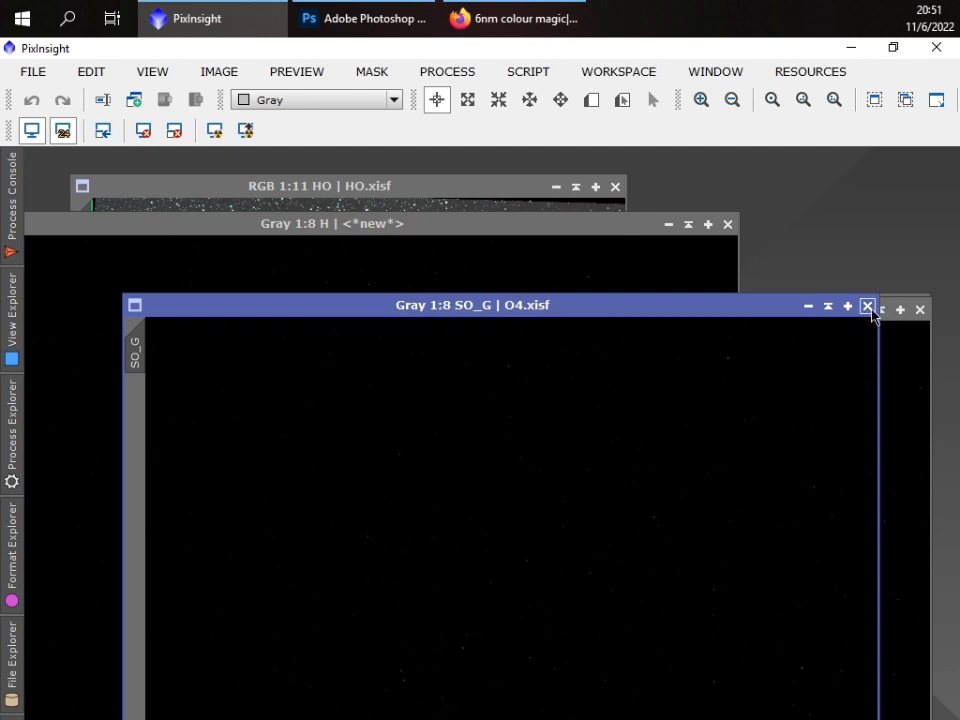
mouse_move(868, 306)
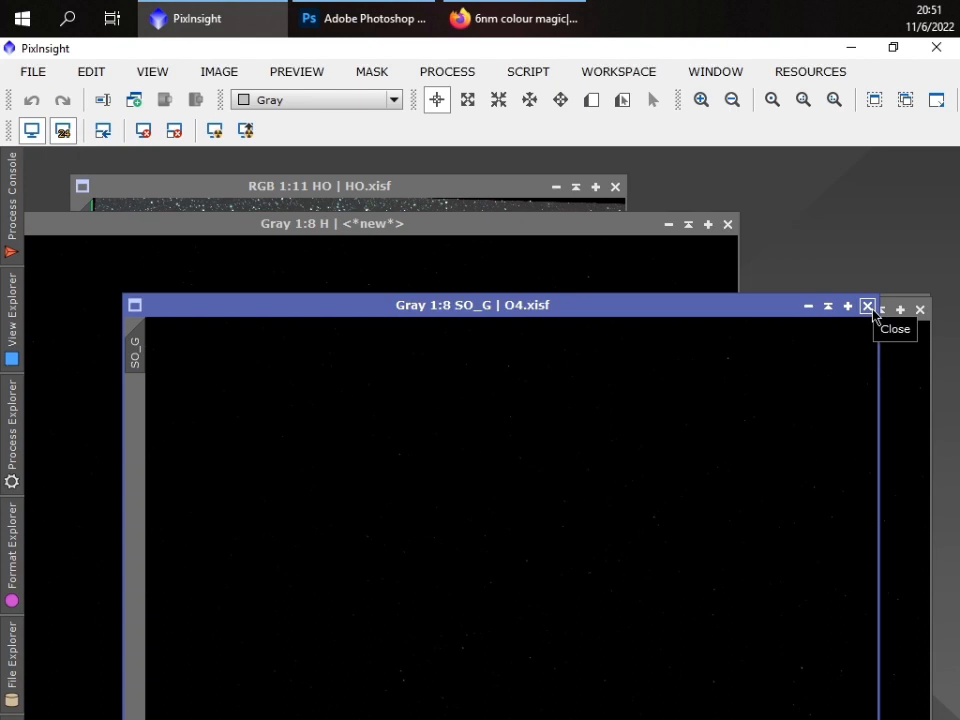
mouse_move(884, 306)
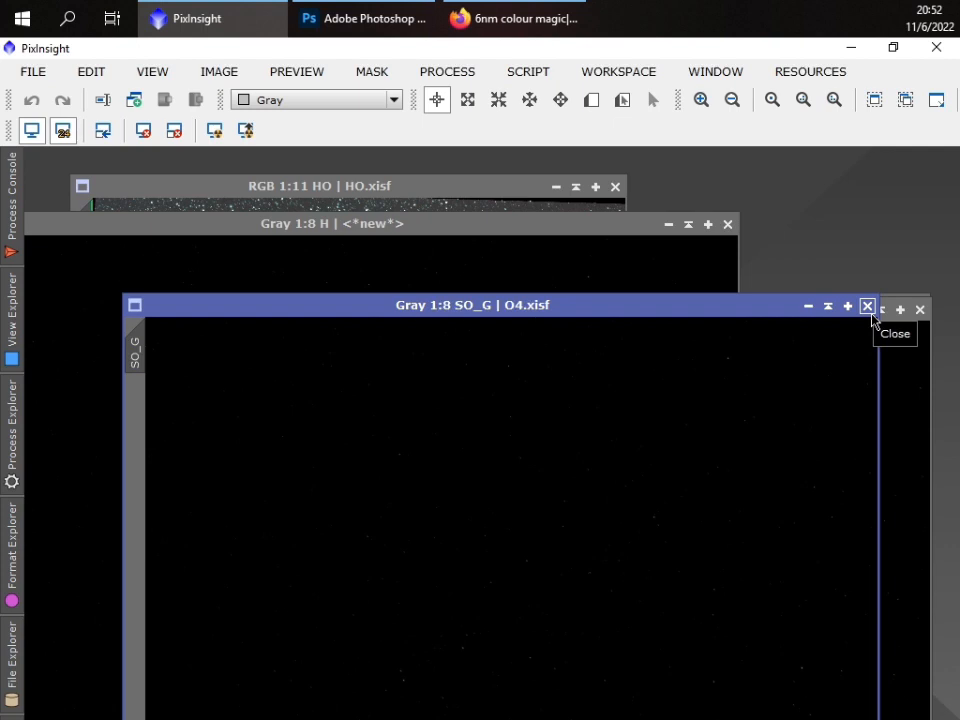
left_click(868, 306)
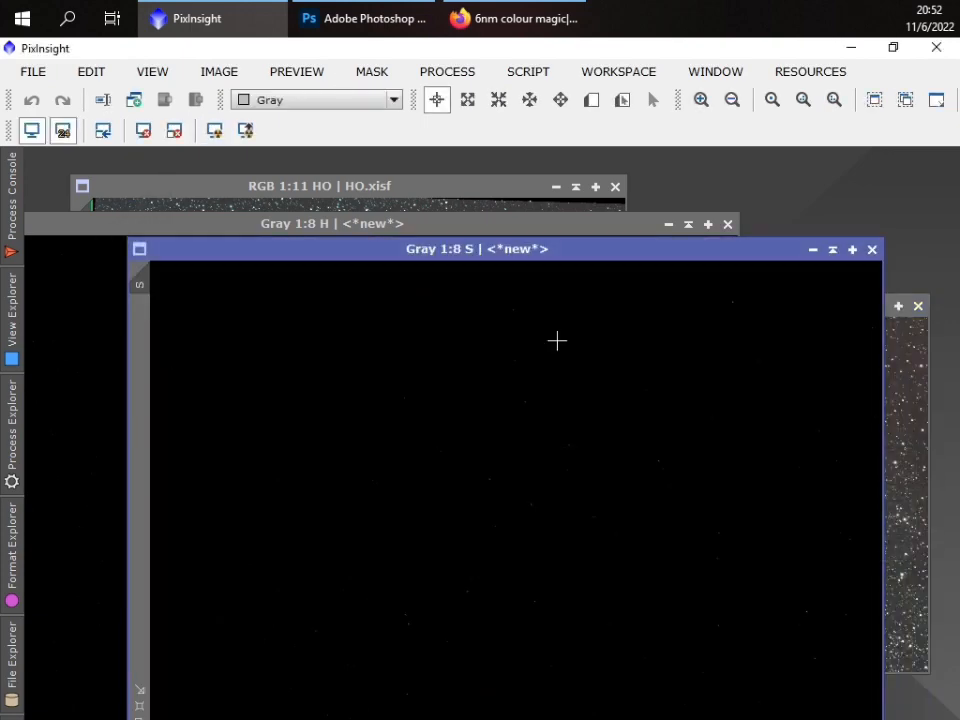
- Close the HO colour image and locate ImageIntegration by searching 'image' in Process Explorer
left_click(872, 248)
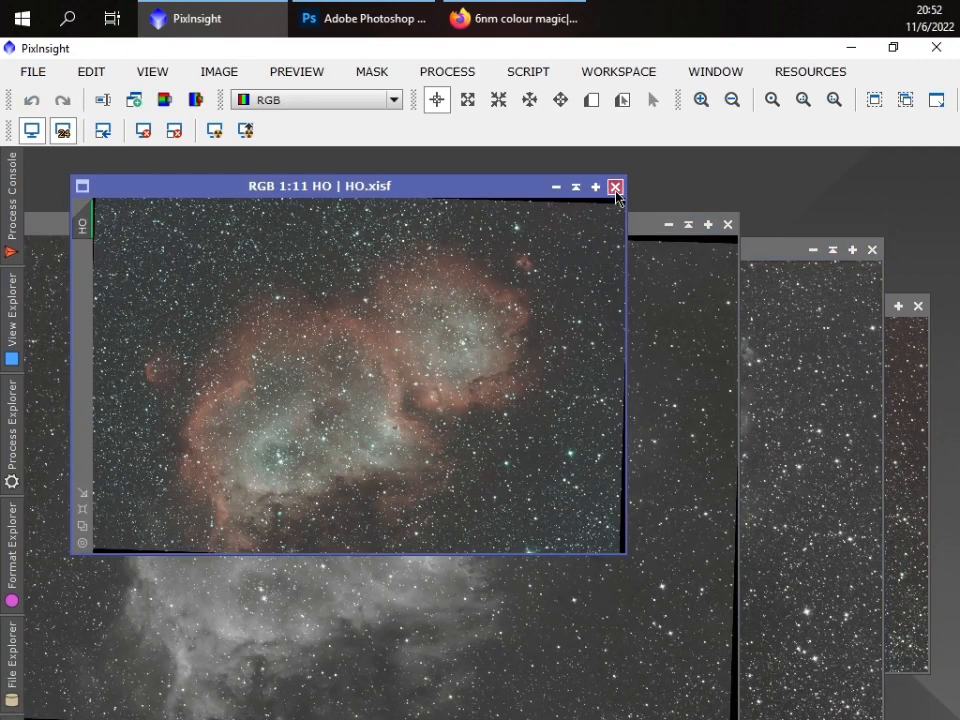
left_click(616, 186)
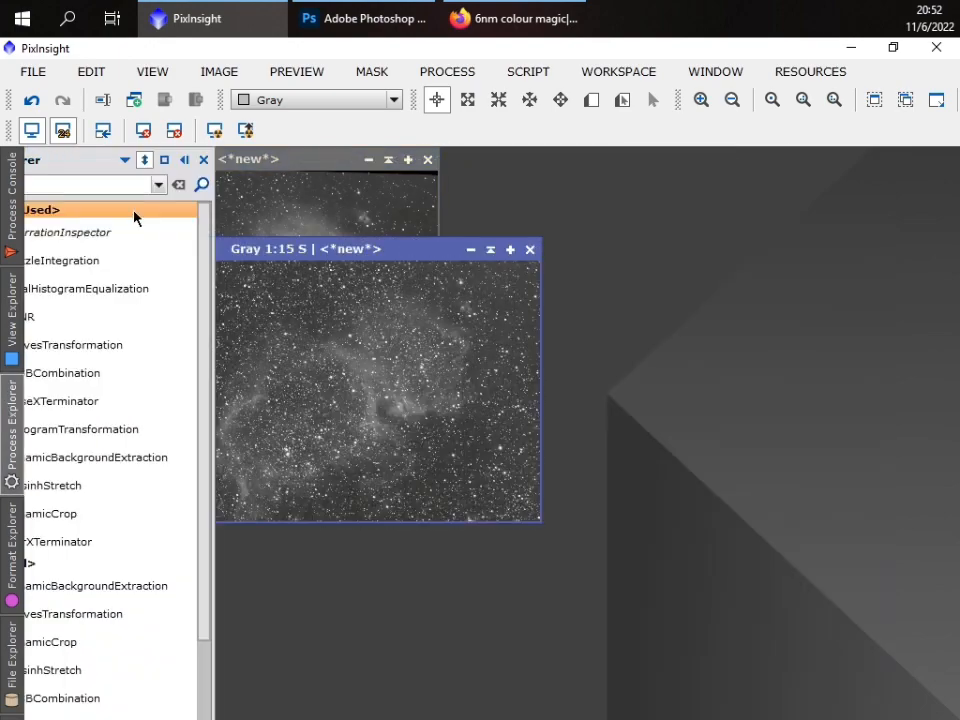
type("image")
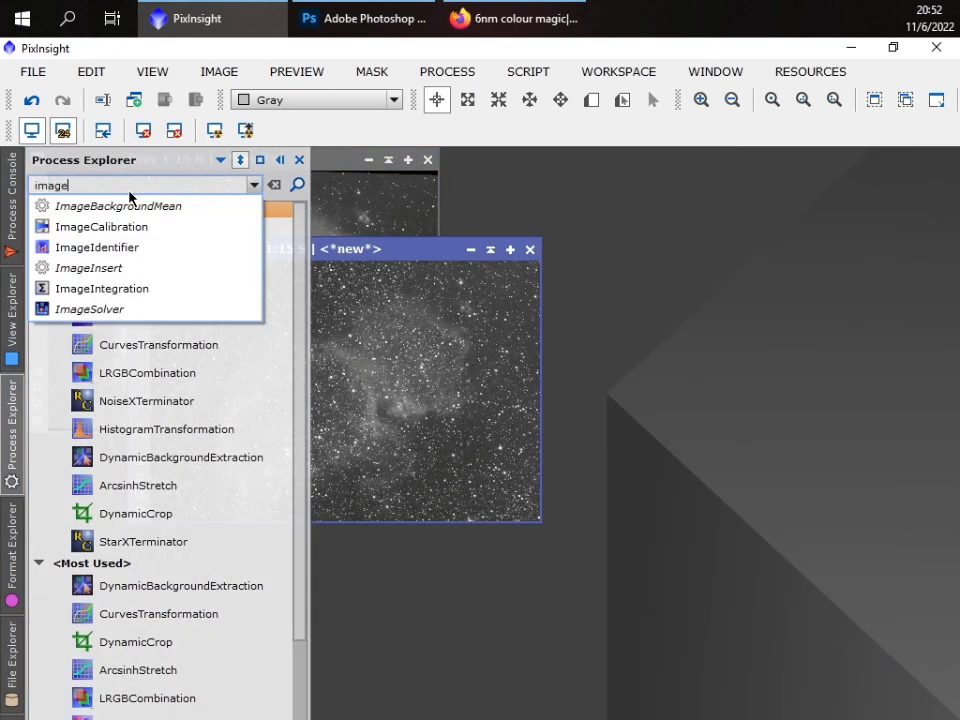
left_click(104, 288)
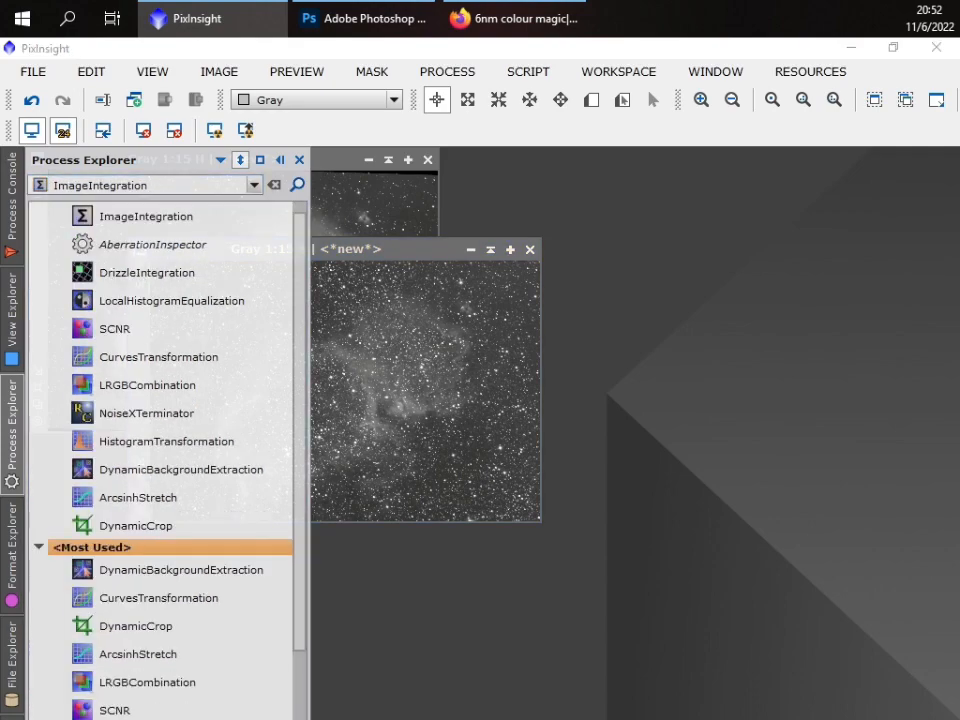
- Integrate the four O1–O4.xisf sub-images into one stacked image with ImageIntegration
double_click(146, 216)
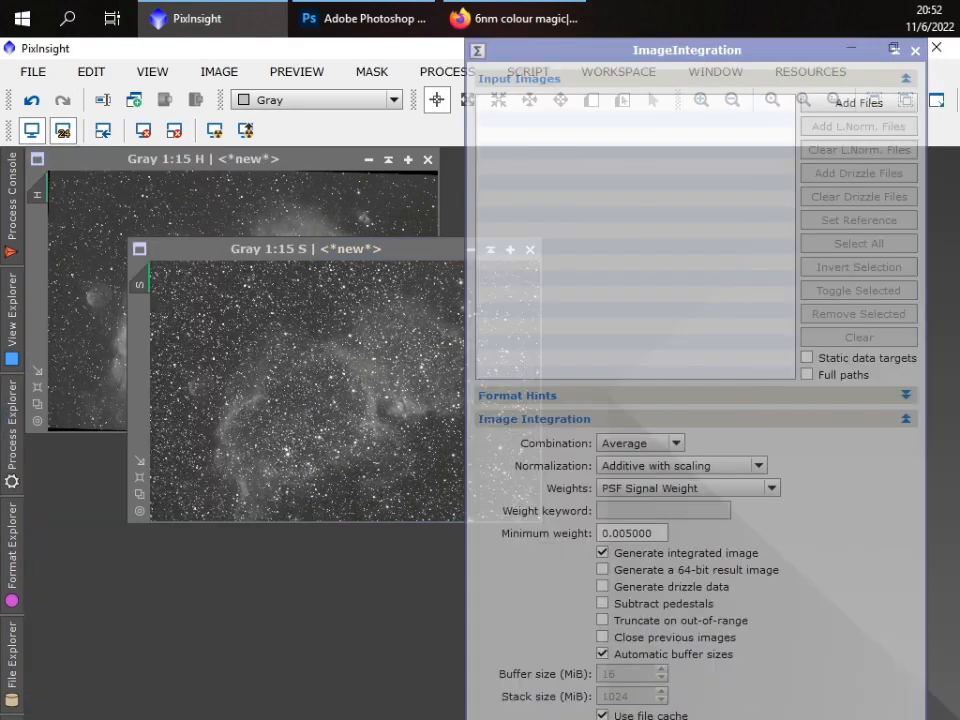
left_click(858, 100)
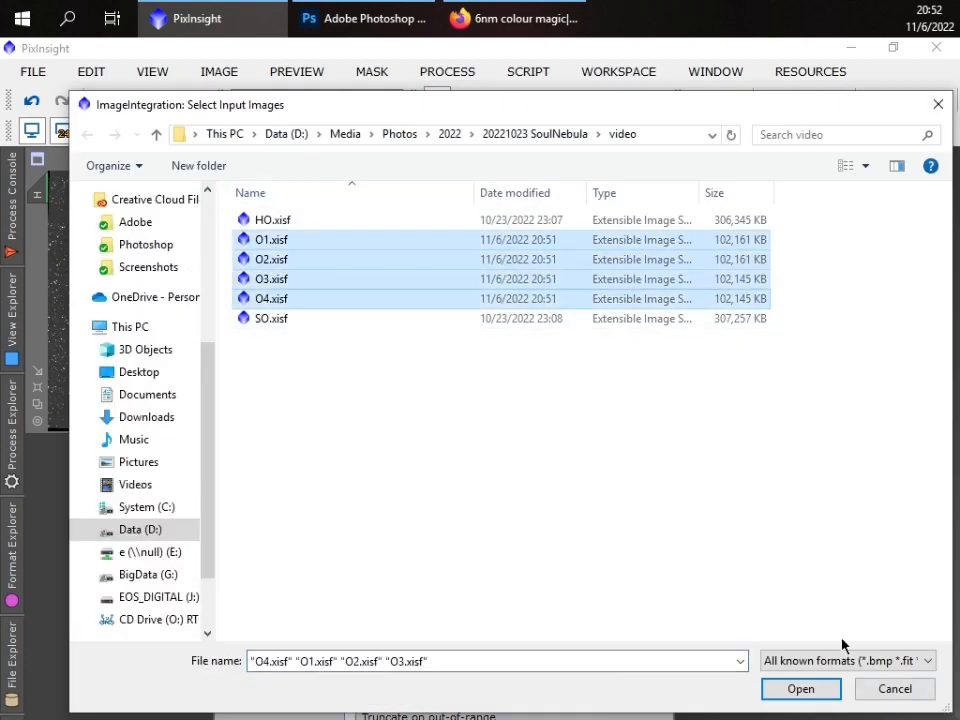
left_click(800, 688)
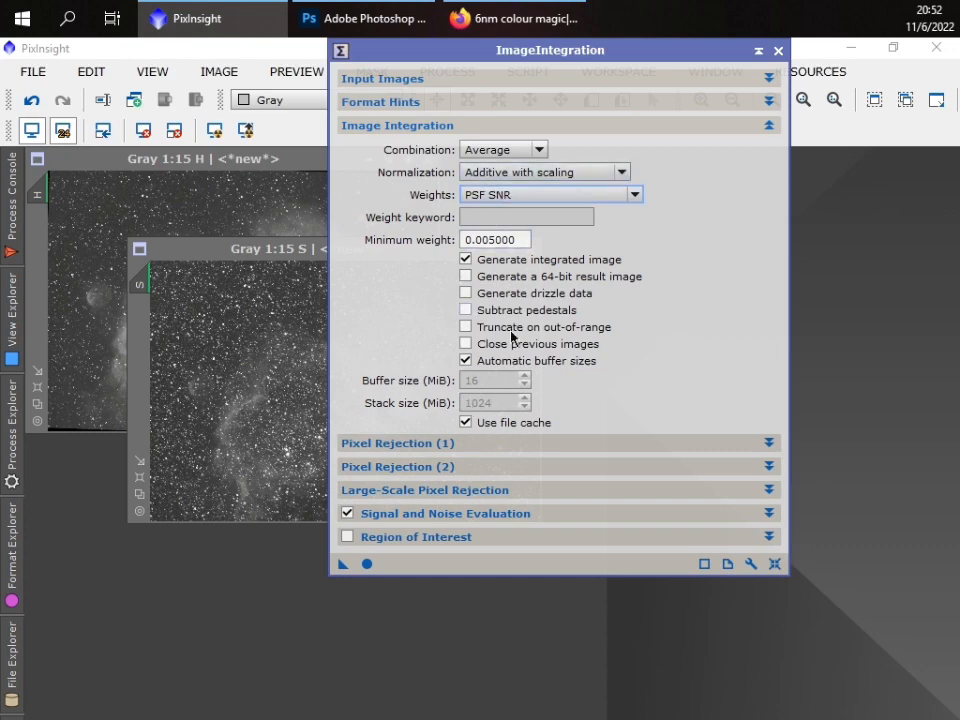
left_click(396, 444)
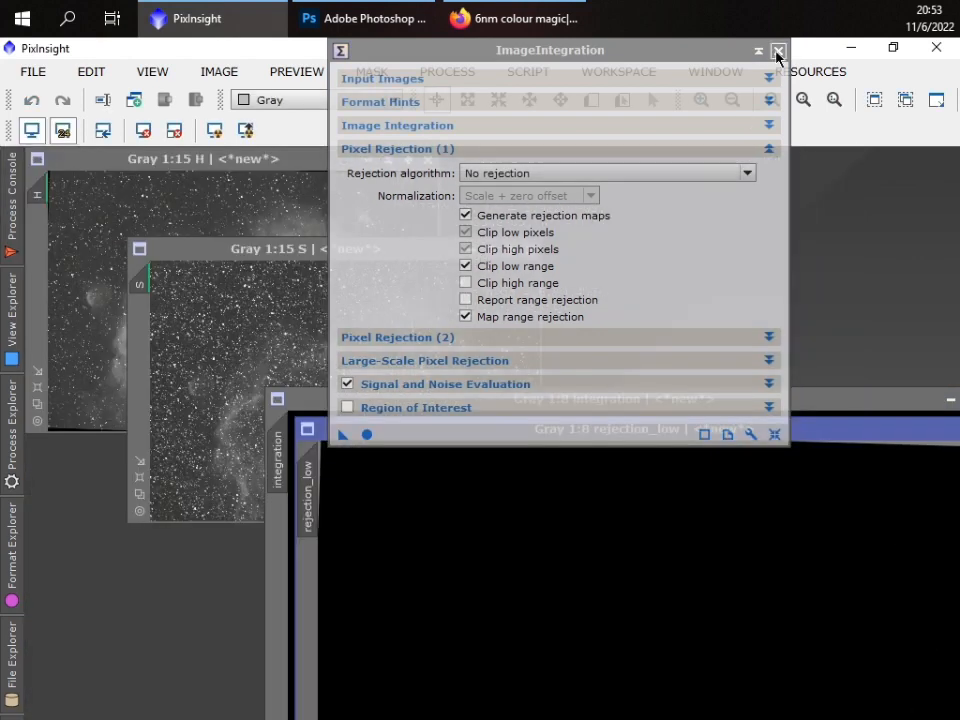
left_click(778, 50)
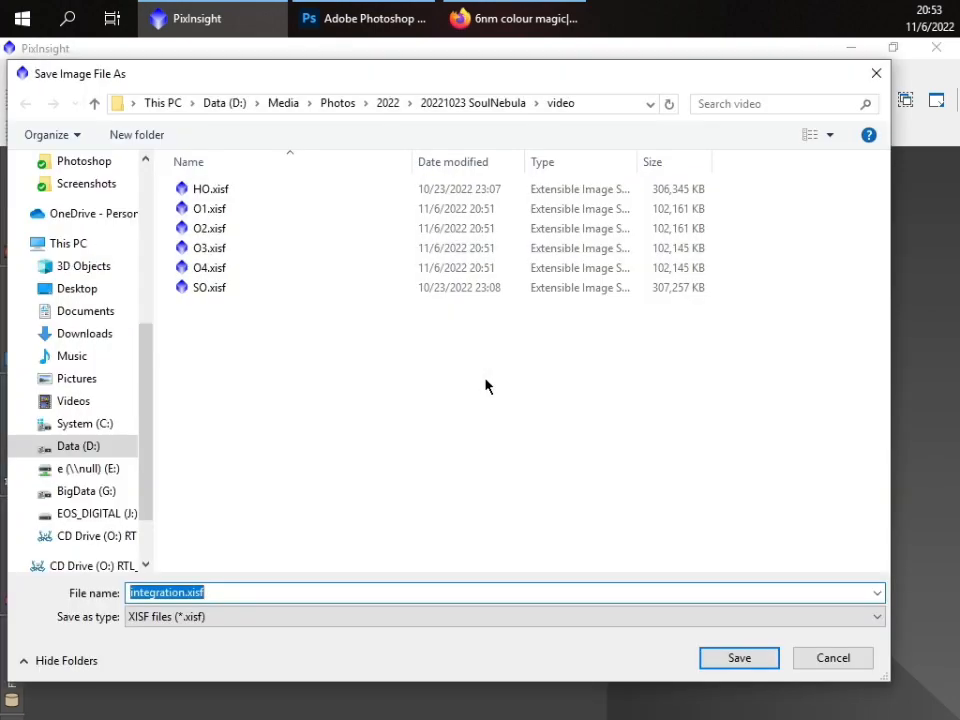
- Save the integration as O.xisf with default XISF options and move the S window aside
left_click(740, 656)
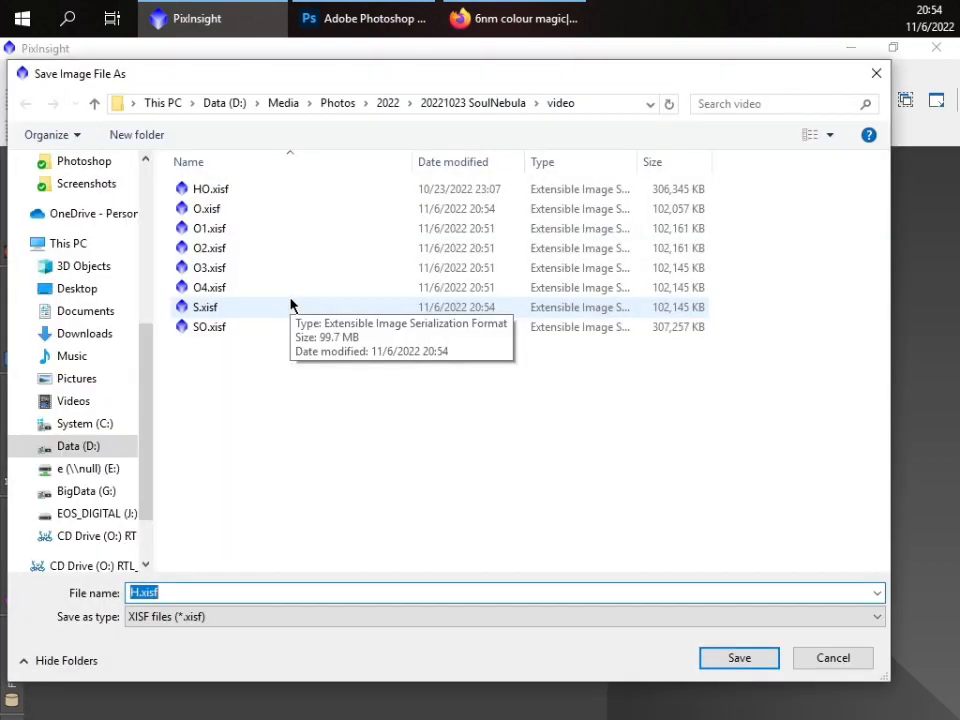
left_click(740, 656)
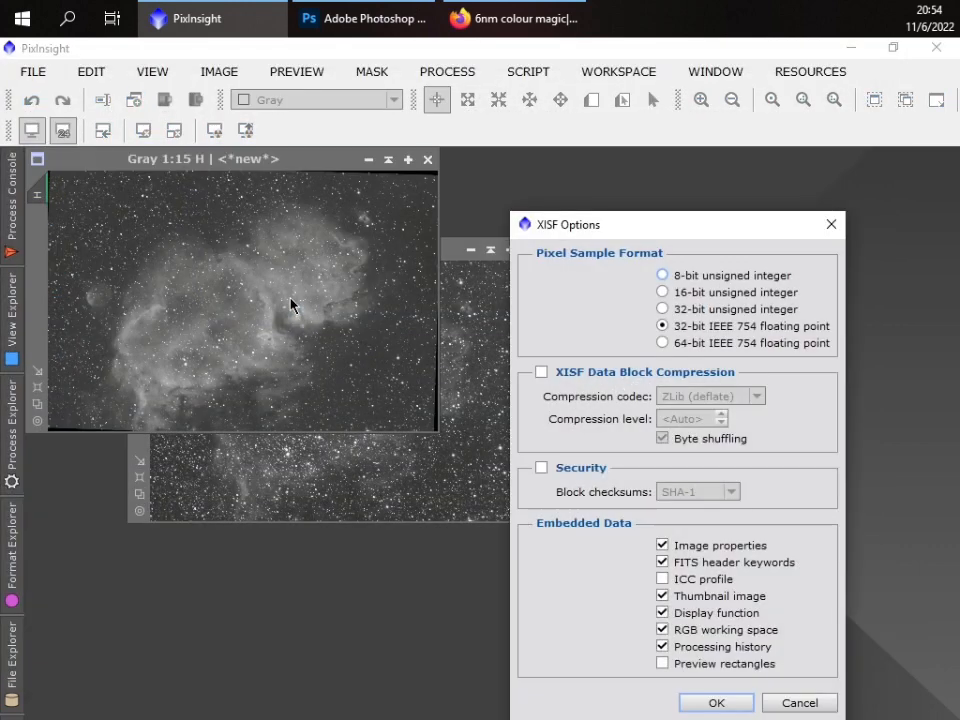
left_click(716, 702)
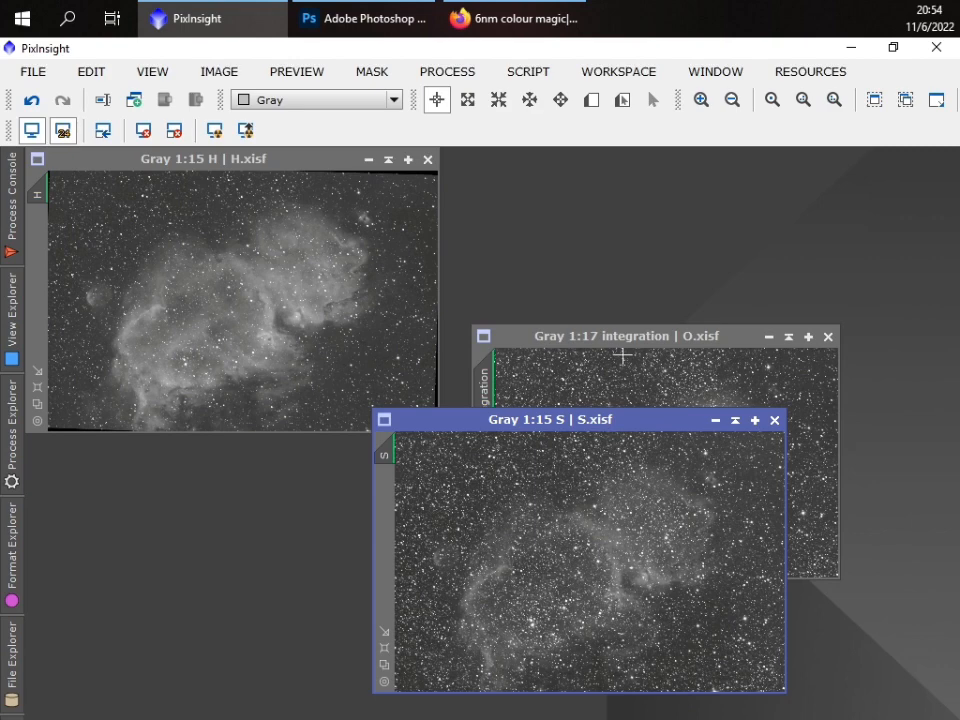
left_click_drag(628, 336, 678, 204)
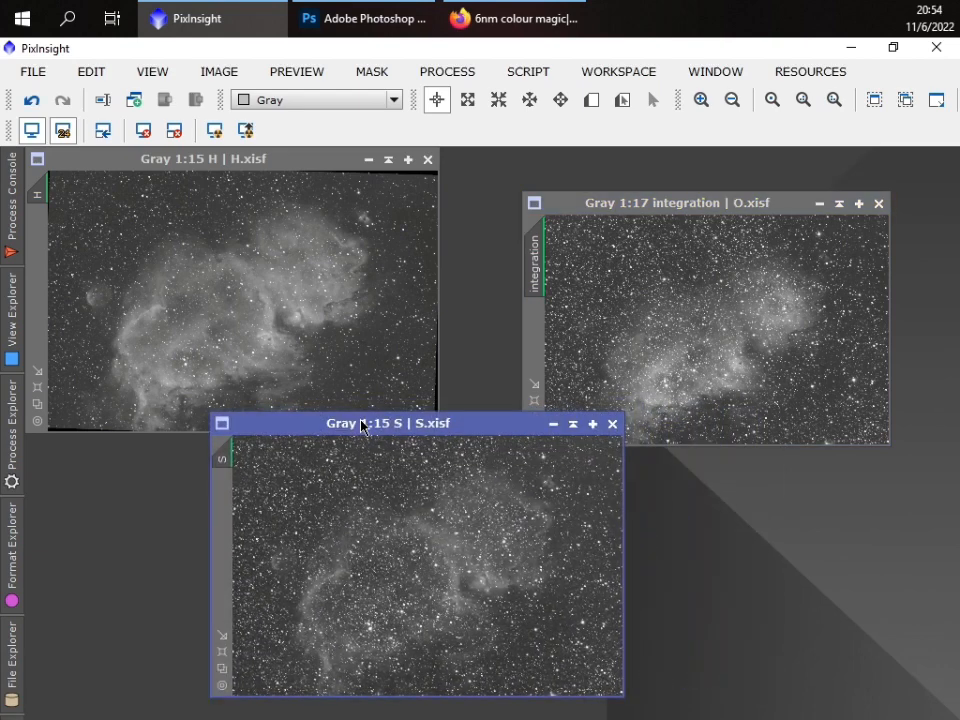
mouse_move(364, 424)
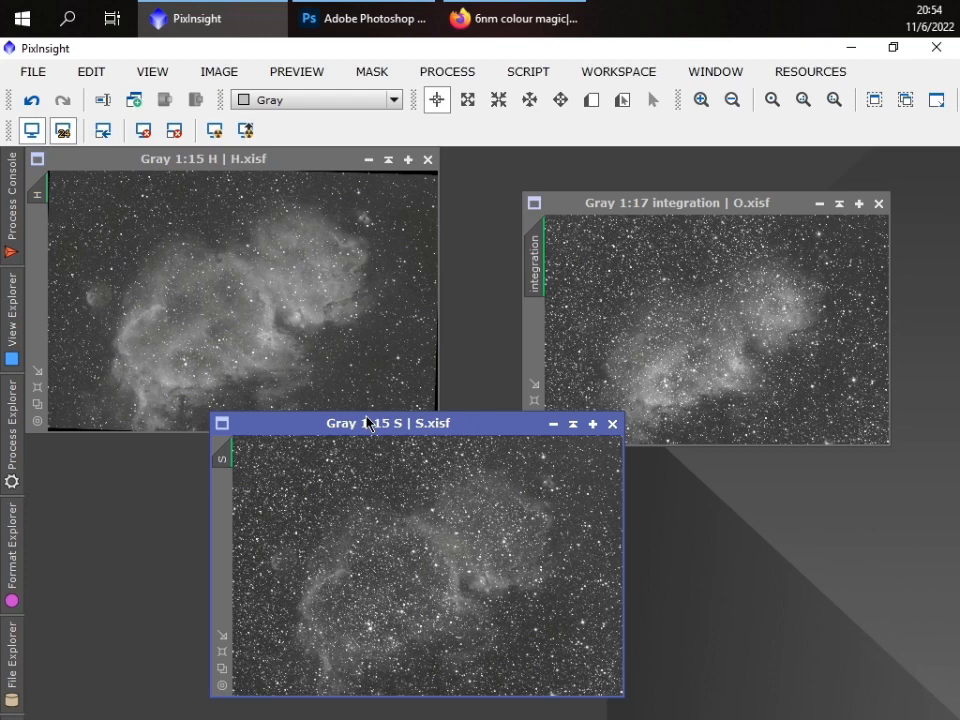
mouse_move(372, 432)
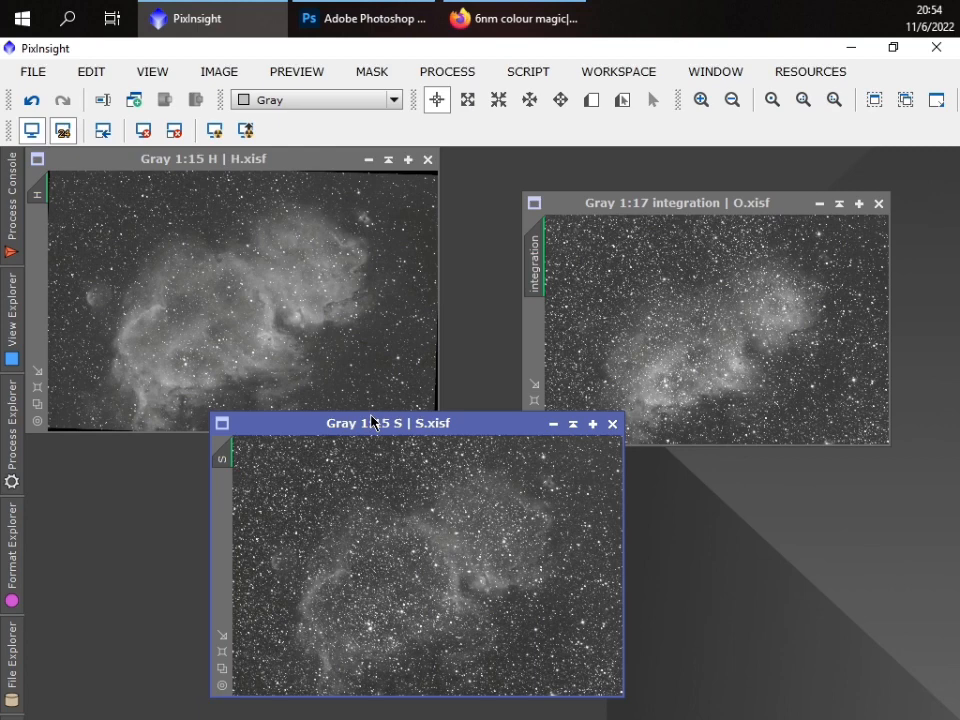
mouse_move(378, 430)
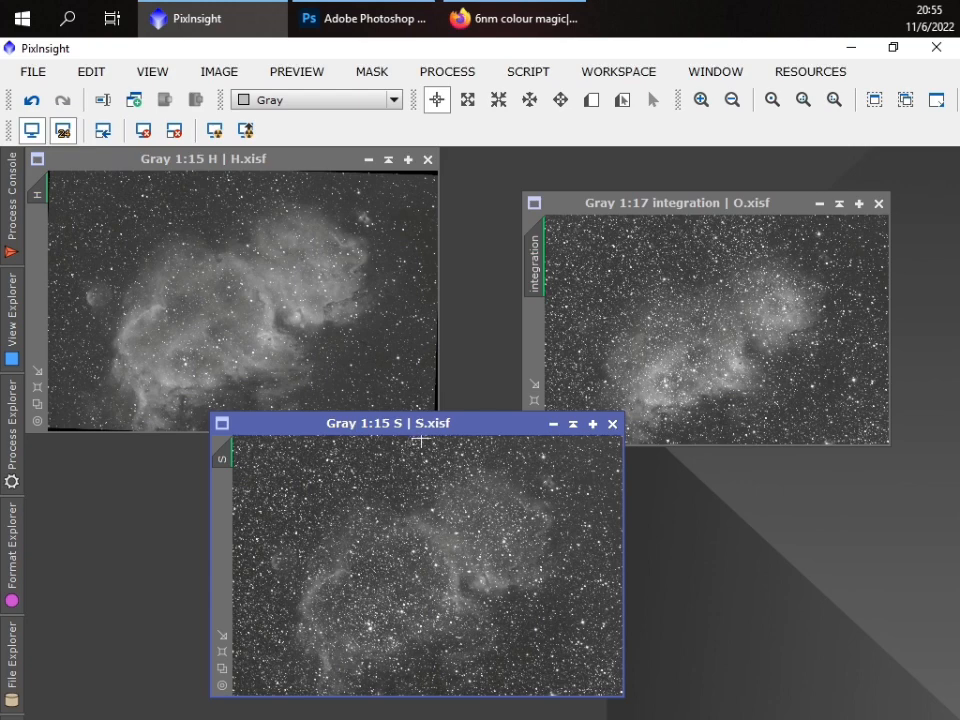
- Find StarXTerminator by searching 'StarX' and open its settings beside the images
left_click_drag(416, 424, 524, 304)
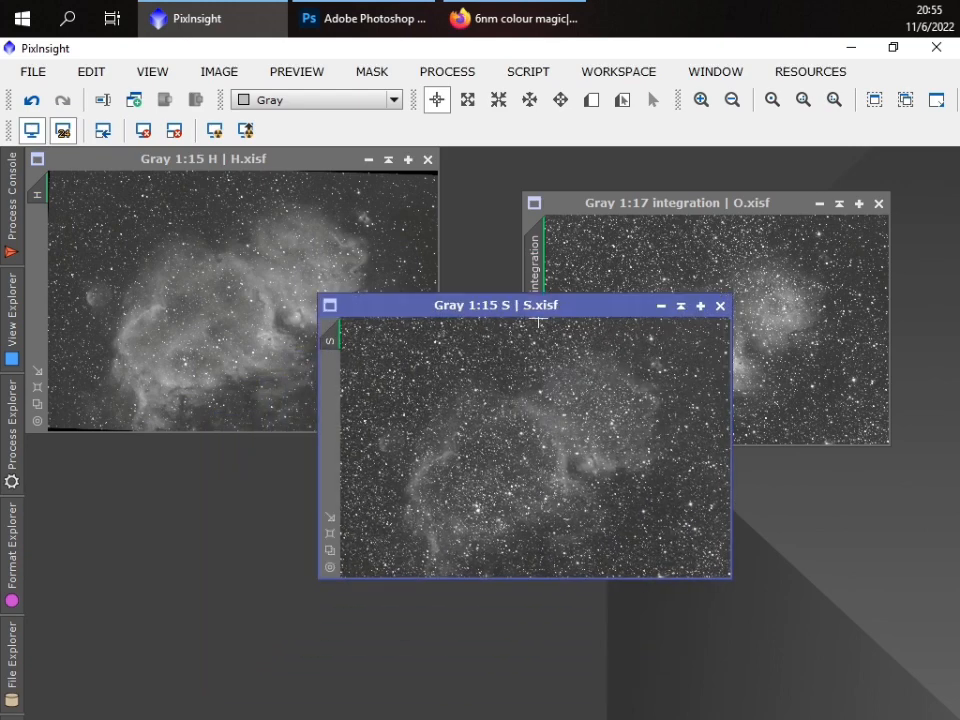
mouse_move(4, 464)
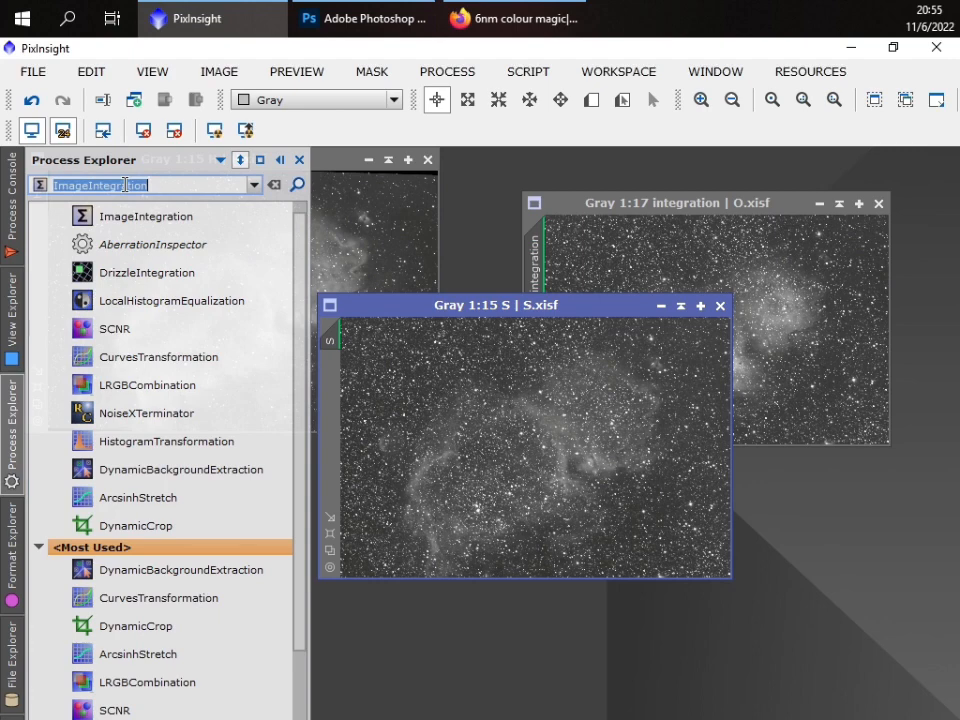
type("StarX")
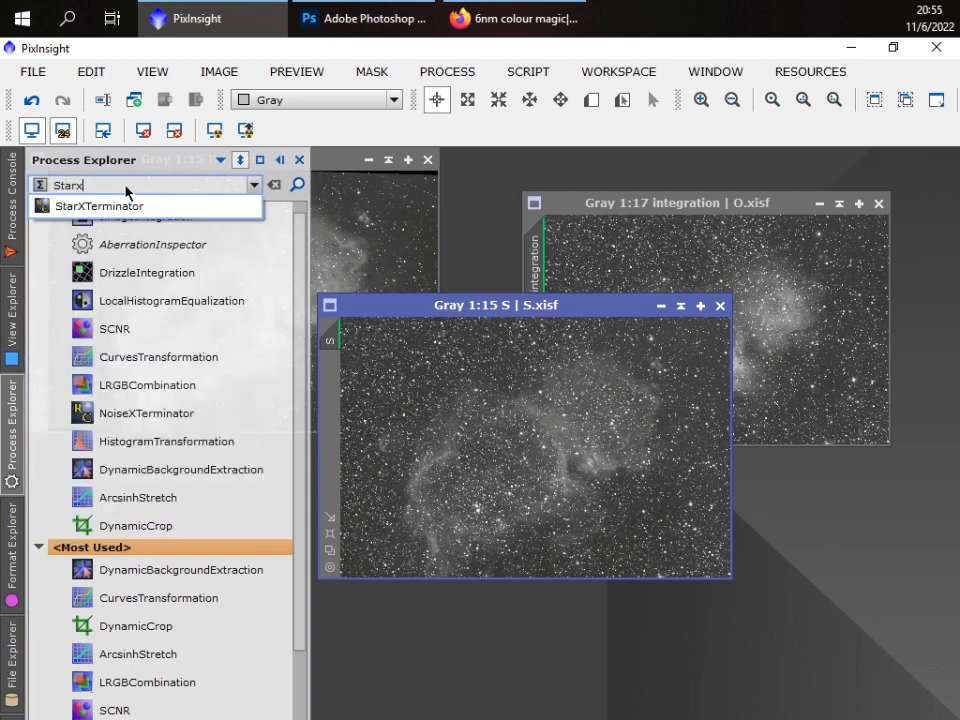
left_click(100, 204)
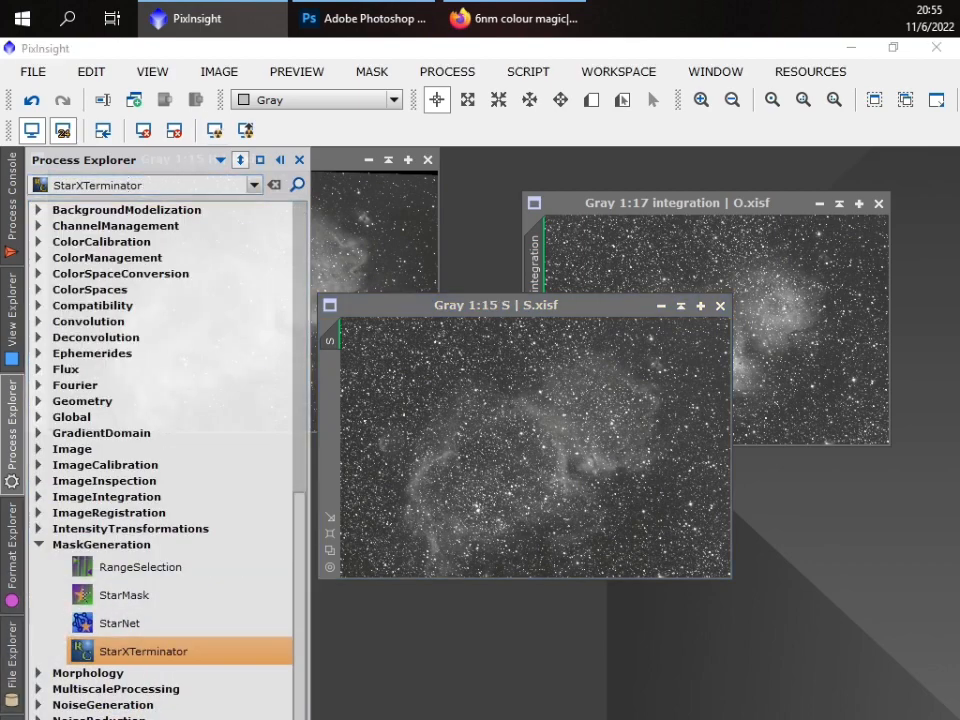
double_click(142, 652)
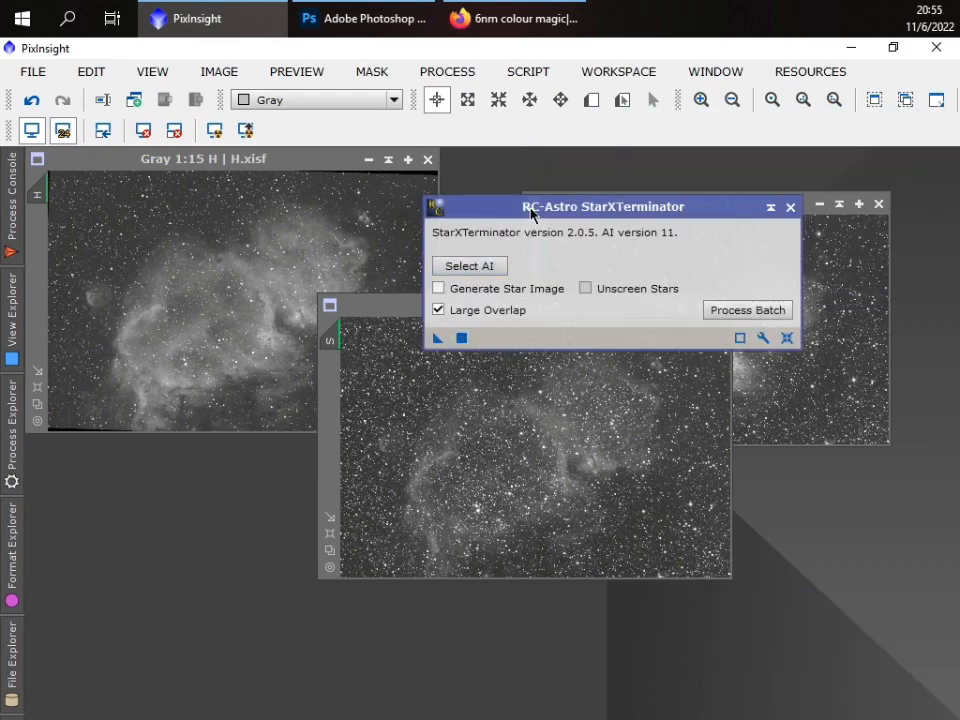
left_click_drag(604, 206, 650, 184)
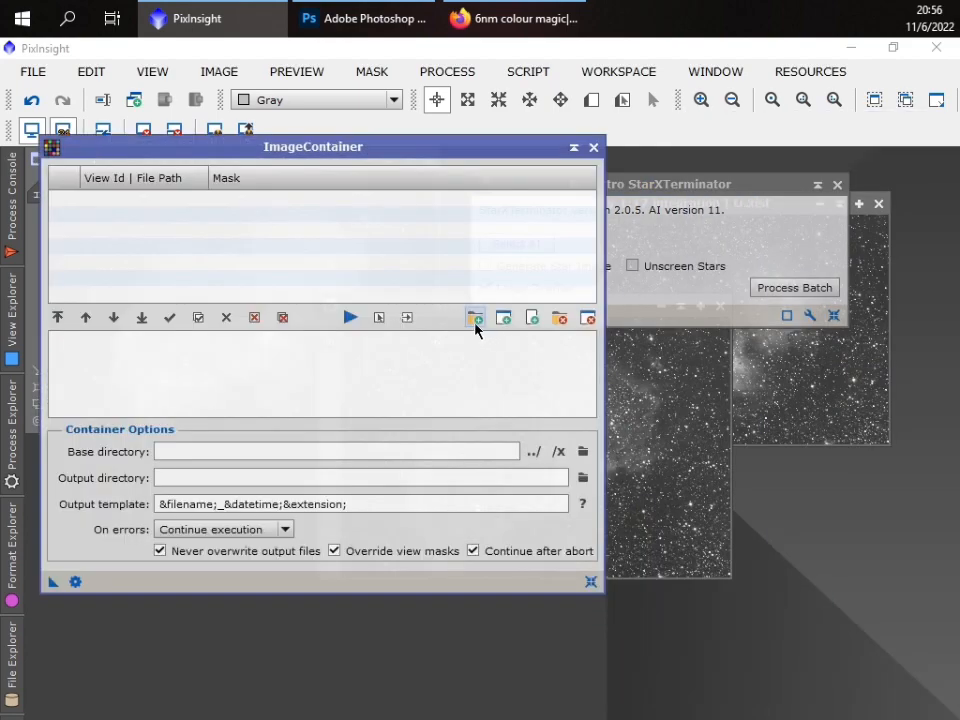
- Add the H, S and integration views to an ImageContainer and run StarXTerminator on them
left_click(476, 316)
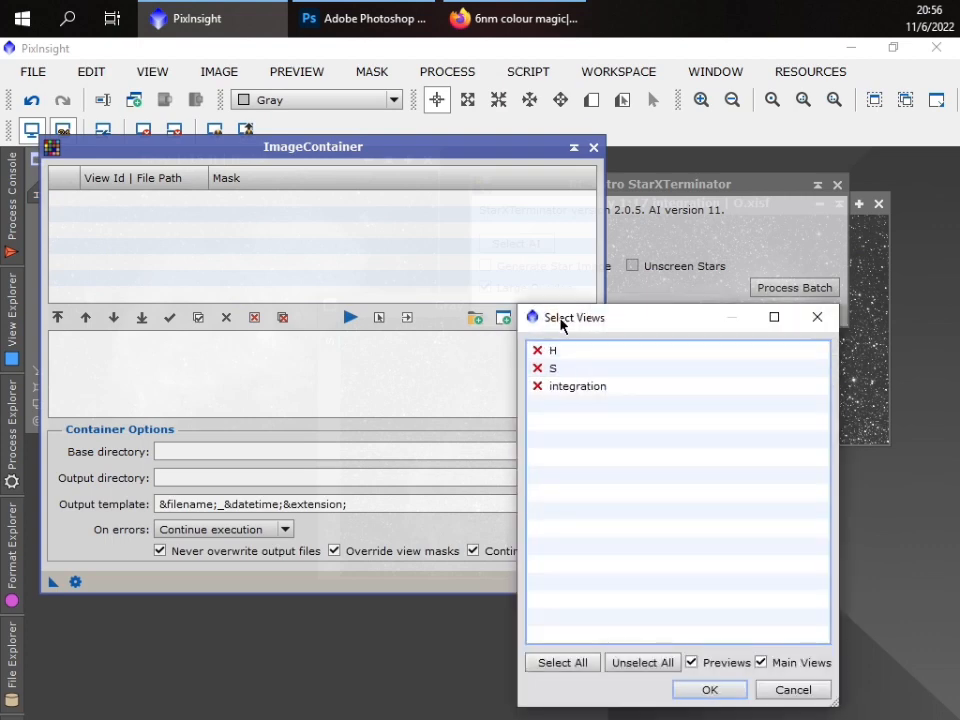
left_click(560, 662)
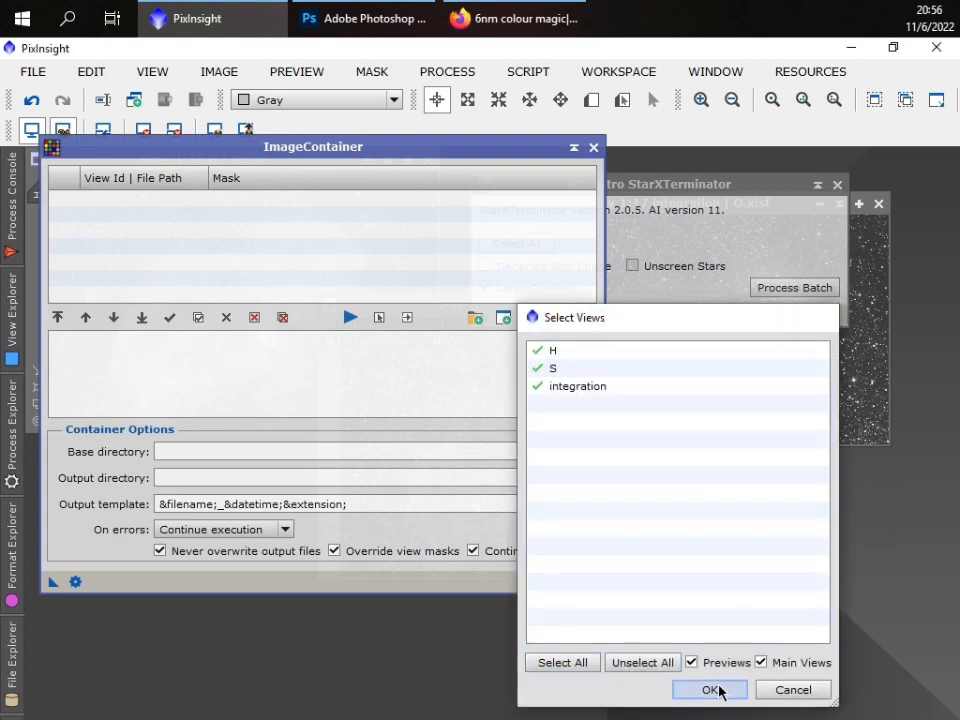
left_click(712, 688)
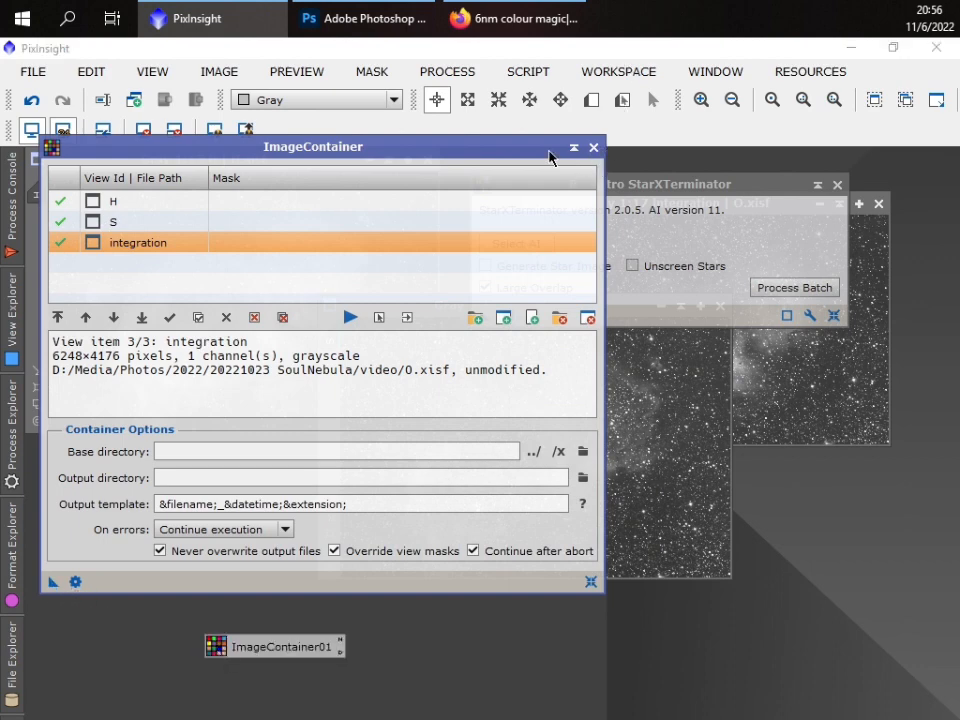
left_click(594, 148)
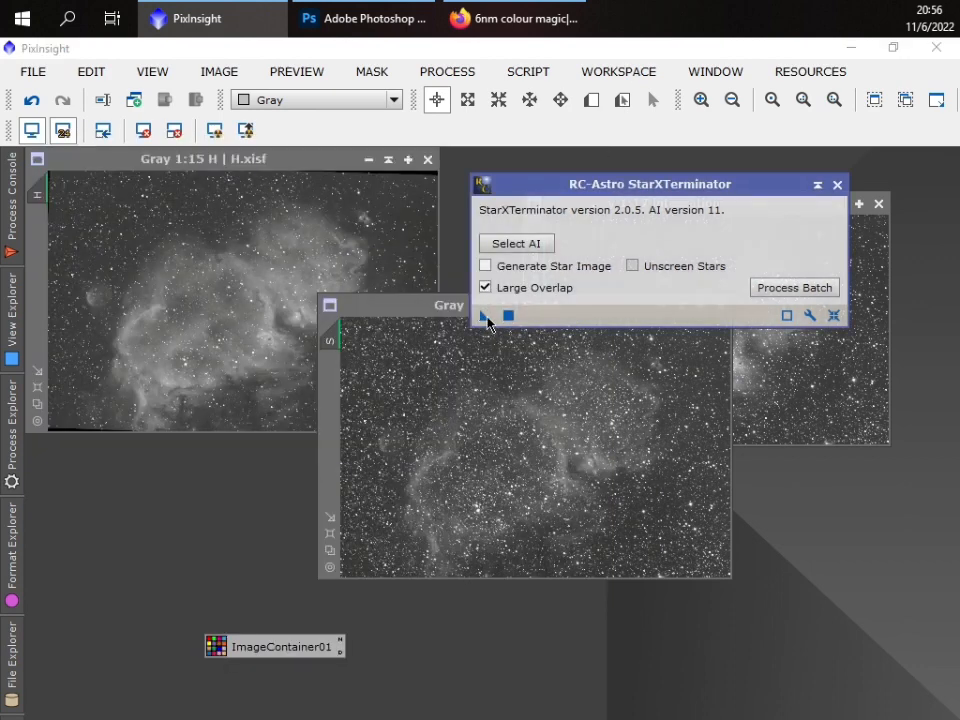
left_click(486, 288)
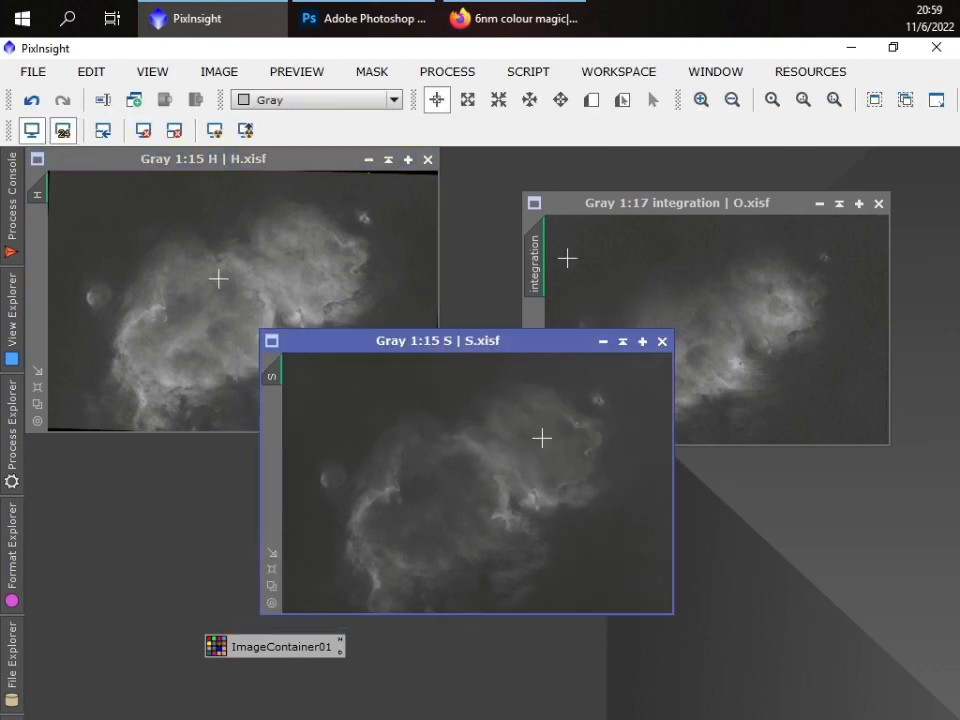
- Set the integration image's identifier to O
type("O")
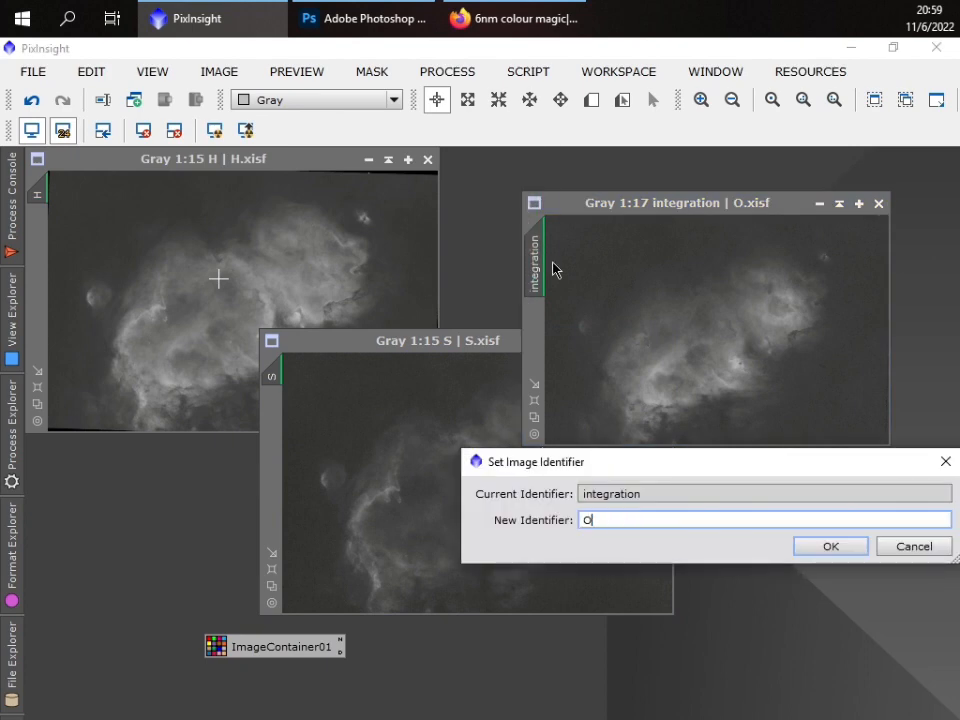
left_click(828, 544)
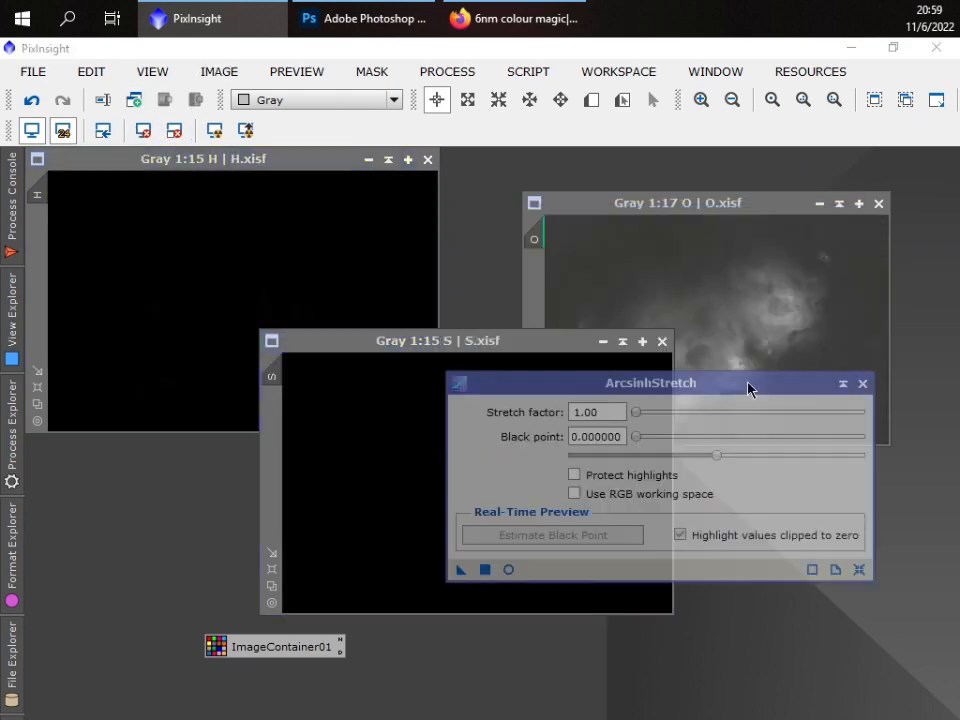
- Preview ArcsinhStretch and raise the stretch factor to 8.53 with black point at zero
left_click(204, 158)
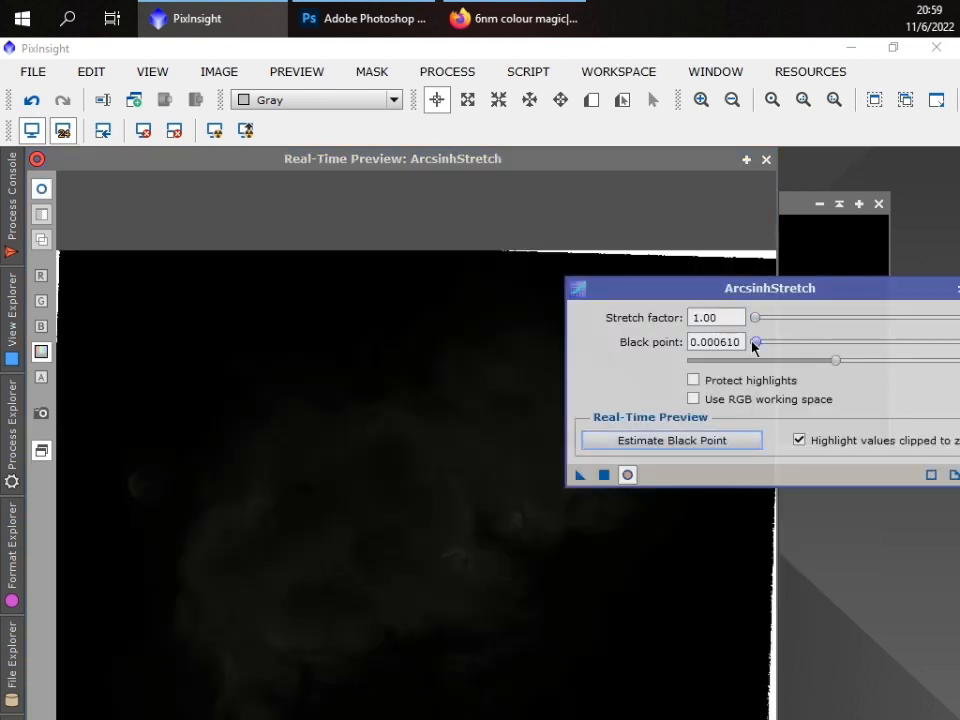
left_click_drag(756, 342, 770, 342)
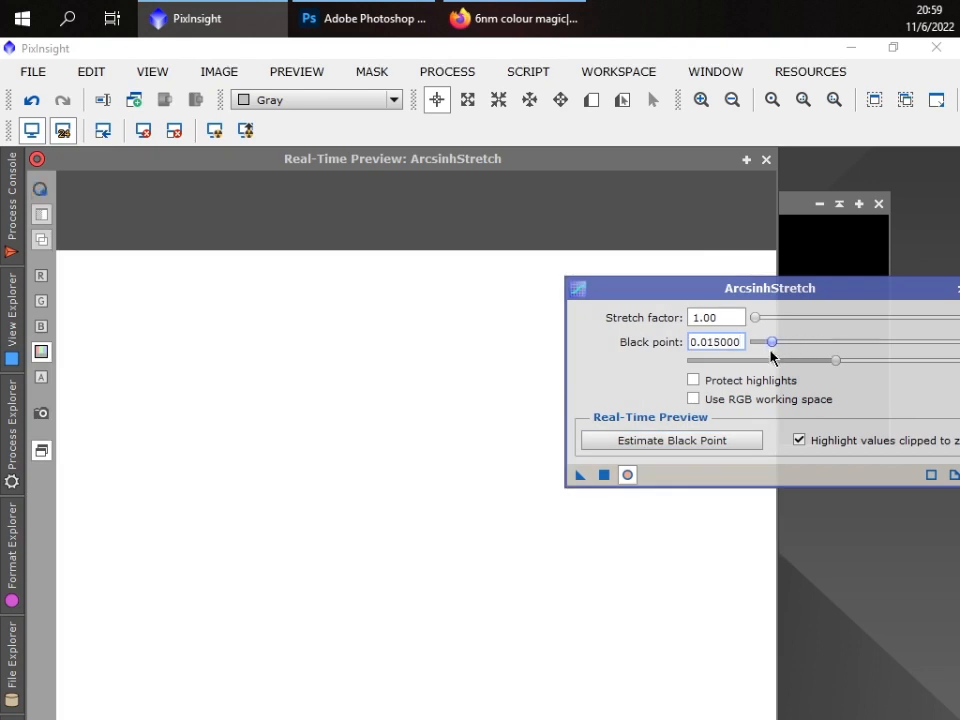
left_click_drag(770, 340, 752, 340)
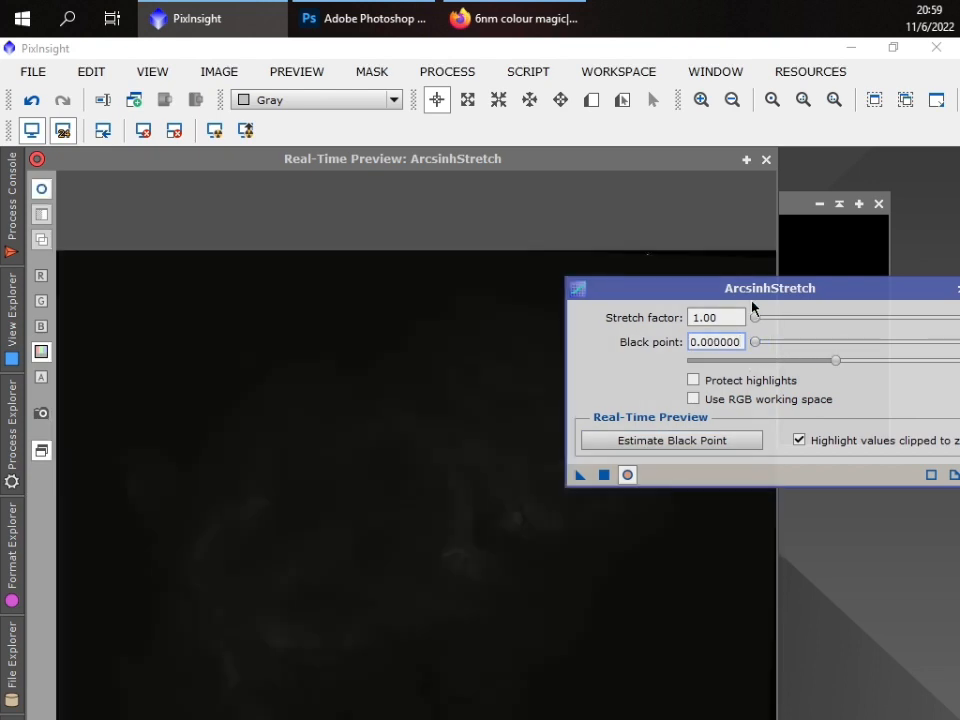
left_click_drag(752, 318, 804, 318)
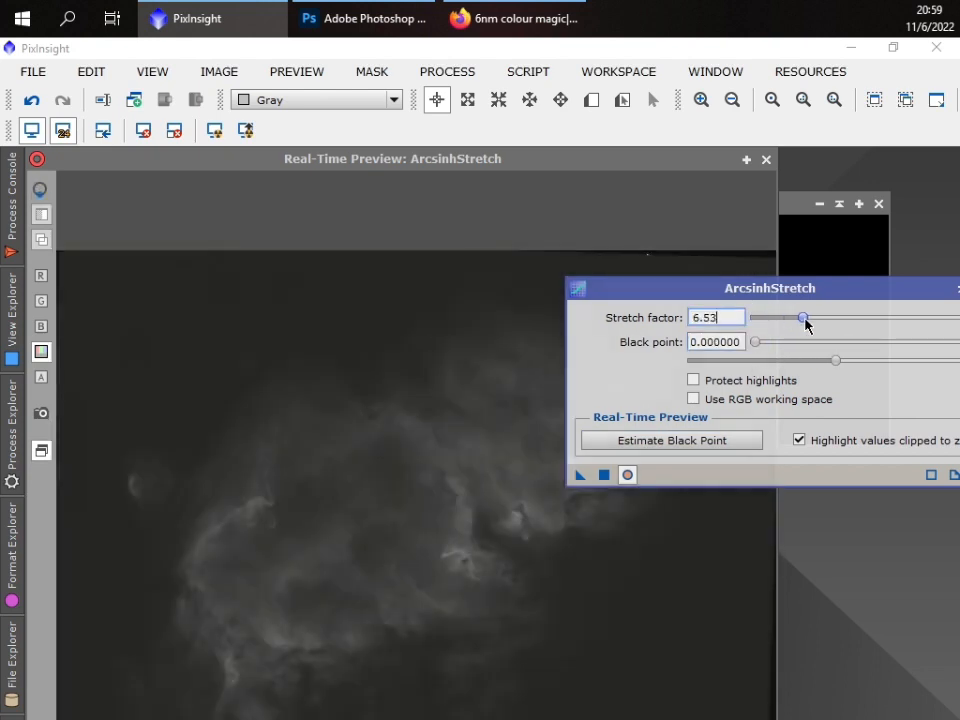
left_click_drag(802, 316, 812, 316)
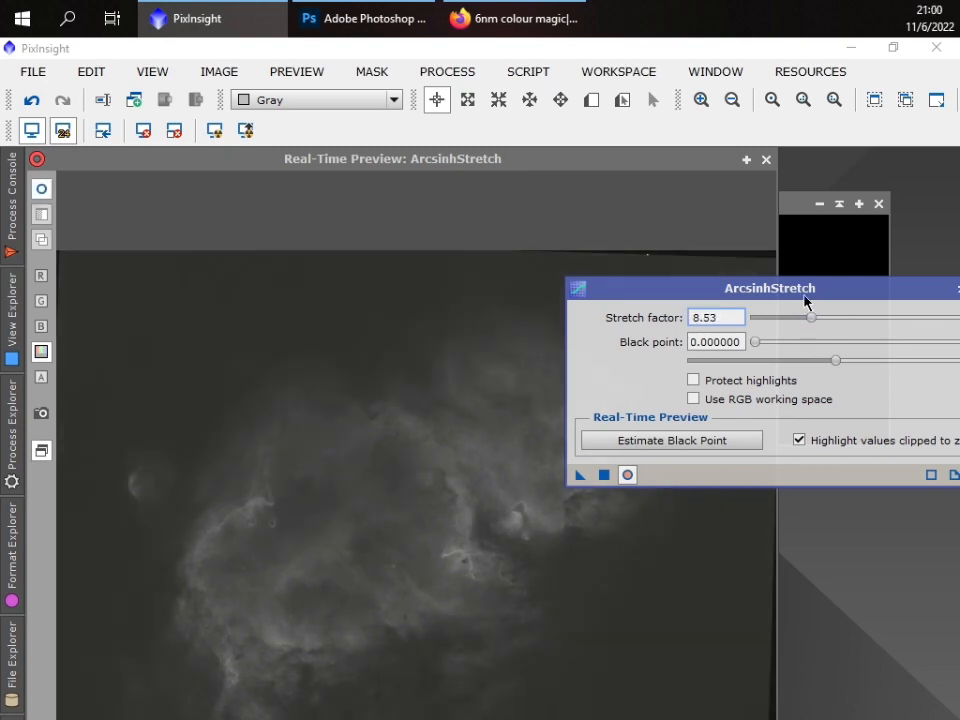
left_click_drag(770, 288, 732, 216)
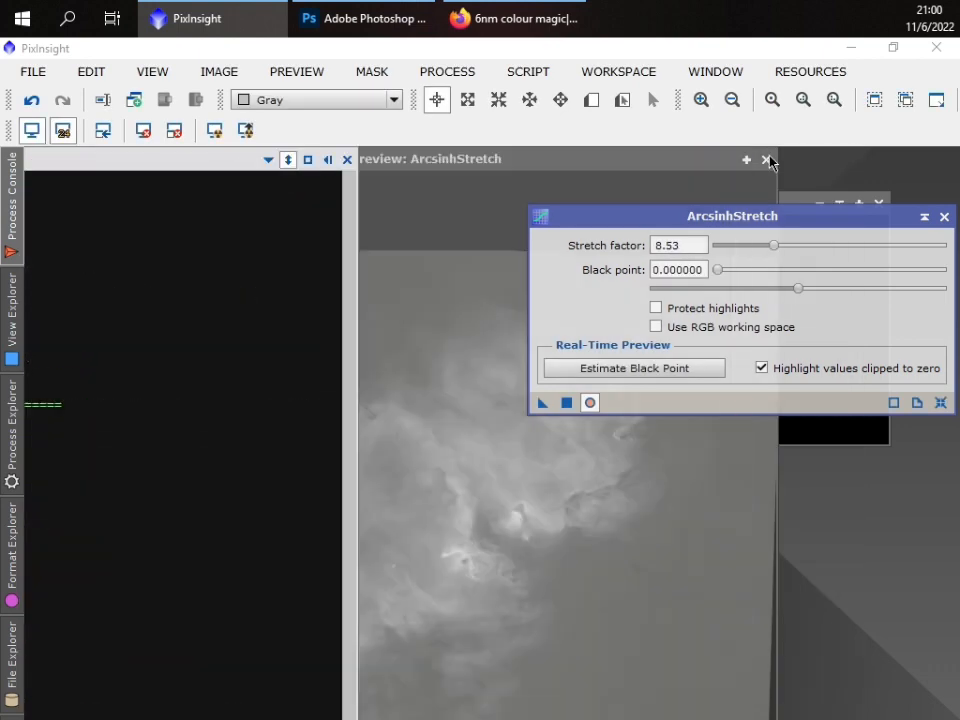
- Estimate the black point for each image, apply the arcsinh stretch and close the preview
left_click(768, 160)
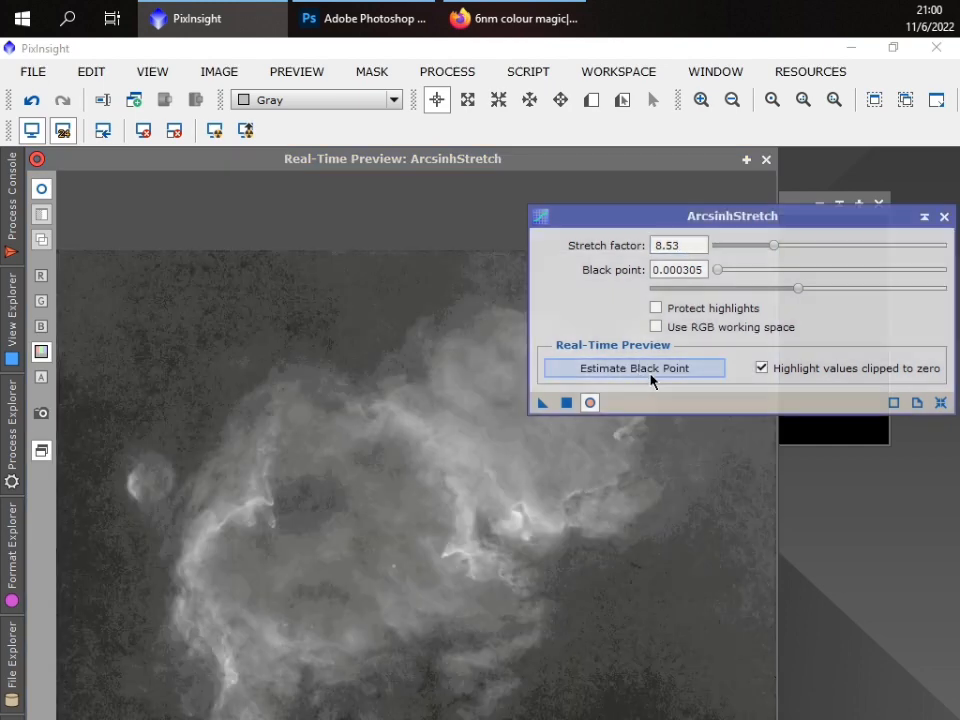
left_click(632, 368)
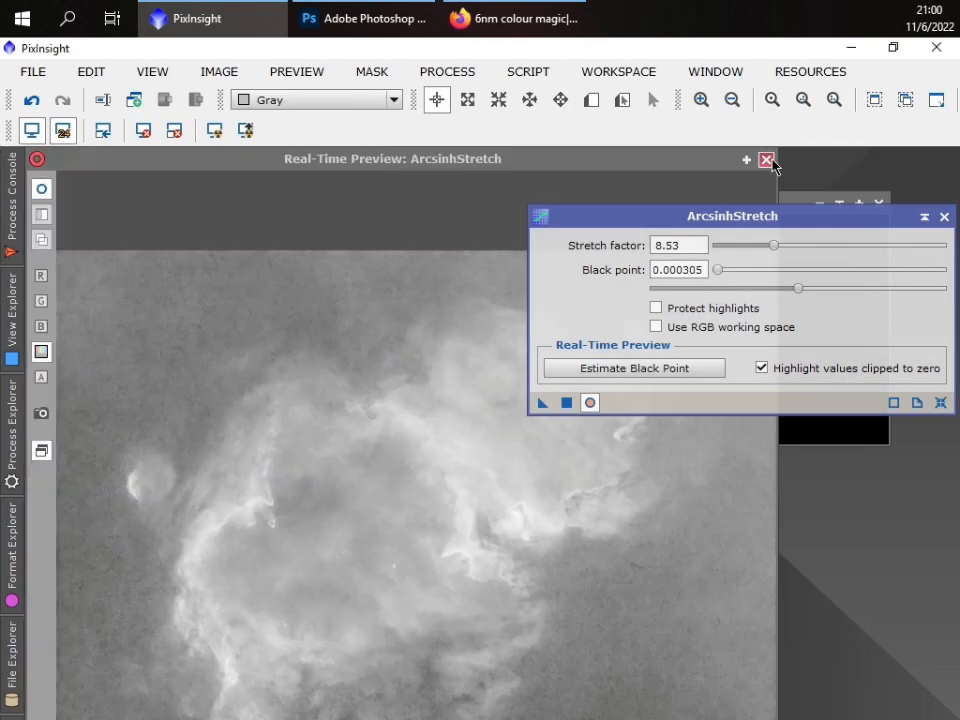
left_click(766, 160)
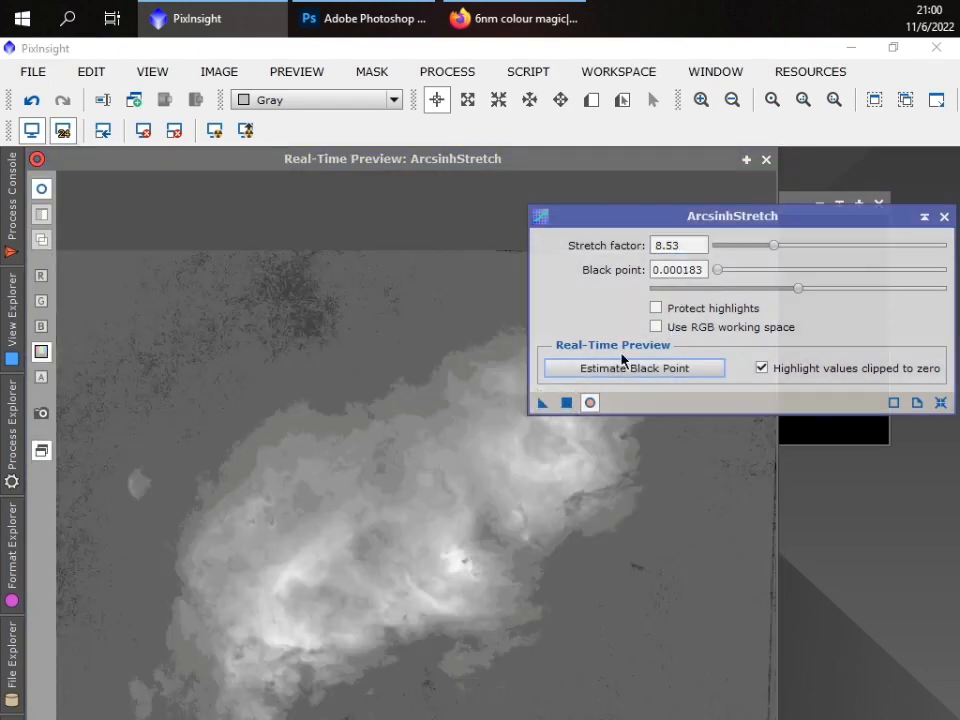
left_click(632, 368)
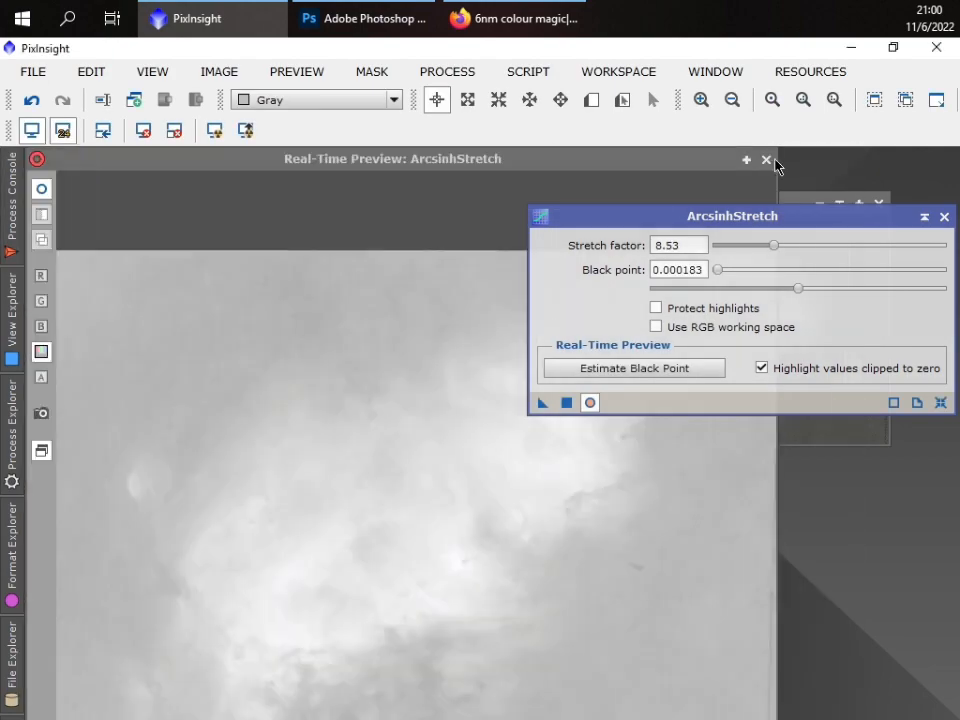
left_click(766, 160)
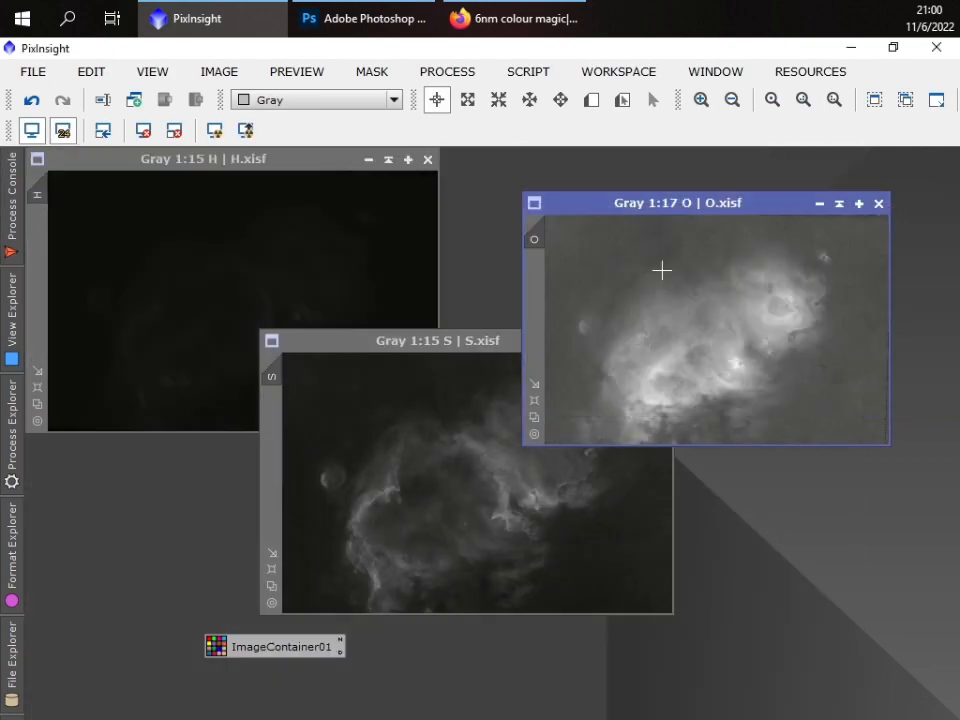
left_click(204, 160)
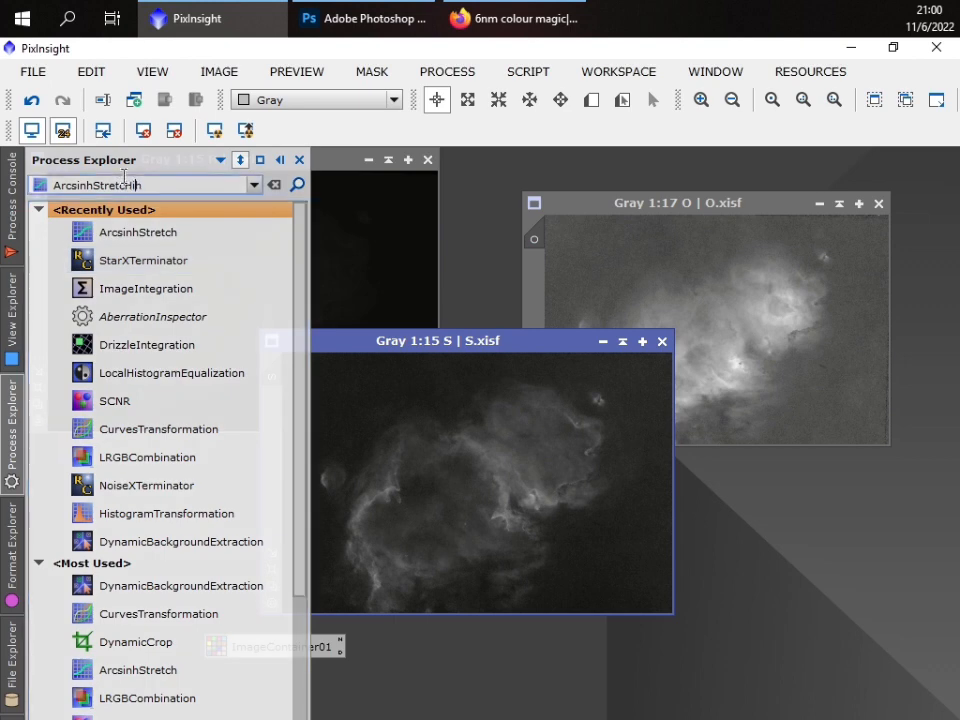
- Open HistogramTransformation, reset it, then lift midtones and clip shadows on the first image
left_click(166, 512)
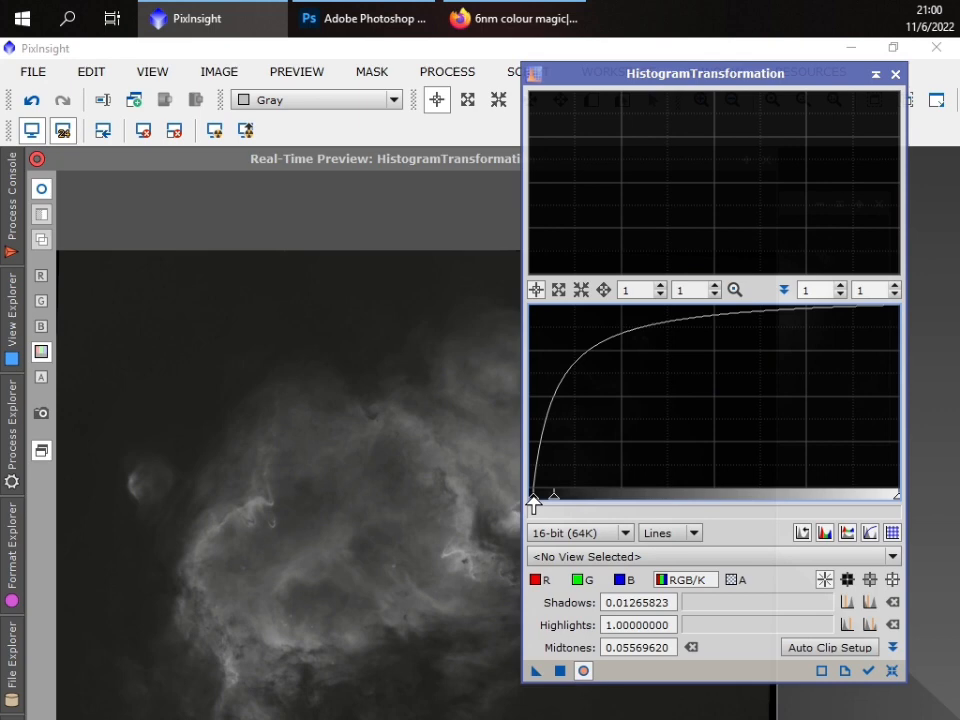
left_click_drag(556, 496, 532, 496)
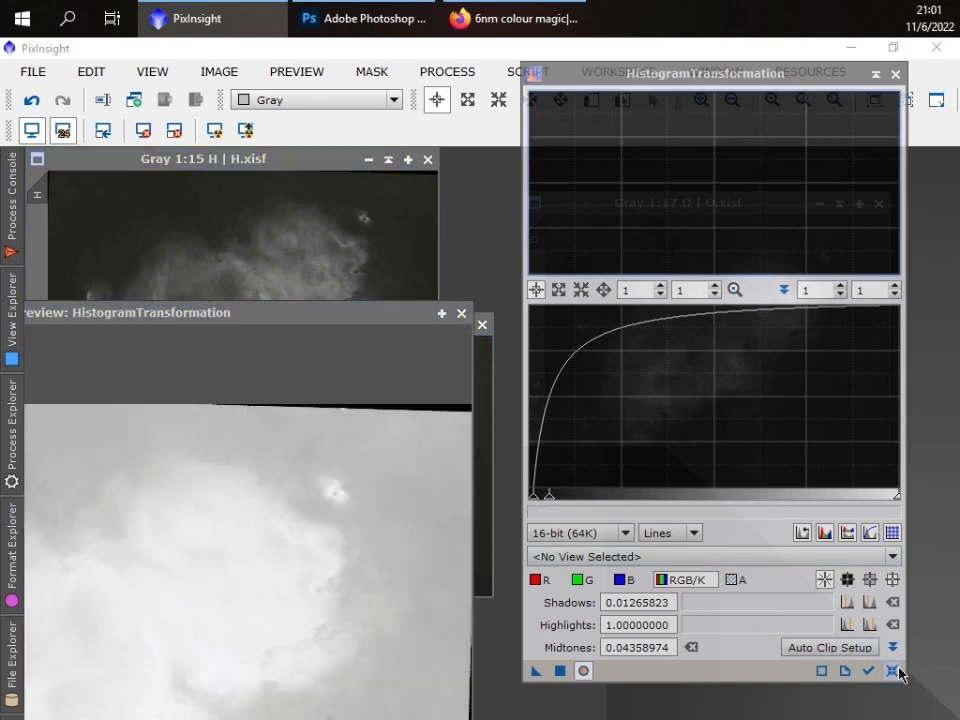
left_click(892, 670)
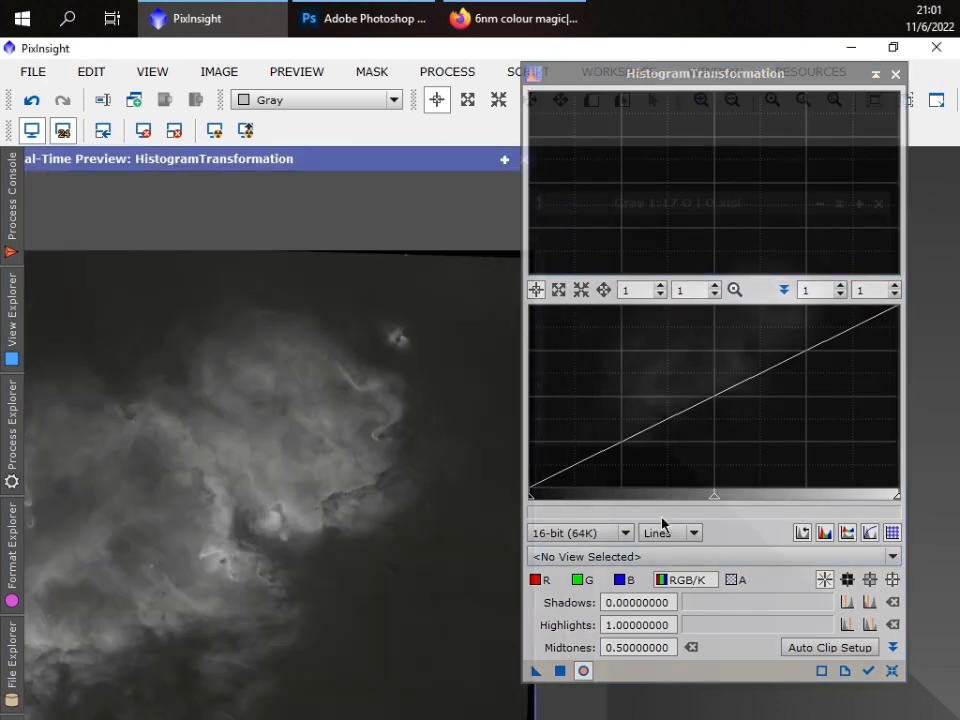
left_click_drag(716, 496, 684, 496)
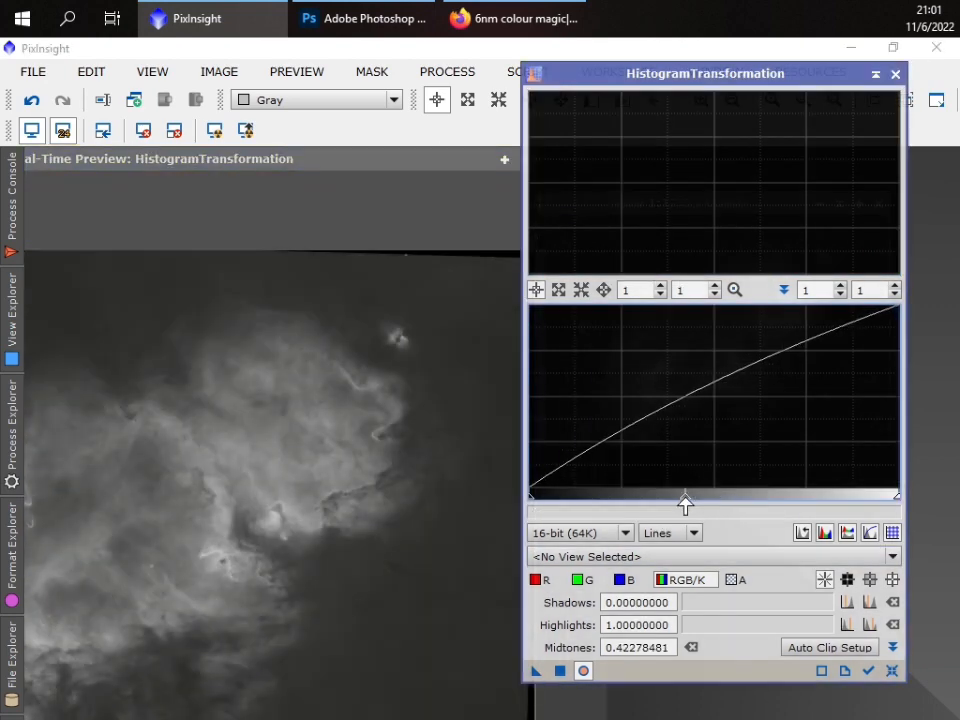
left_click_drag(532, 500, 552, 500)
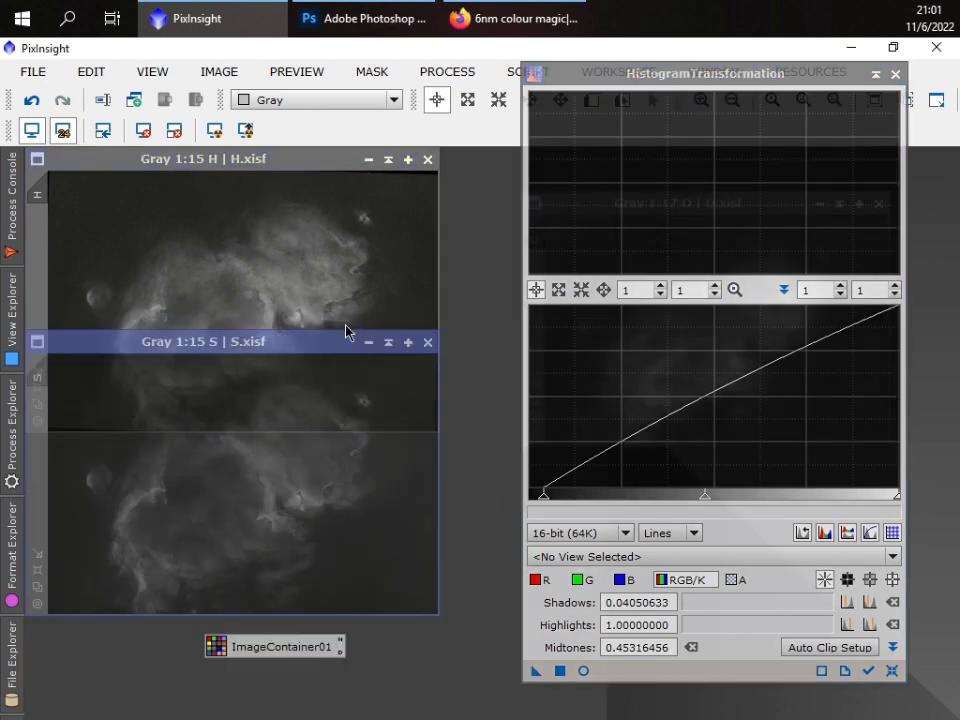
left_click_drag(204, 340, 304, 444)
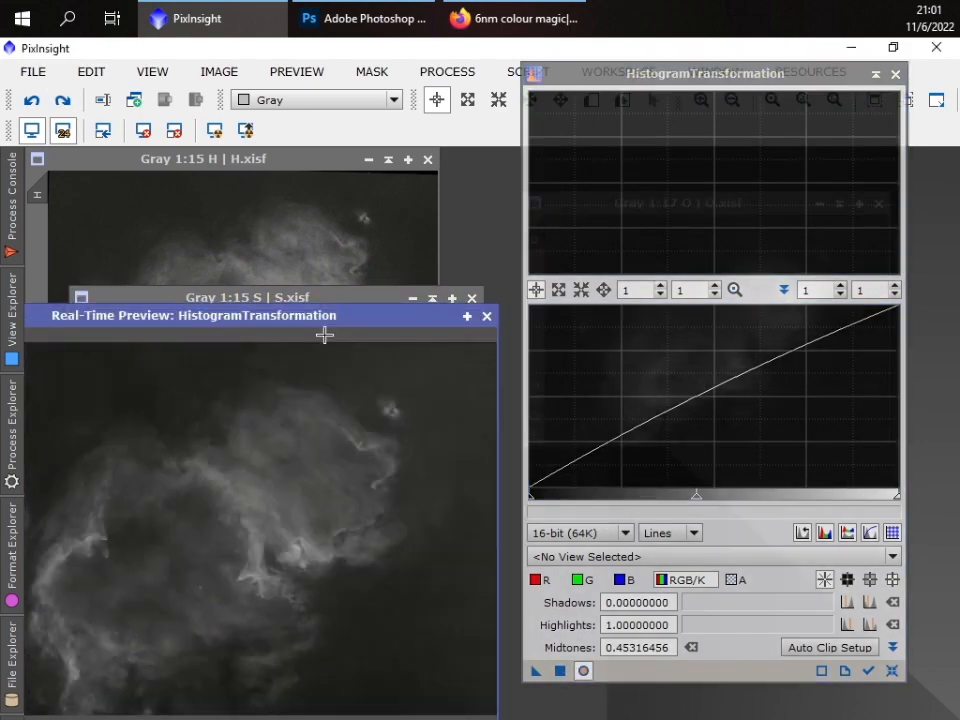
left_click_drag(696, 496, 686, 500)
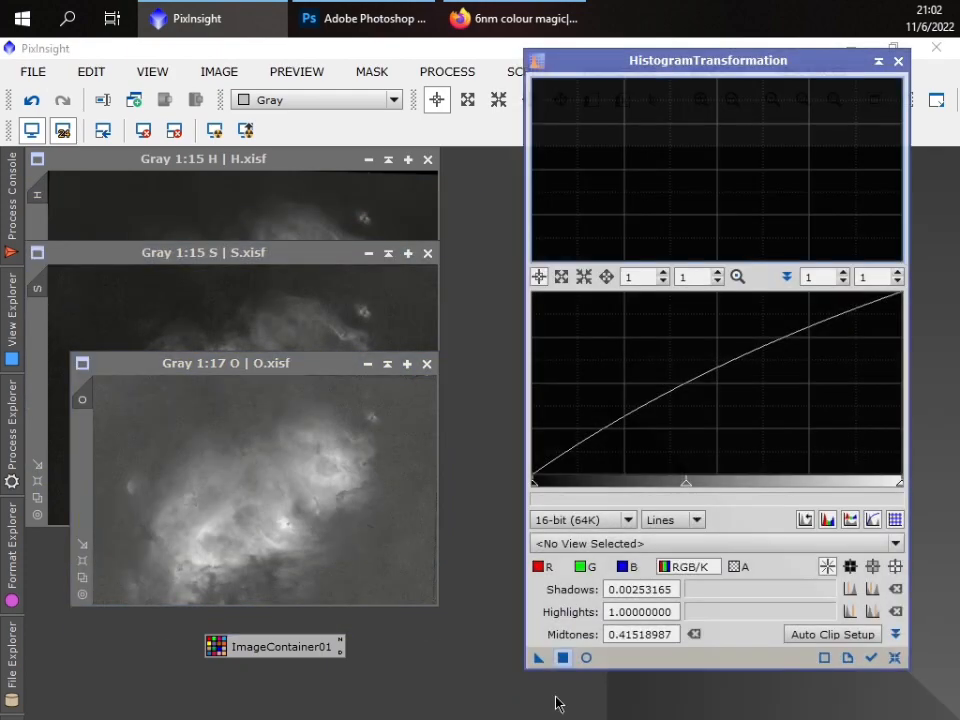
- Fine-tune shadows clipping and midtones for contrast on the next image and close the tool
left_click_drag(540, 480, 610, 480)
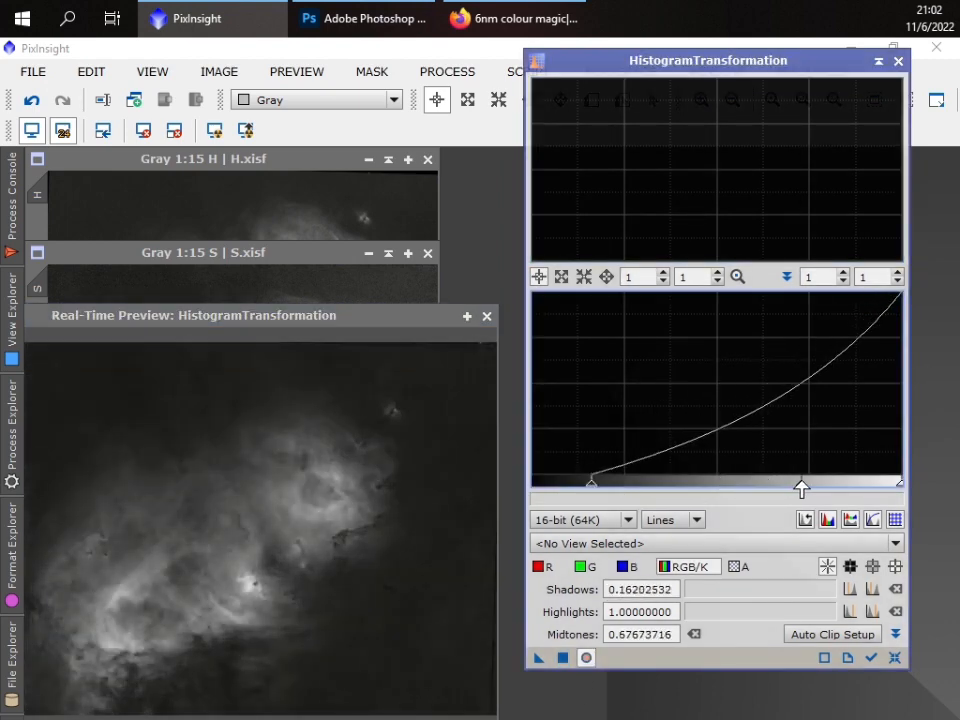
left_click_drag(800, 488, 804, 488)
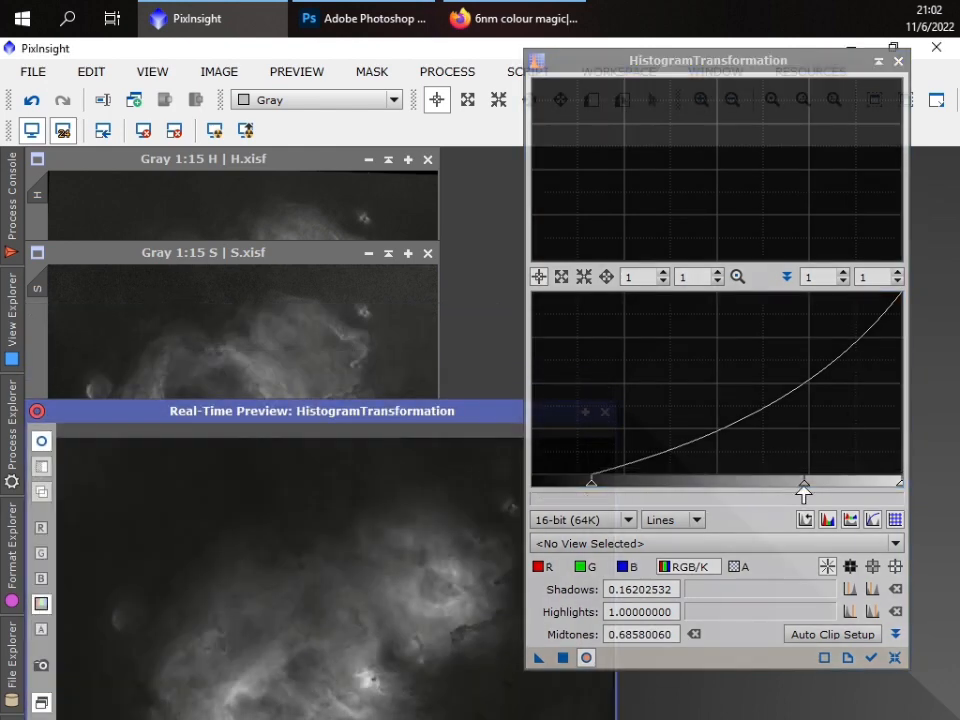
left_click_drag(804, 488, 796, 488)
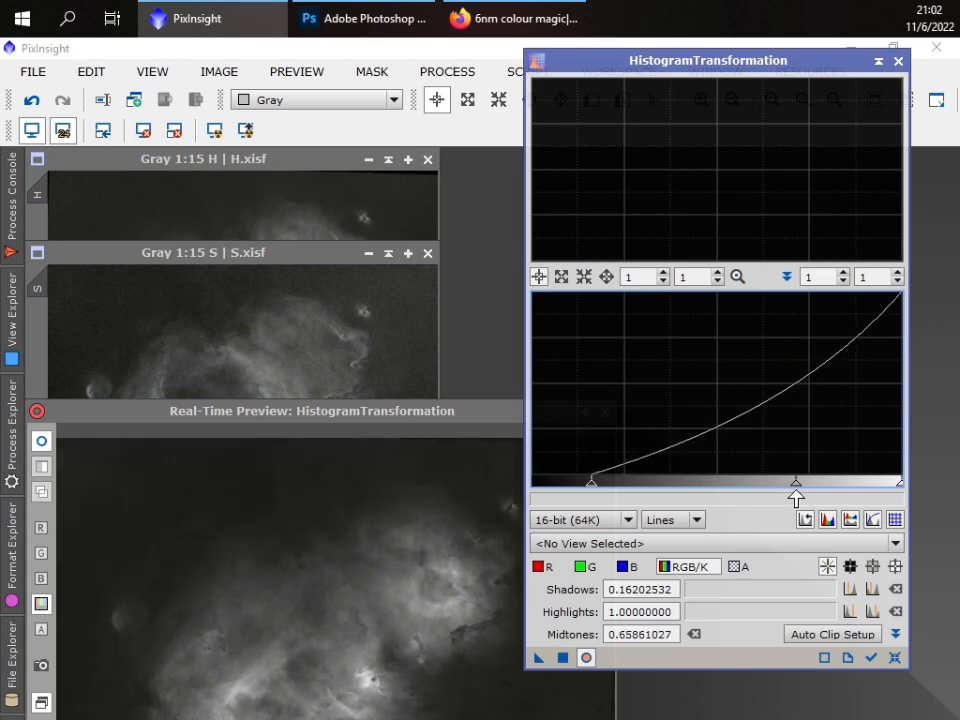
left_click_drag(592, 480, 616, 482)
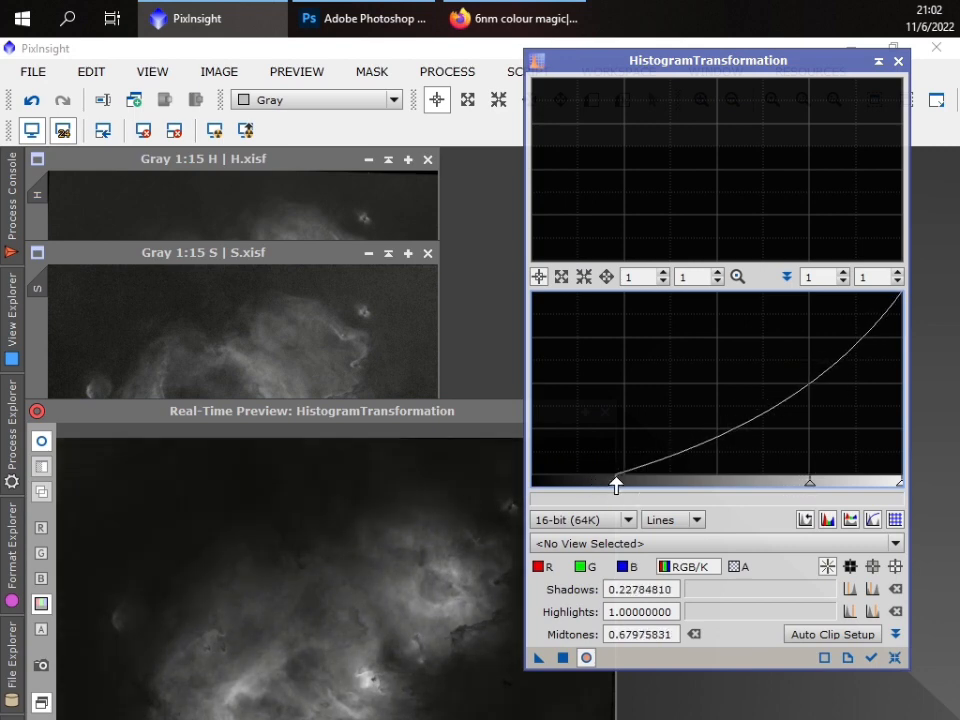
left_click_drag(616, 482, 582, 482)
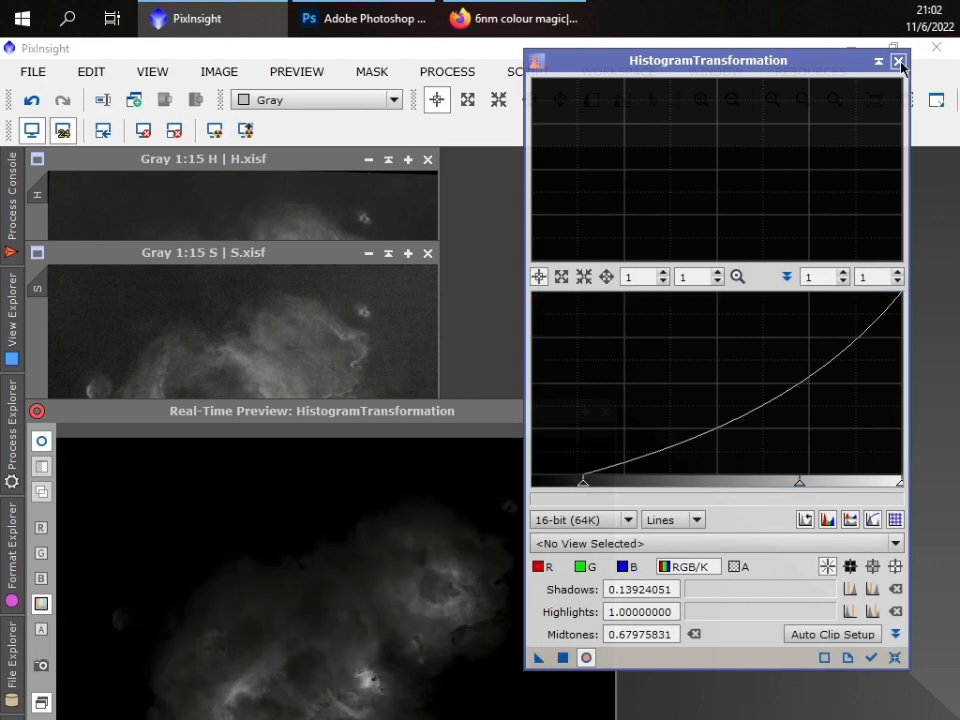
left_click(898, 60)
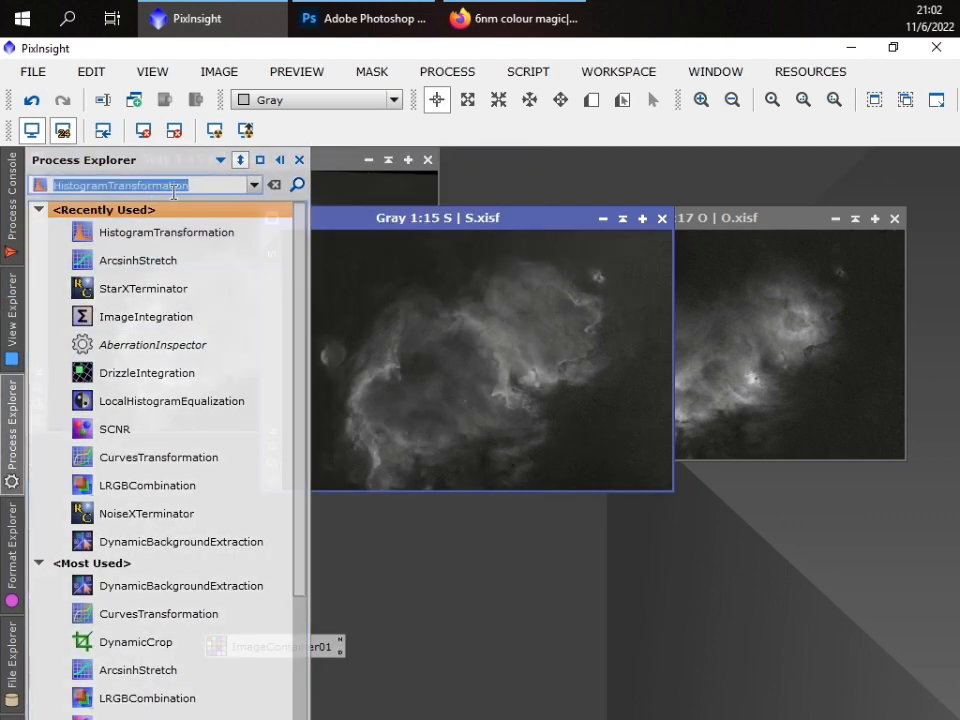
- Reposition the S.xisf channel window and bring up the Process Explorer panel
type("nop")
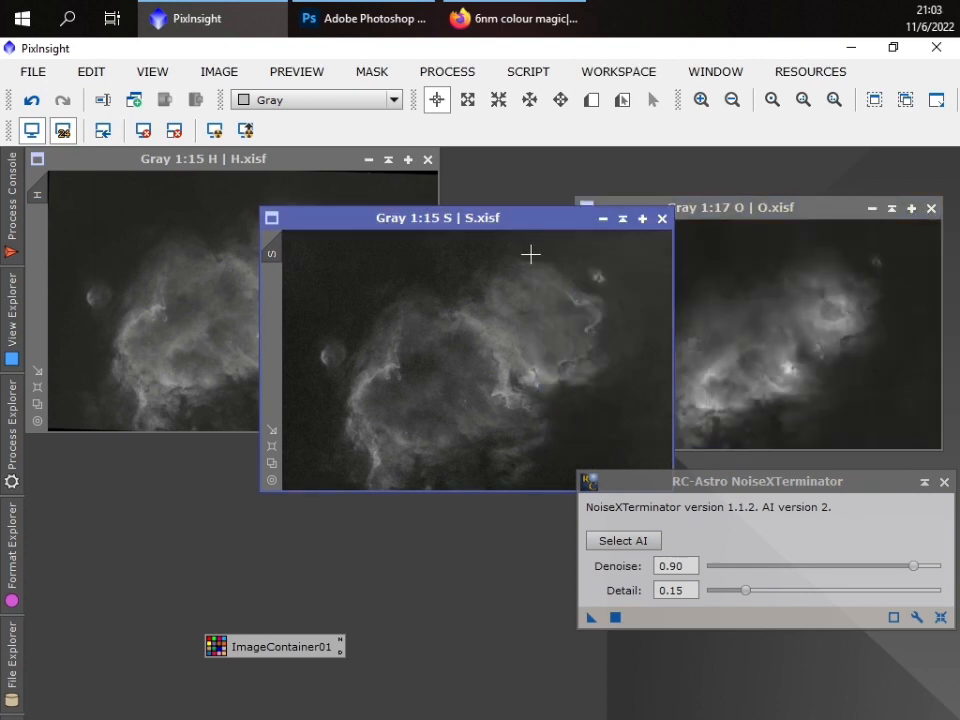
left_click_drag(438, 216, 400, 206)
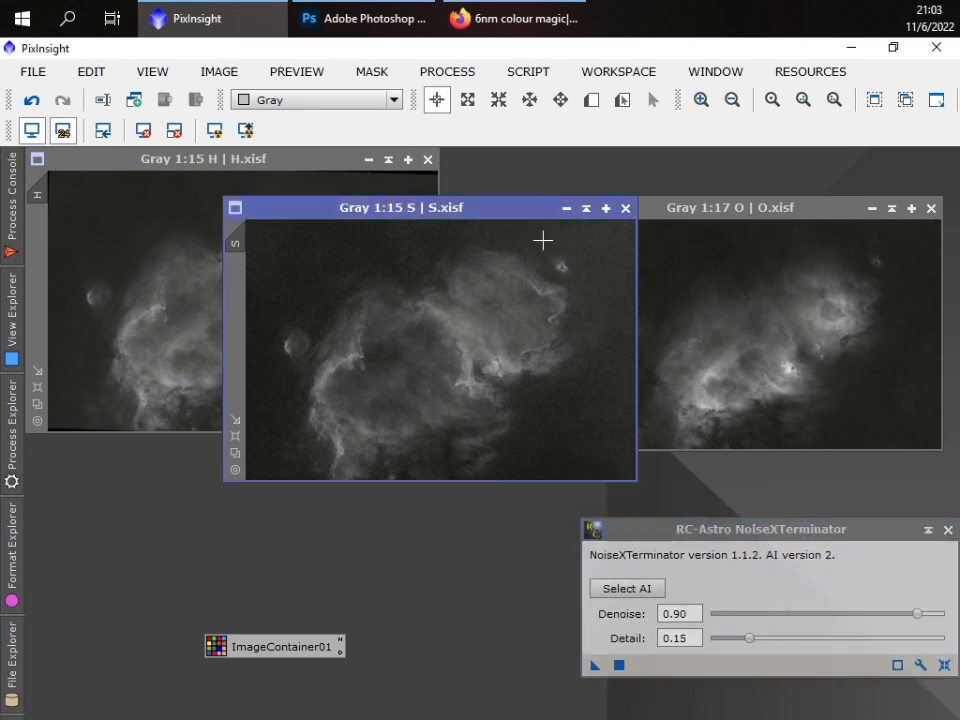
mouse_move(592, 244)
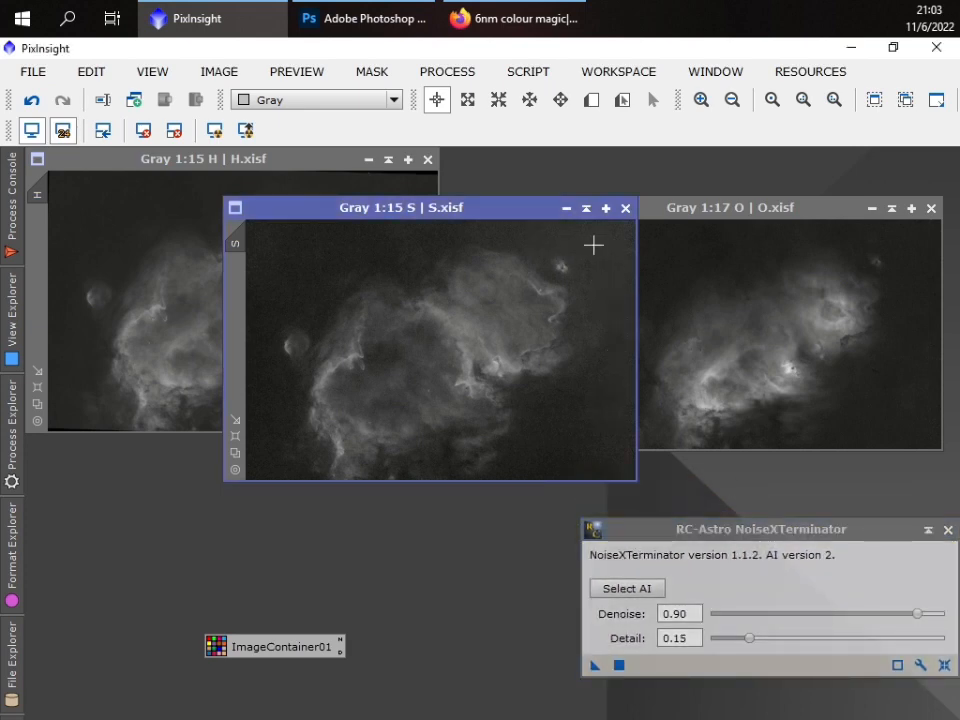
mouse_move(576, 240)
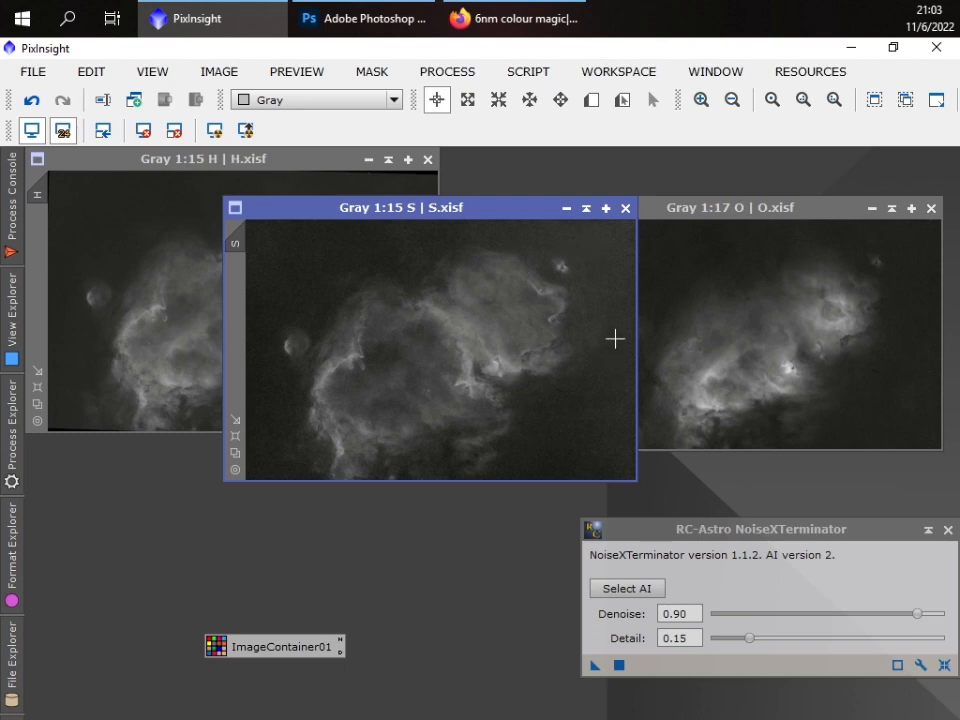
mouse_move(590, 308)
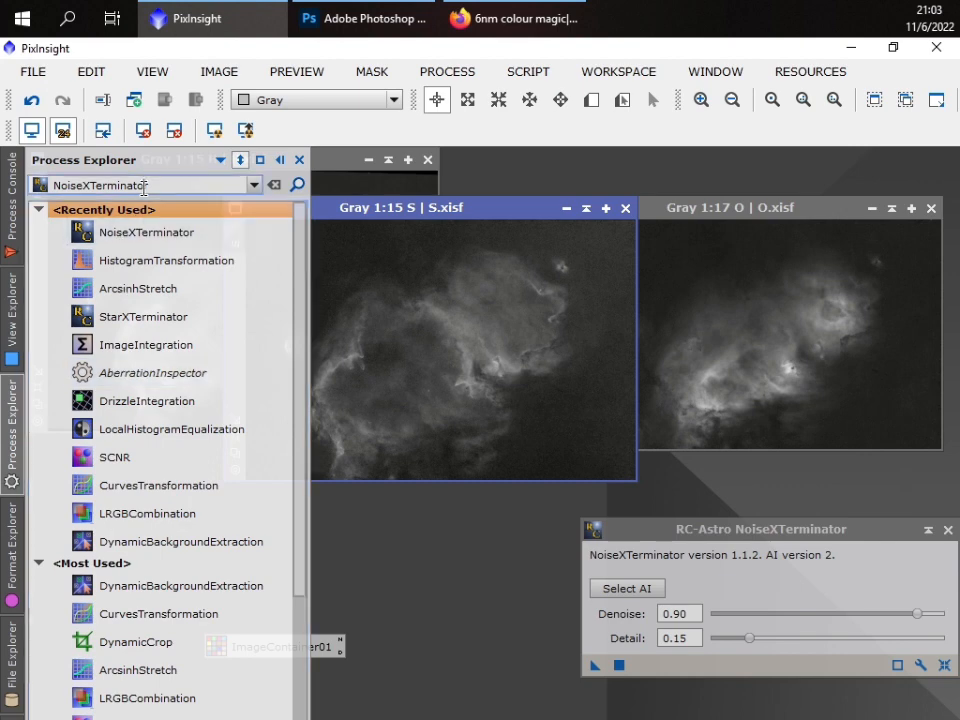
- Find DynamicBackgroundExtraction in Process Explorer and launch it
left_click(144, 184)
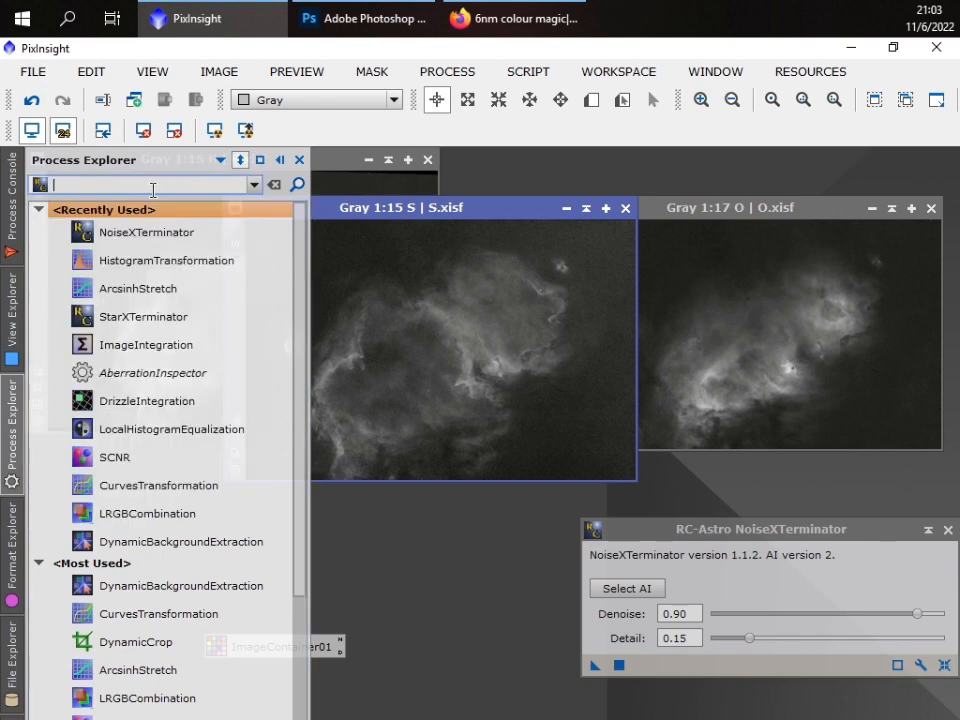
type("DynamicBackgroundExtraction")
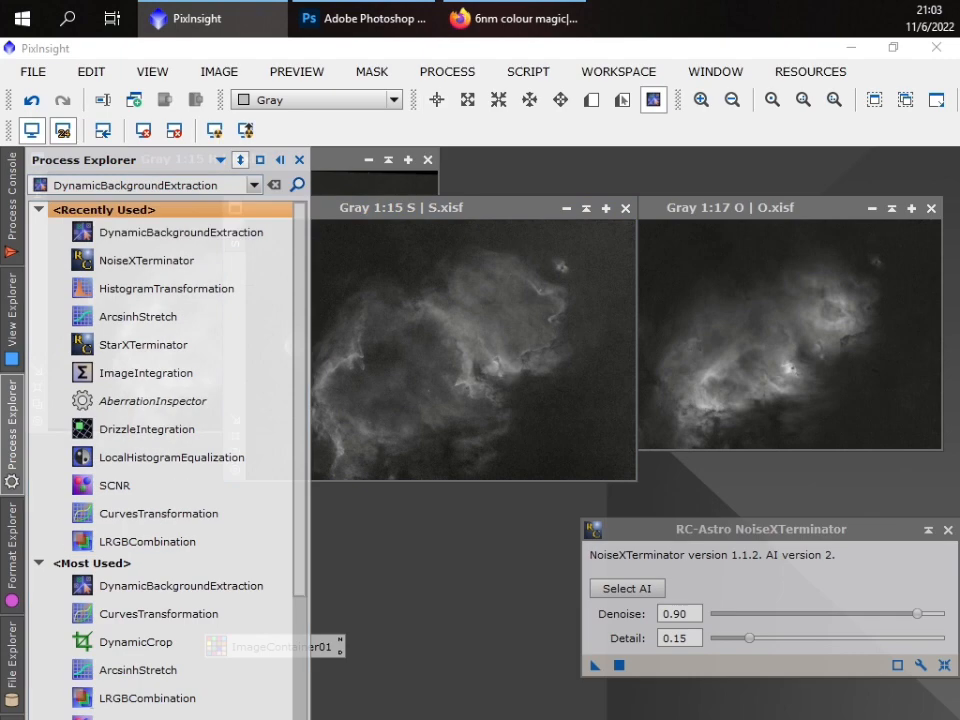
double_click(180, 232)
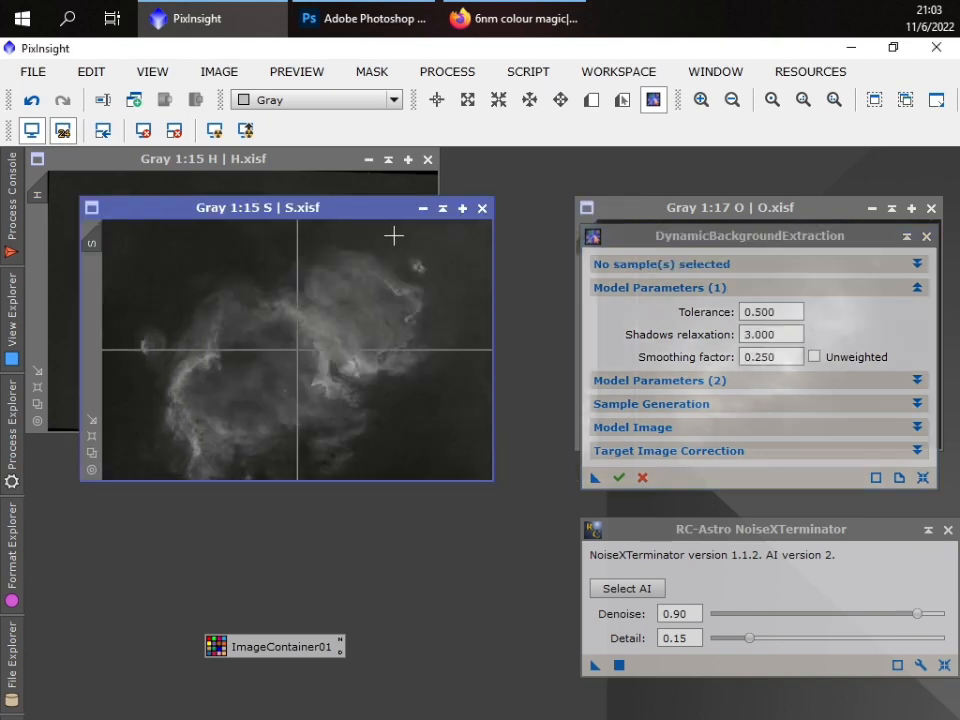
- Place background samples on the S image and choose Subtraction as the target image correction
left_click(418, 458)
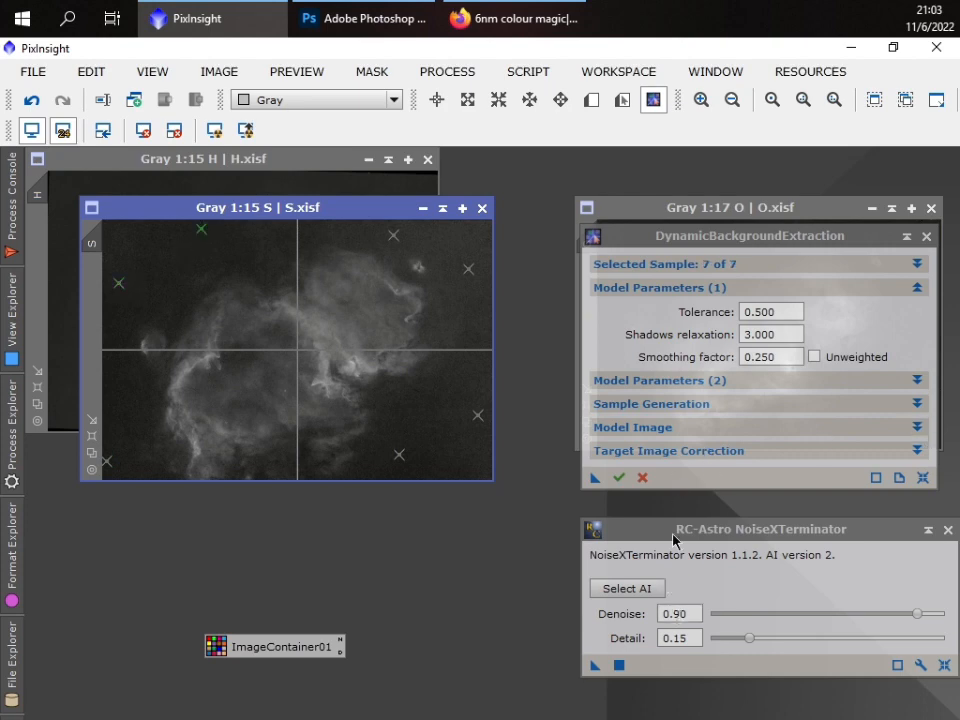
left_click(632, 428)
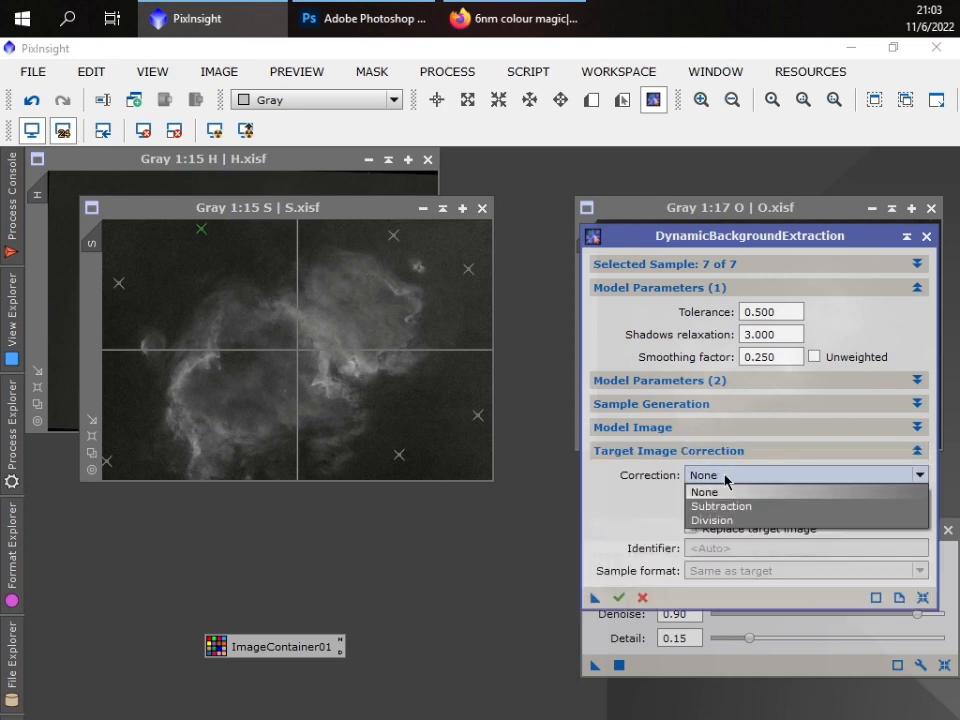
left_click(720, 504)
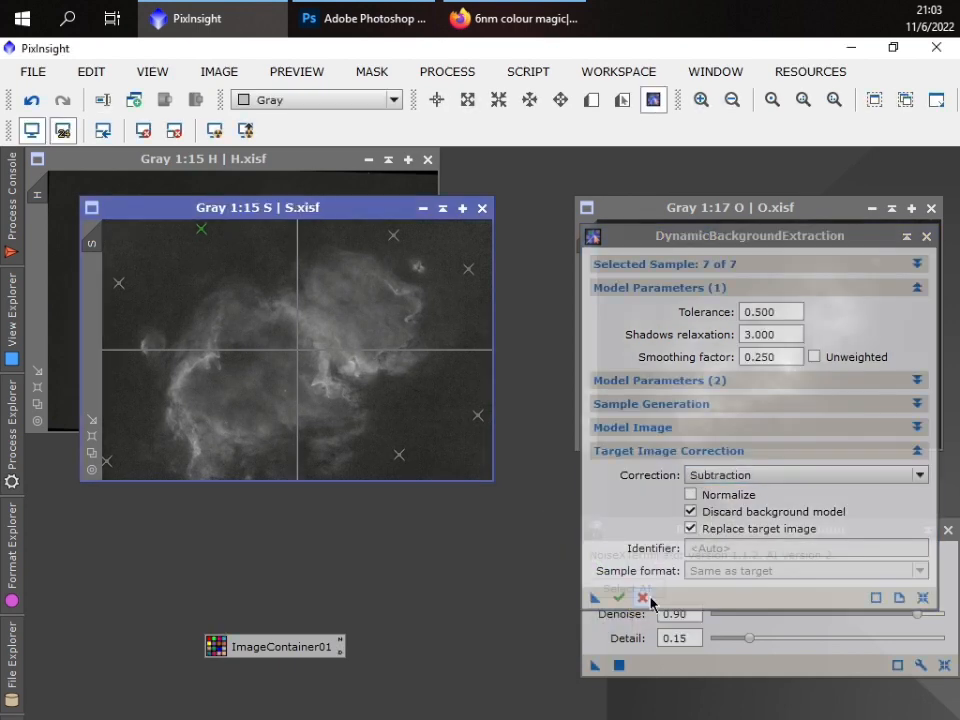
mouse_move(644, 596)
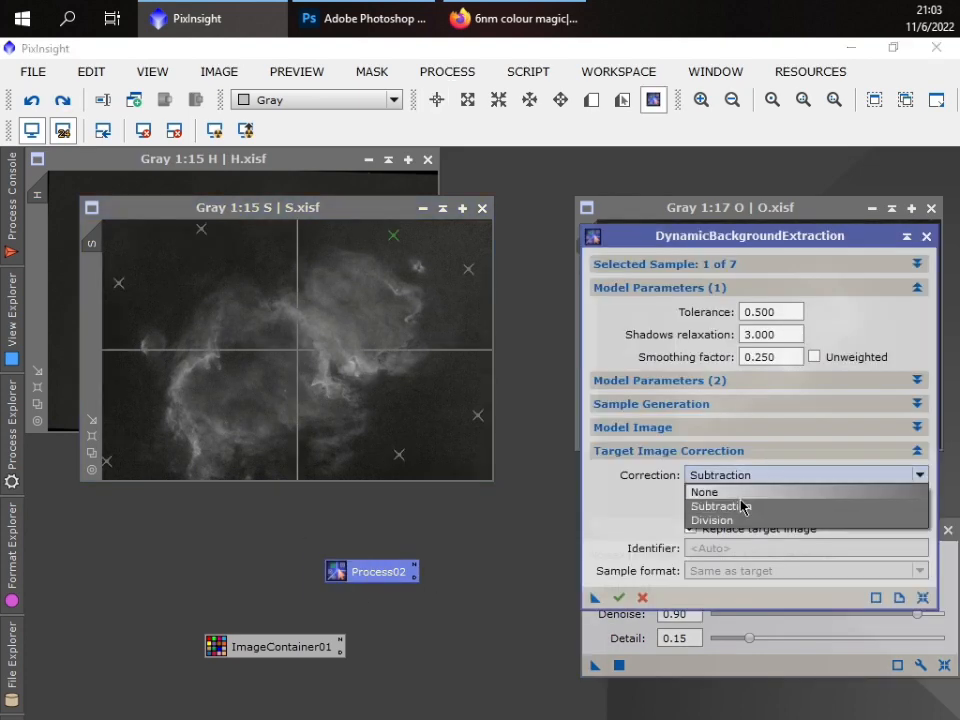
- Run the background subtraction, then combine S, H and O into a new RGB image
left_click(712, 520)
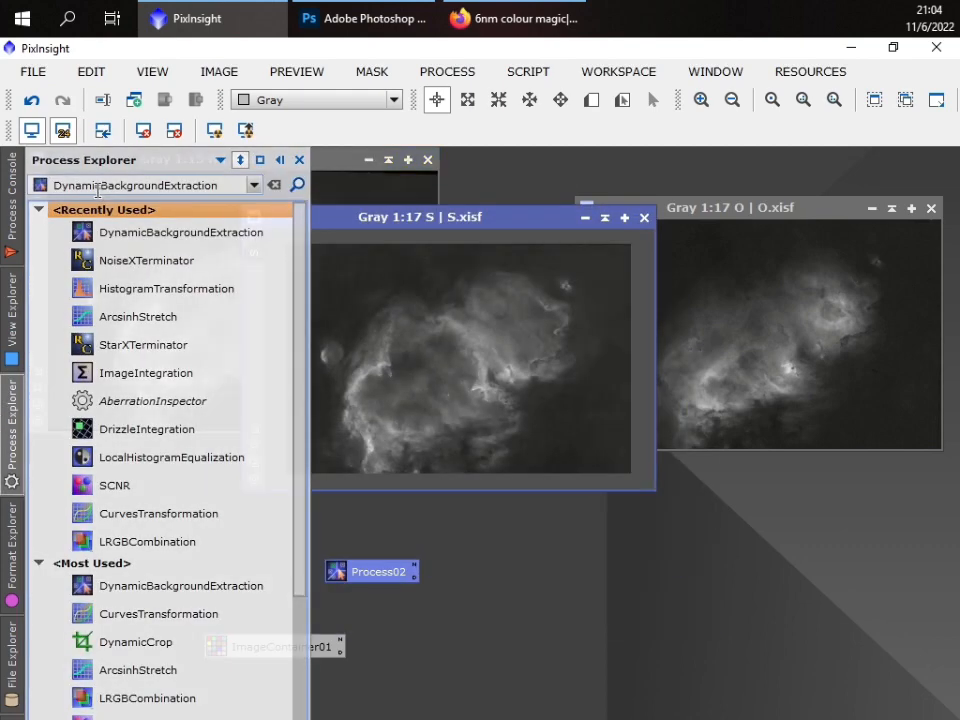
left_click(148, 540)
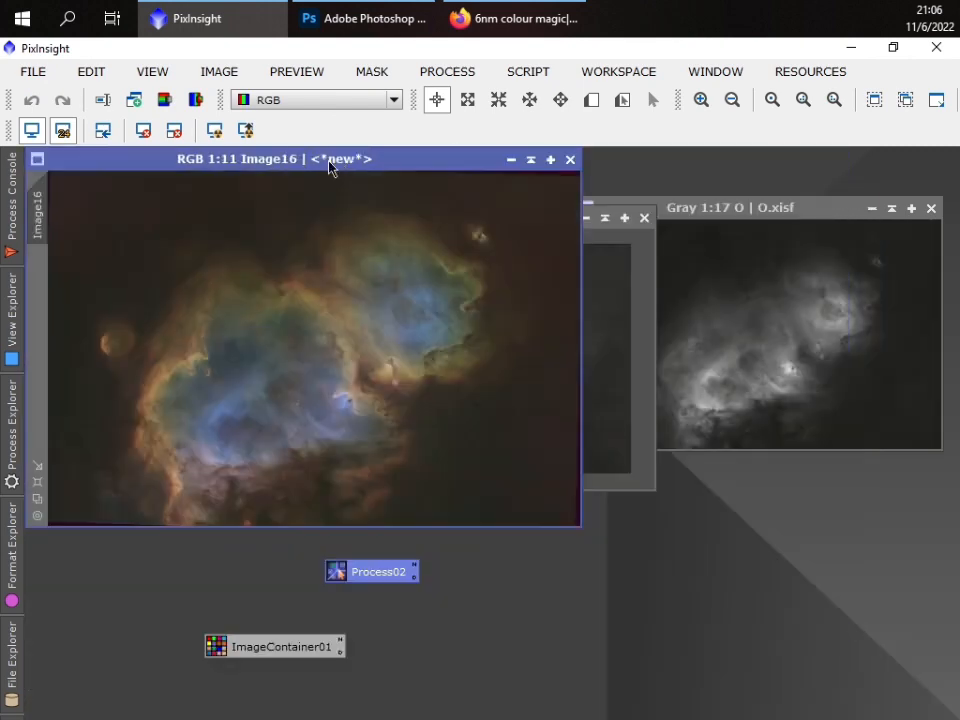
- Crop the ragged edges off the colour Image16 with DynamicCrop and dismiss the tool
left_click_drag(330, 160, 440, 226)
type("DynamicAlignment")
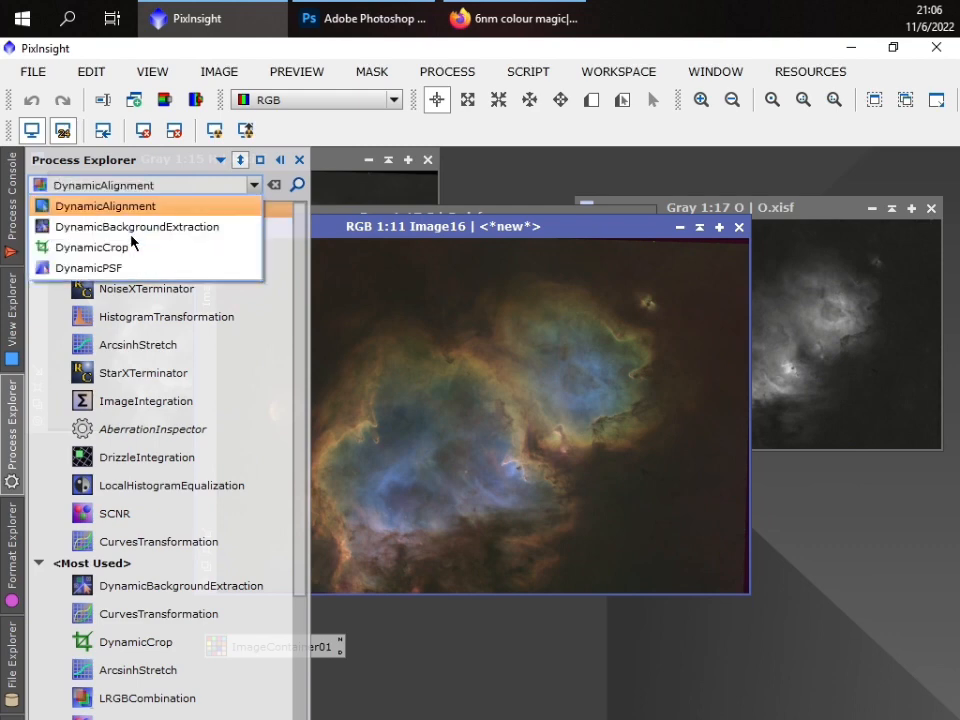
left_click(92, 248)
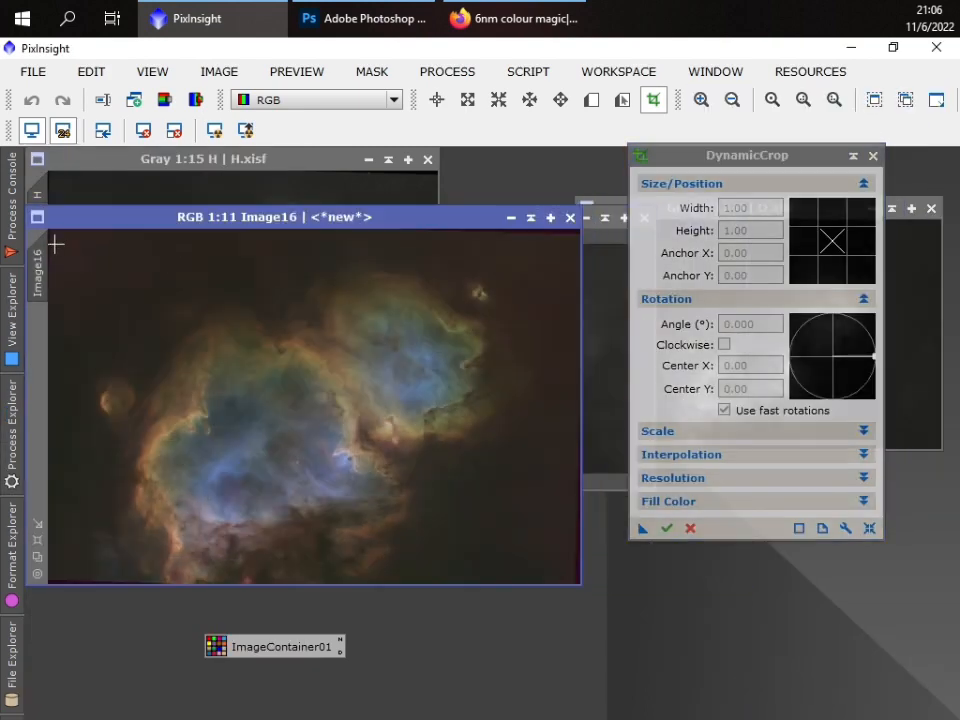
left_click_drag(56, 240, 564, 578)
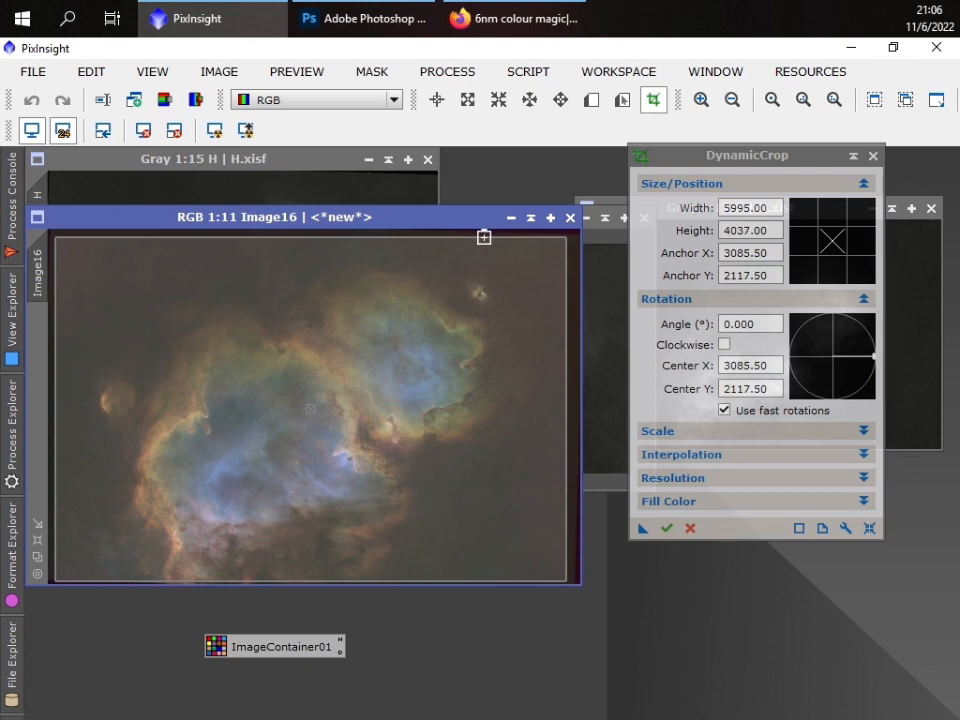
left_click(666, 528)
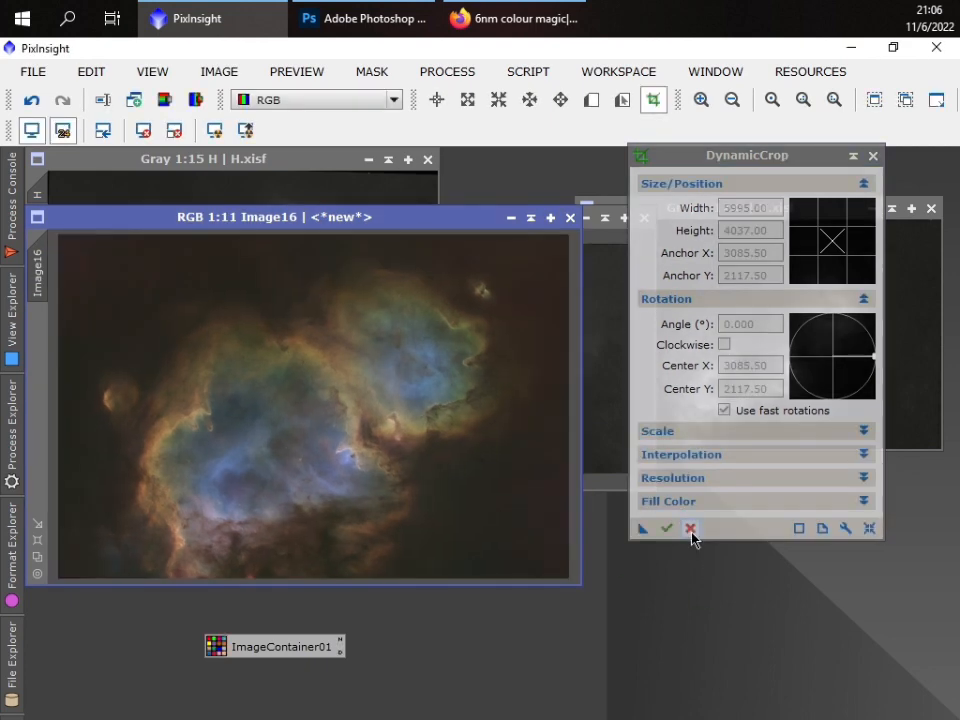
left_click(666, 528)
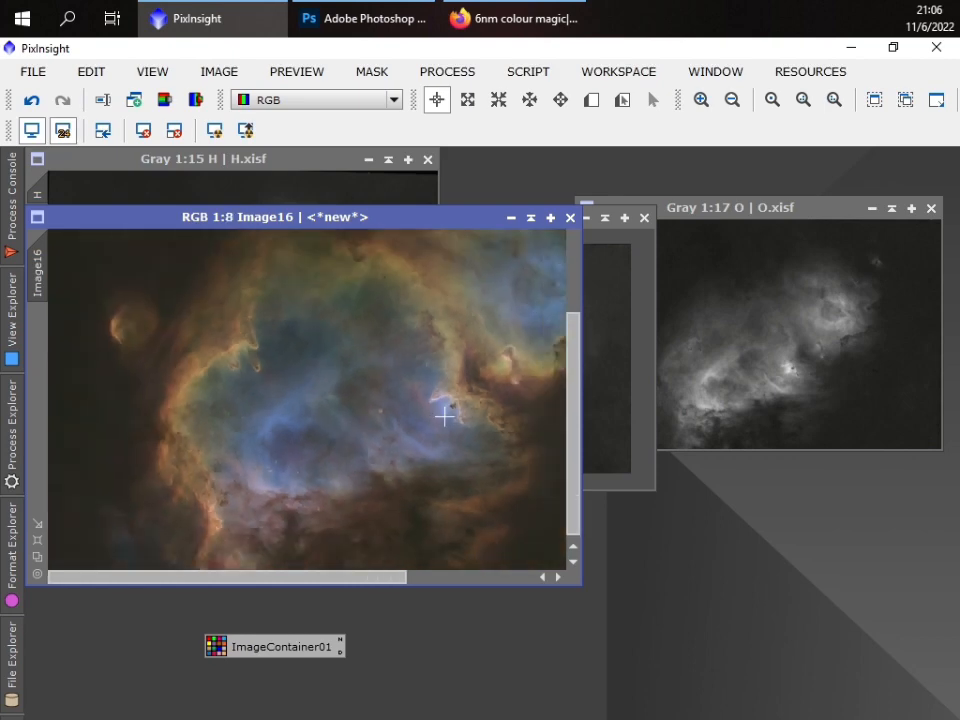
mouse_move(418, 388)
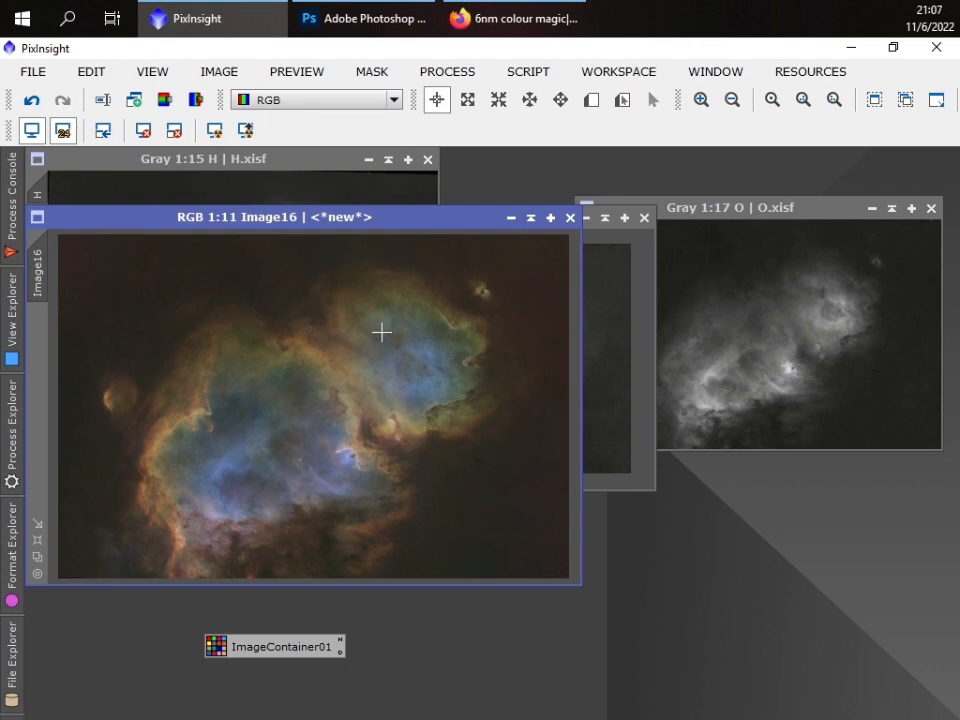
mouse_move(380, 316)
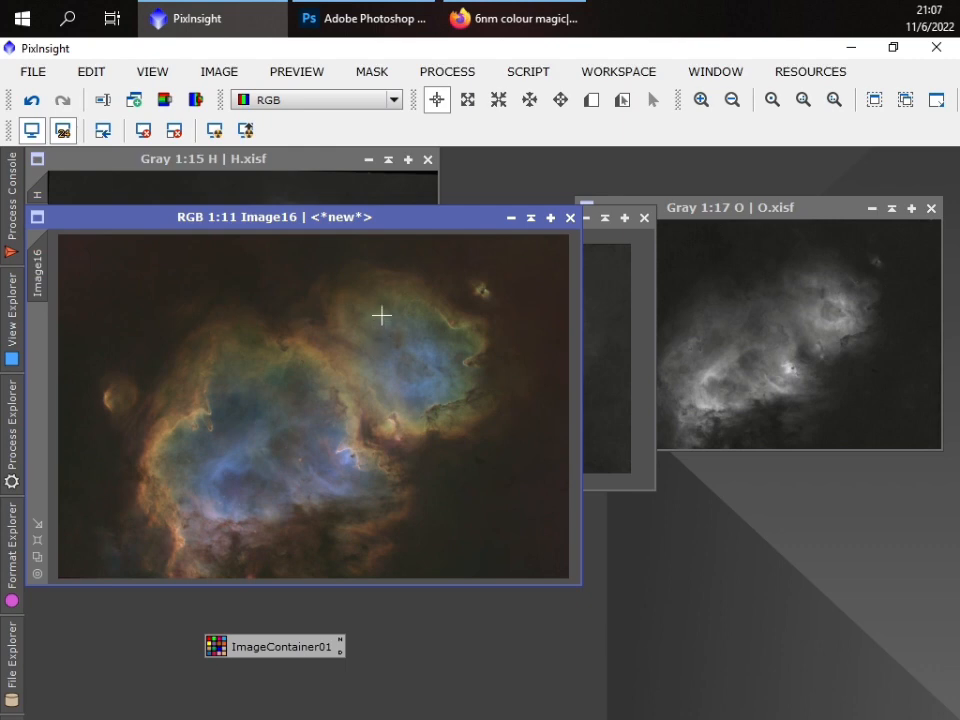
mouse_move(204, 432)
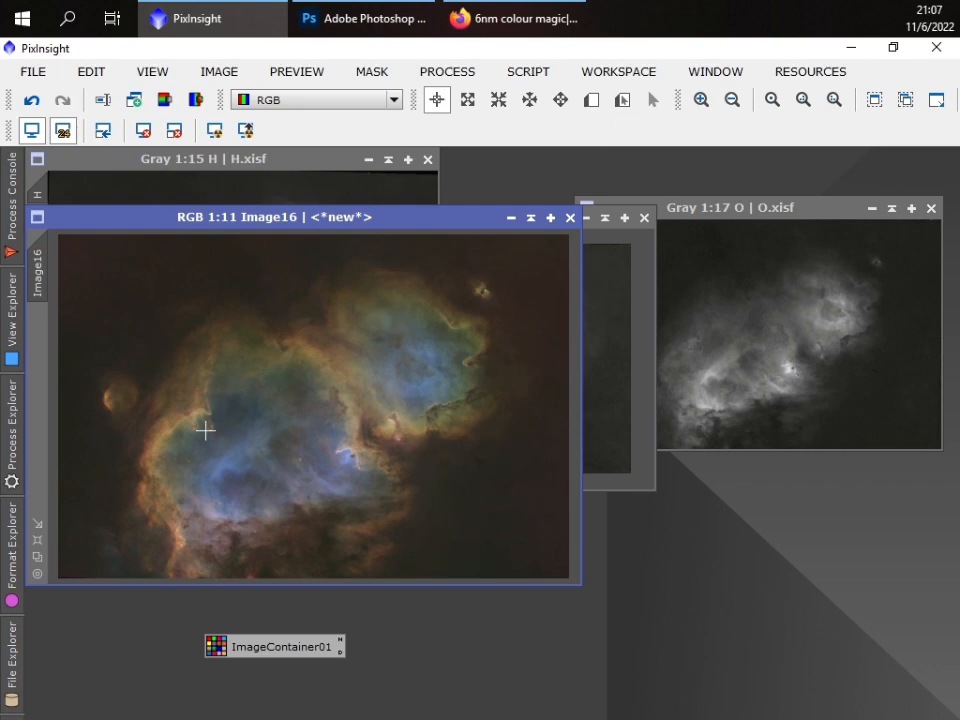
mouse_move(384, 474)
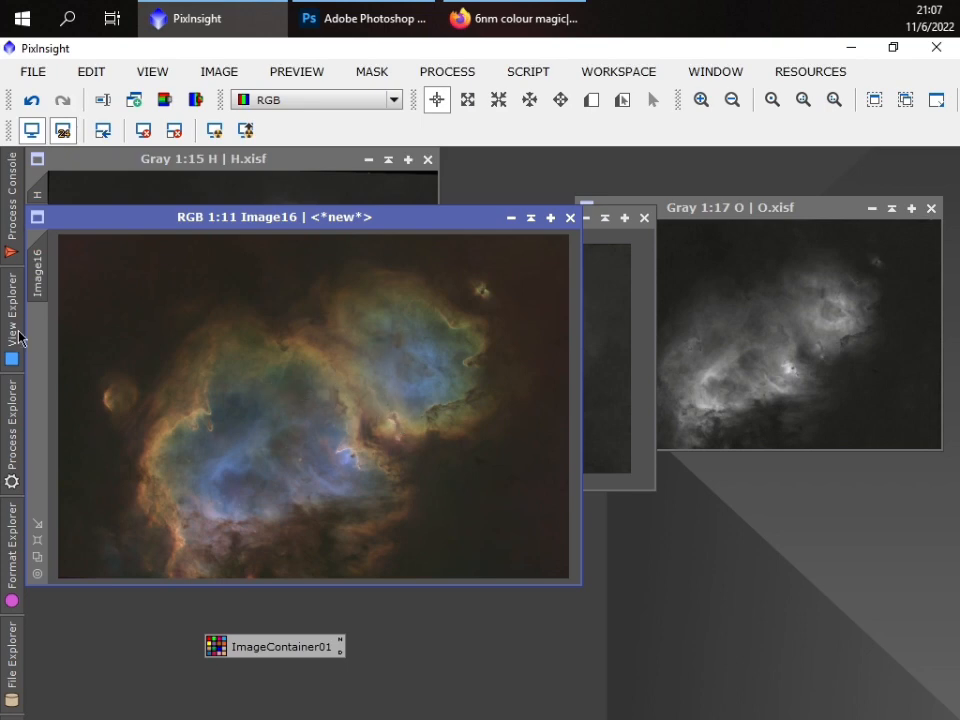
- Launch CurvesTransformation and pull the tone curve down slightly to darken the midtones
left_click(12, 300)
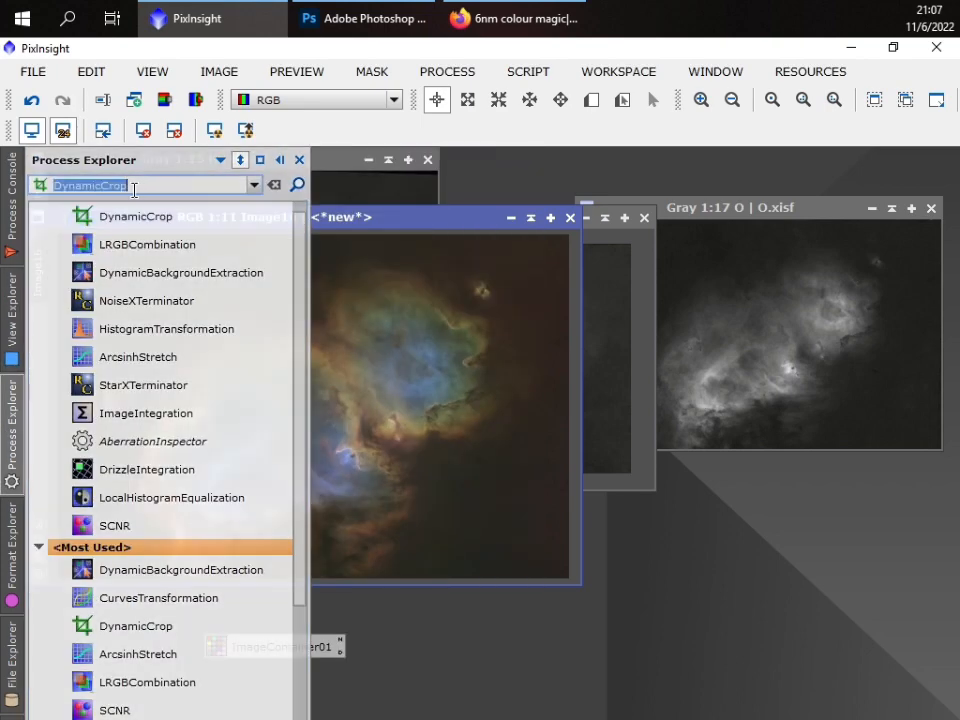
left_click(158, 568)
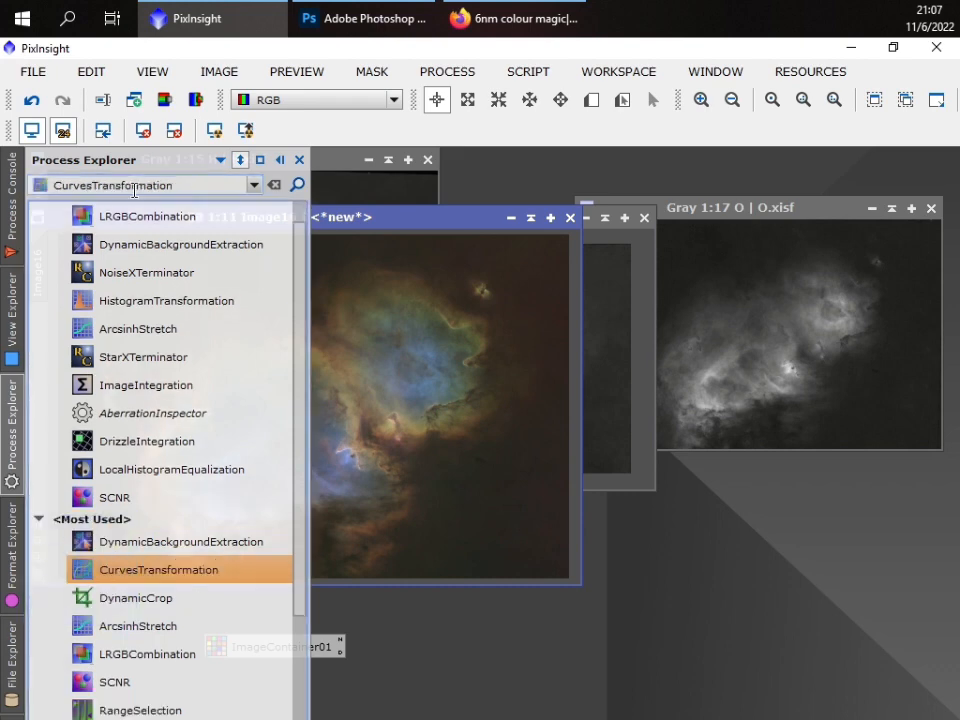
left_click(298, 160)
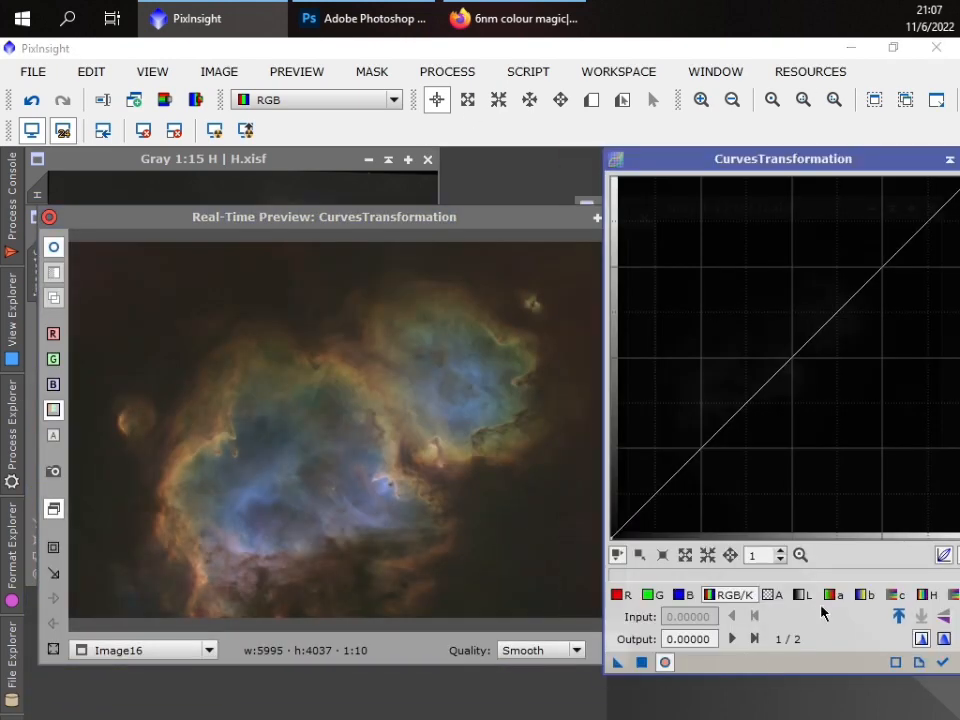
left_click(820, 350)
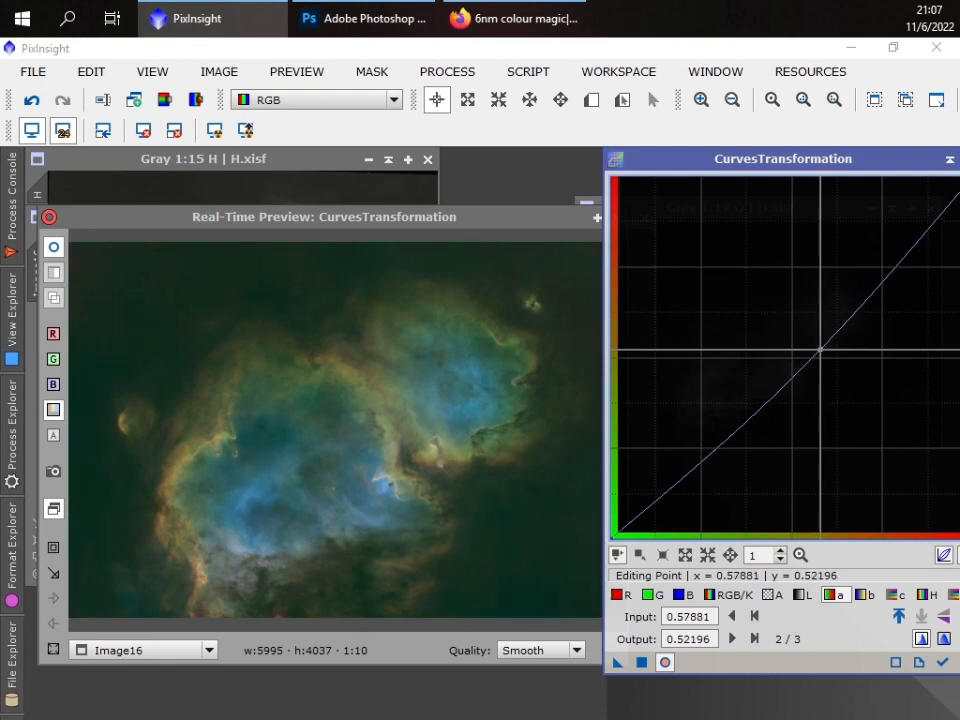
left_click_drag(820, 352, 816, 348)
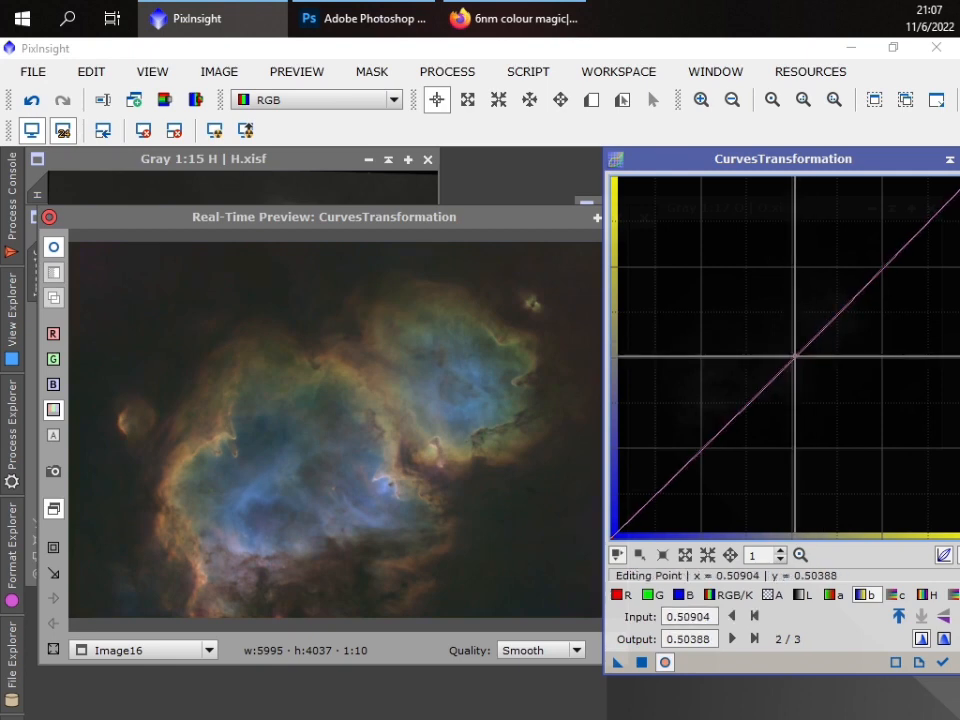
left_click_drag(796, 350, 800, 358)
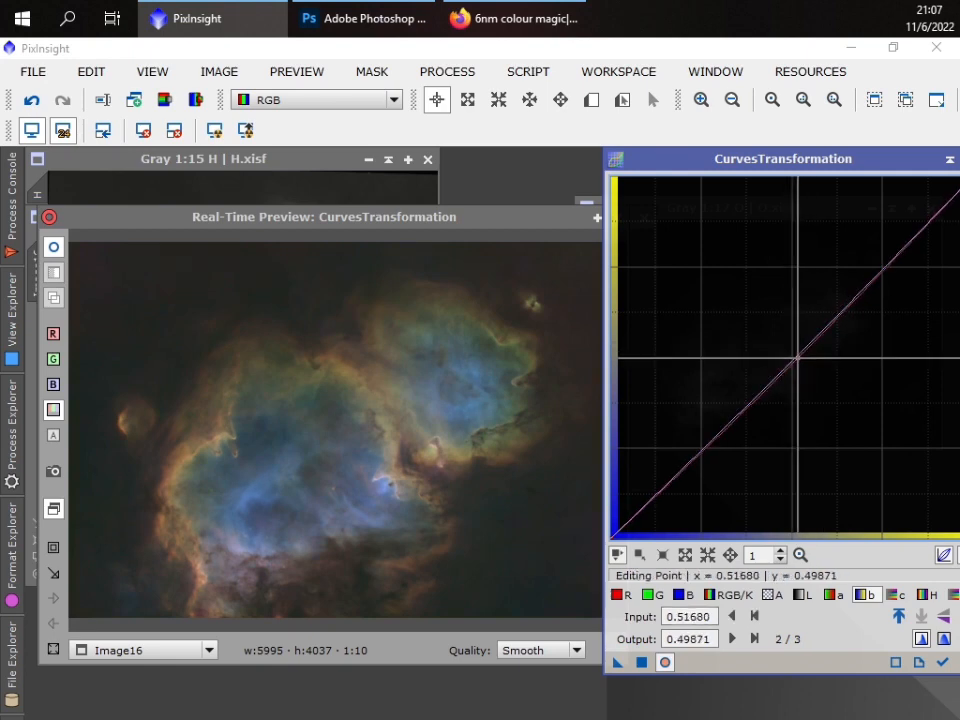
- On the combined RGB/K curve, add points and pull the shadow end down to darken shadows
left_click(896, 596)
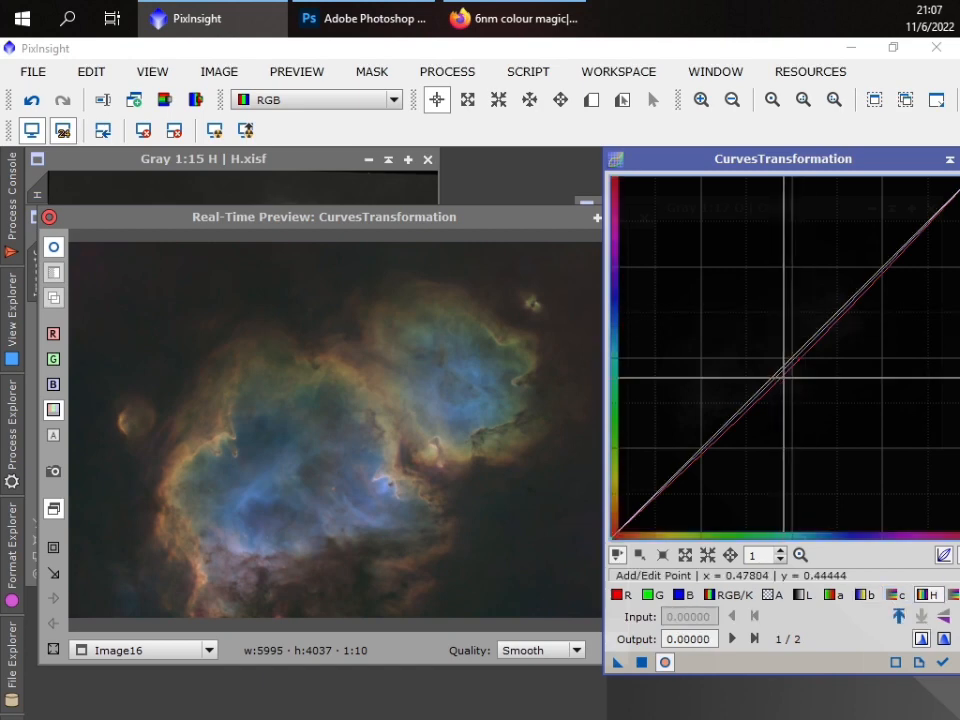
left_click(800, 352)
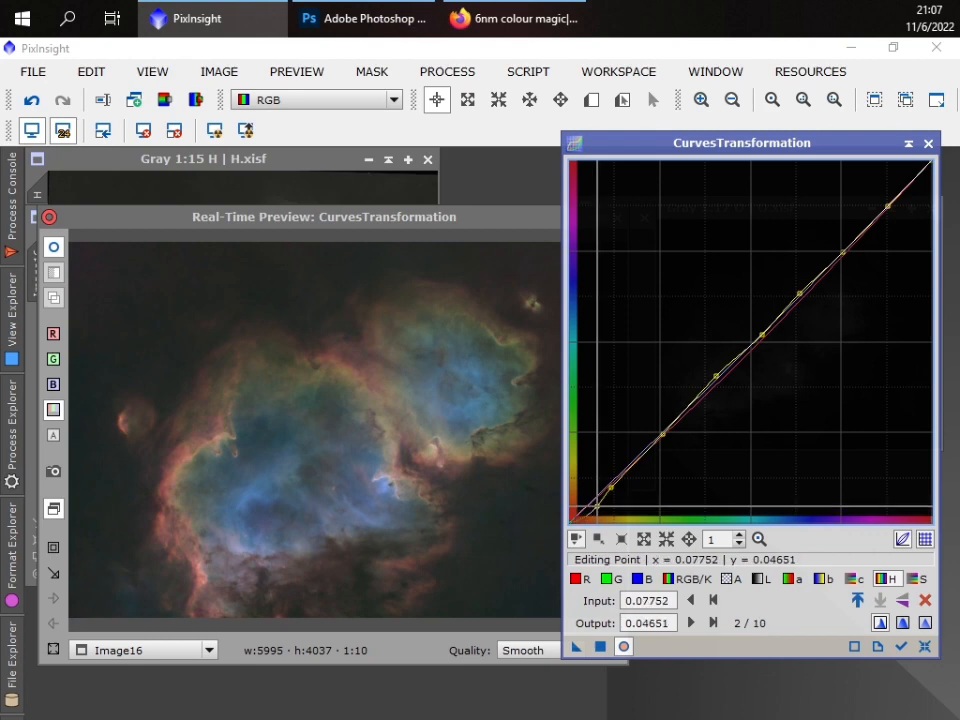
left_click(596, 510)
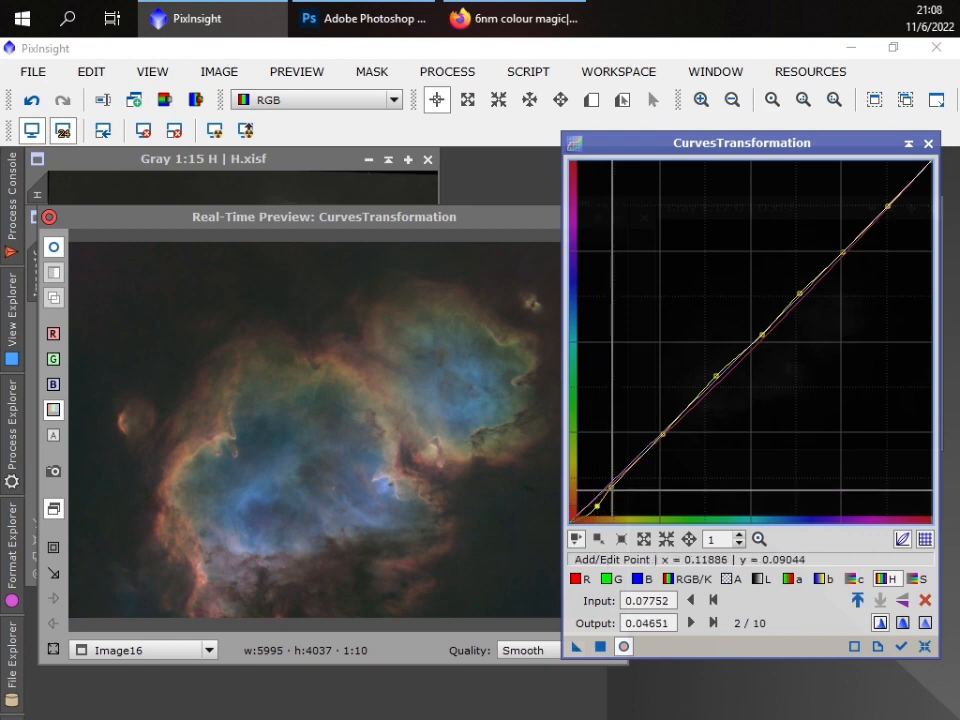
left_click_drag(596, 508, 624, 478)
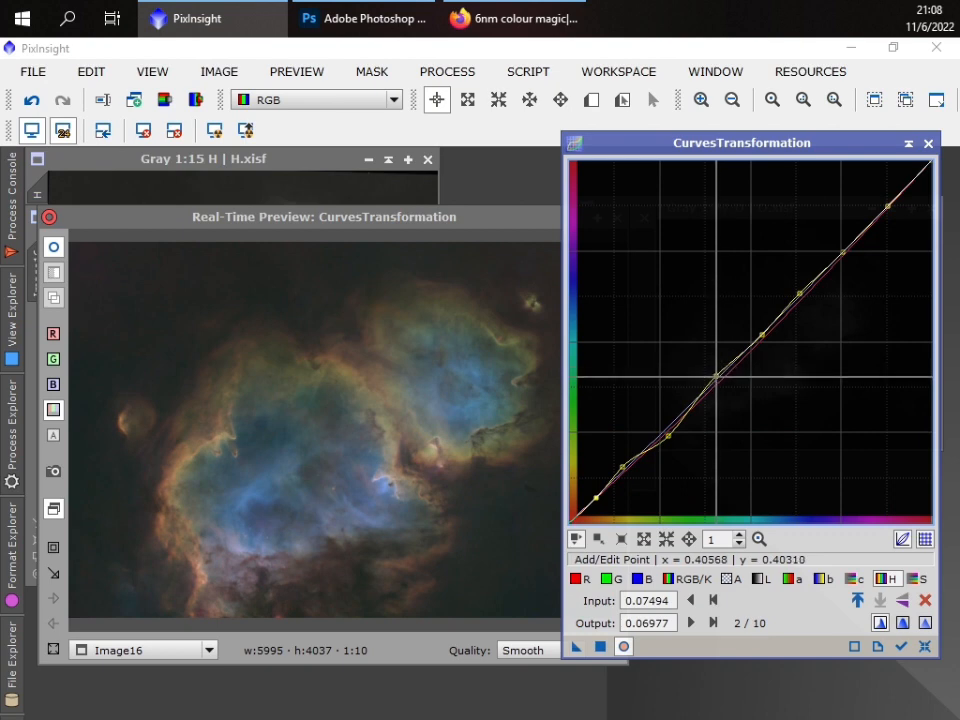
- Lift the RGB/K midtones to brighten the nebula, then reshape a colour channel's curve
left_click_drag(668, 436, 708, 330)
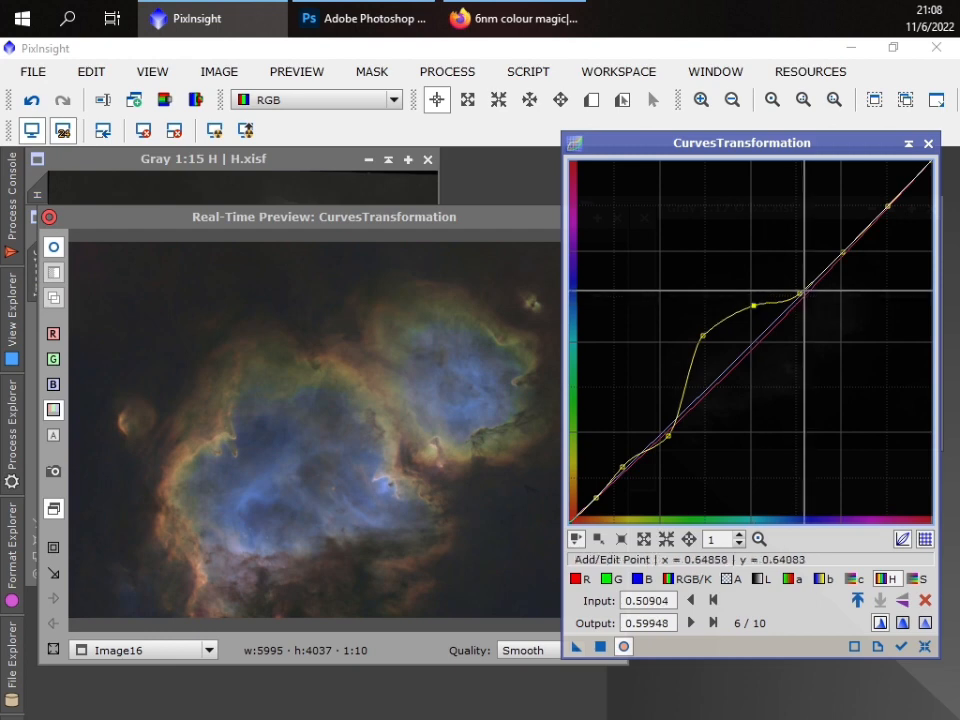
left_click_drag(796, 296, 796, 278)
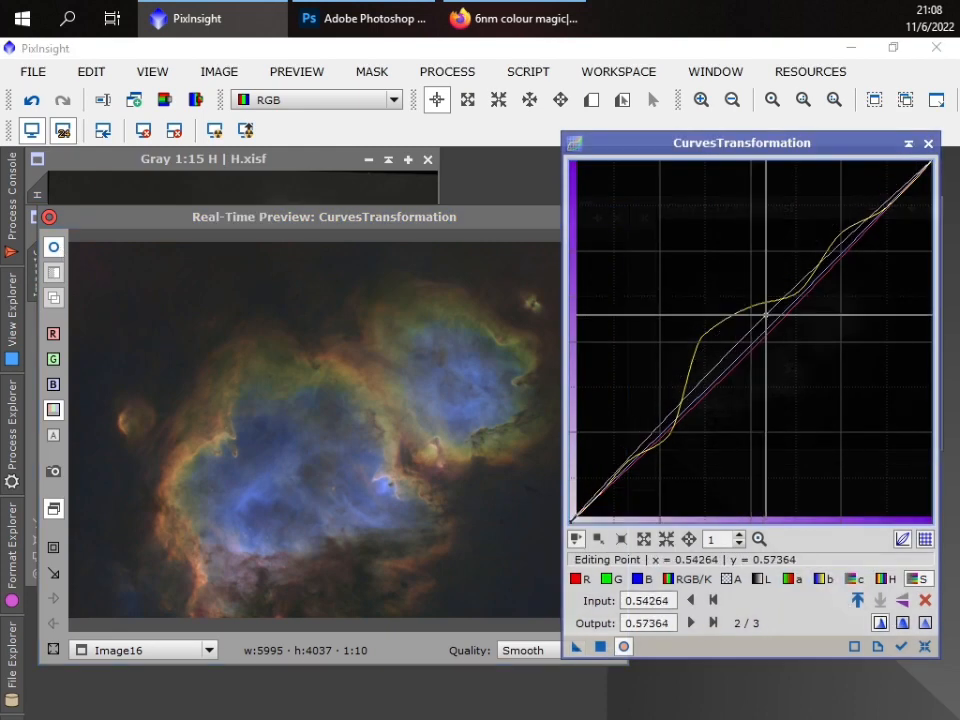
left_click_drag(760, 320, 744, 304)
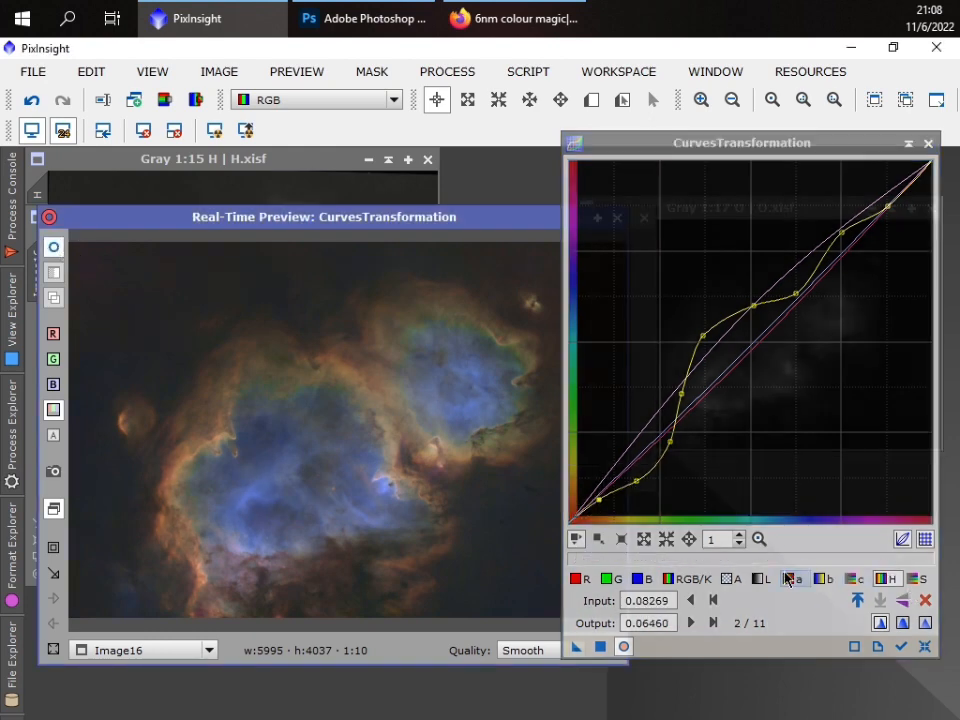
- Return to the RGB/K curve and reshape its midtones once more before saving
left_click(688, 578)
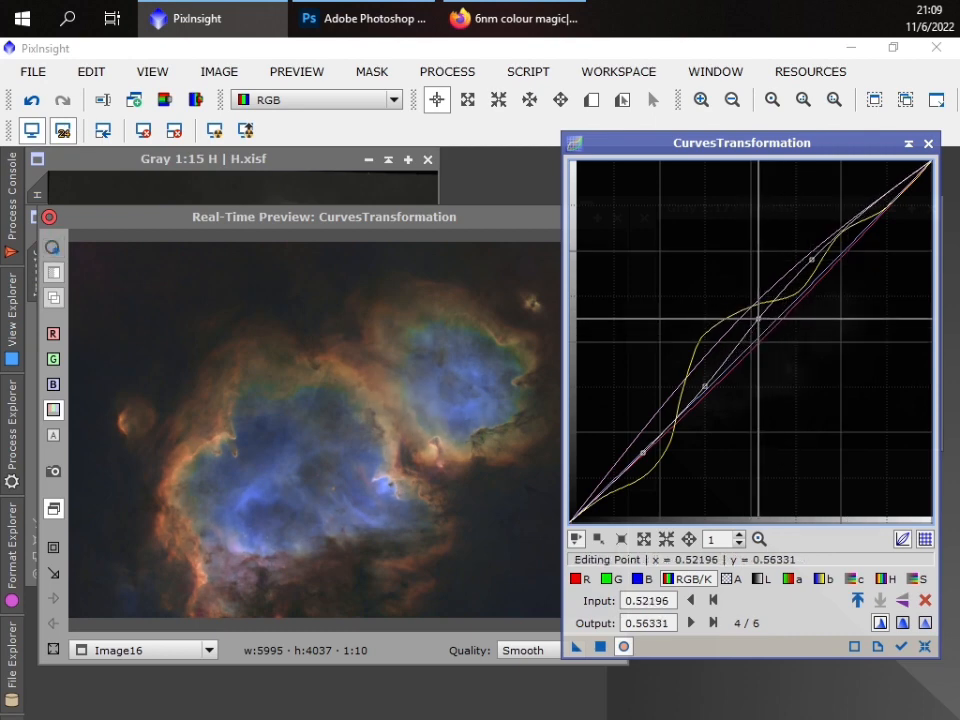
left_click_drag(810, 258, 820, 250)
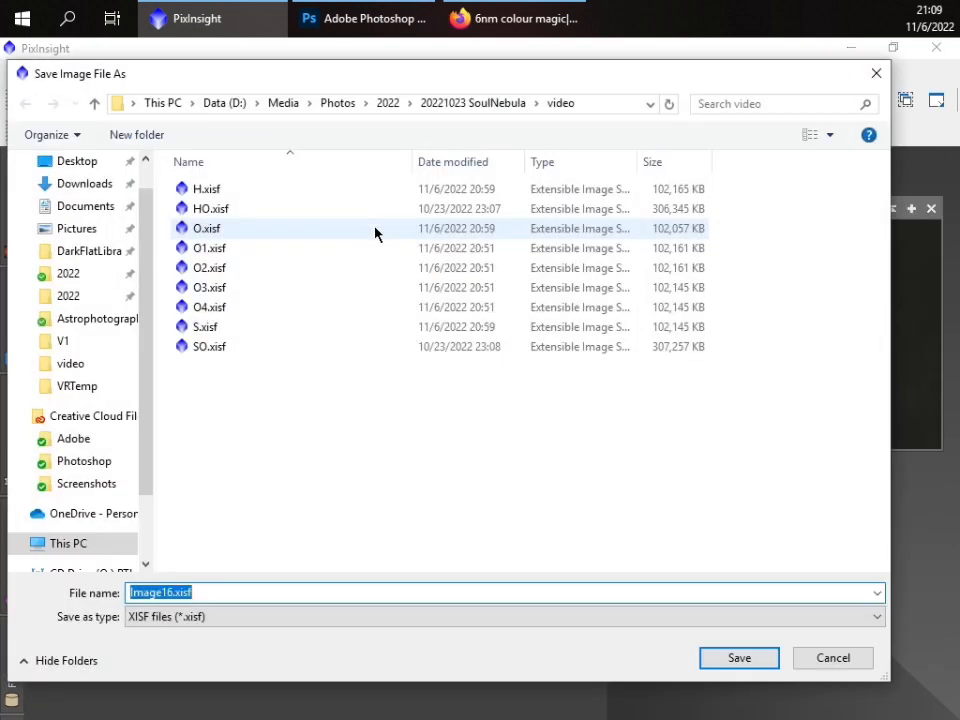
- Name the processed image SHO and save it, reaching the SHO.tif overwrite prompt
left_click(738, 656)
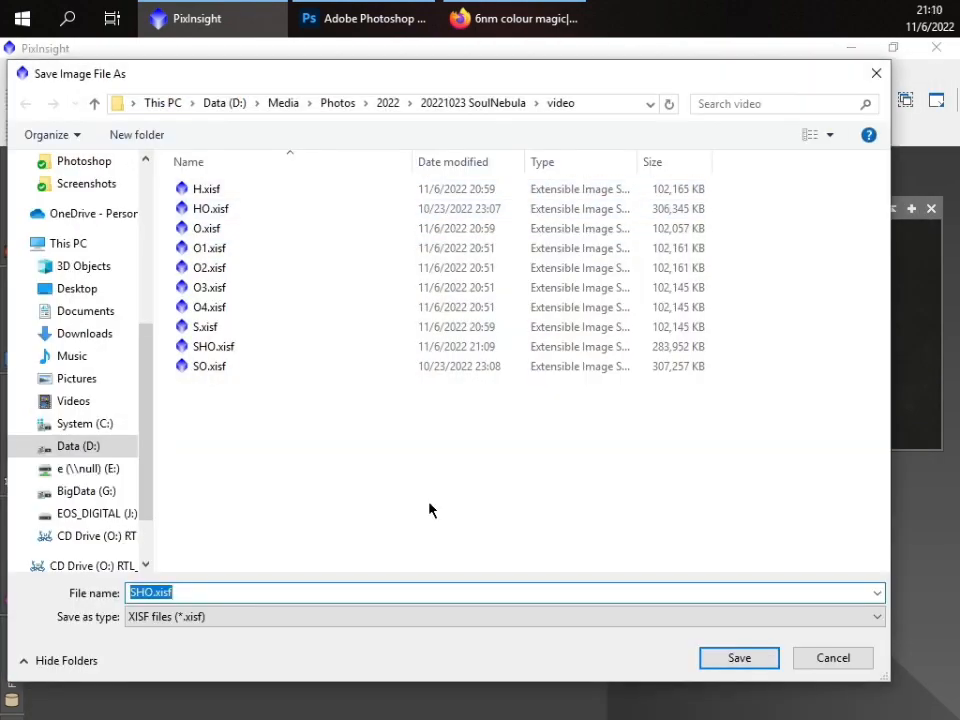
left_click(740, 656)
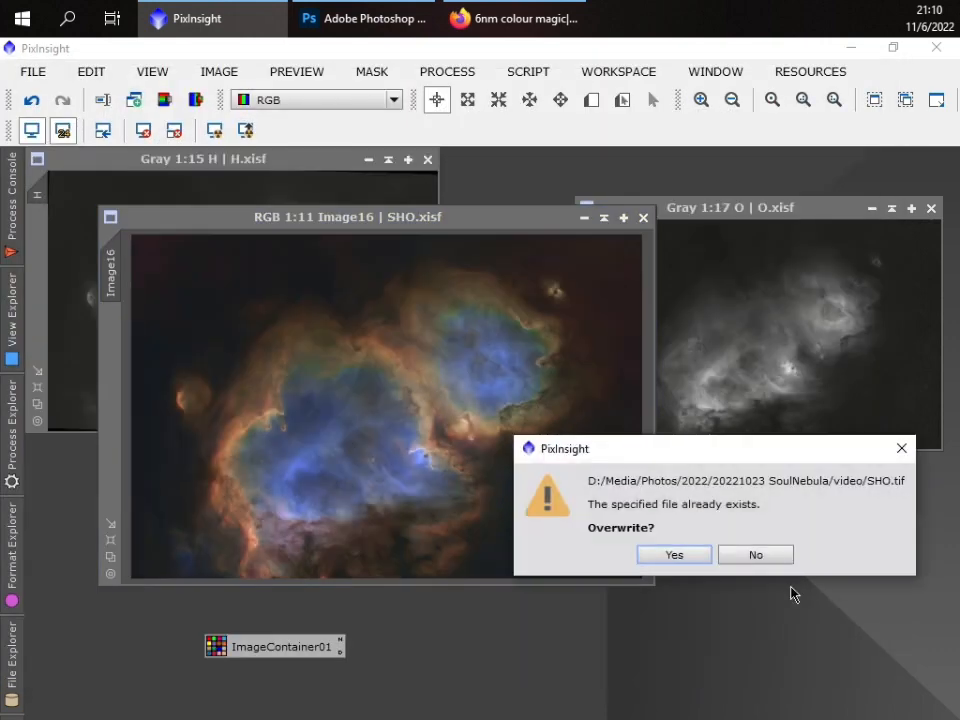
- Confirm overwriting SHO.tif so the image can be opened in Photoshop
left_click(672, 554)
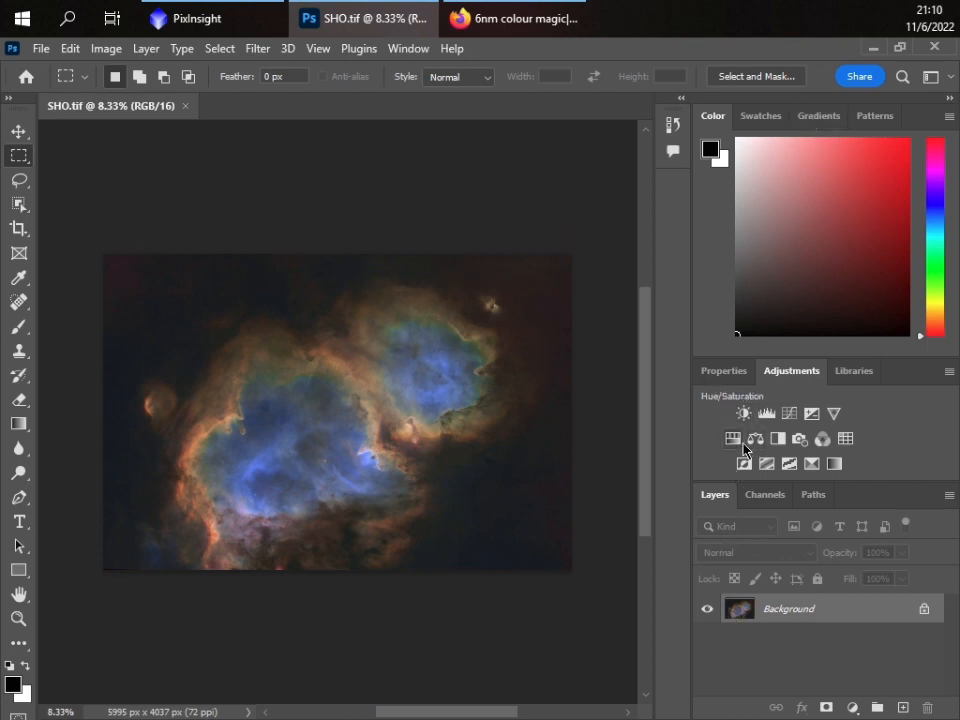
- Add Color Balance and Hue/Saturation layers and shift the shadows toward cyan and blue
left_click(756, 438)
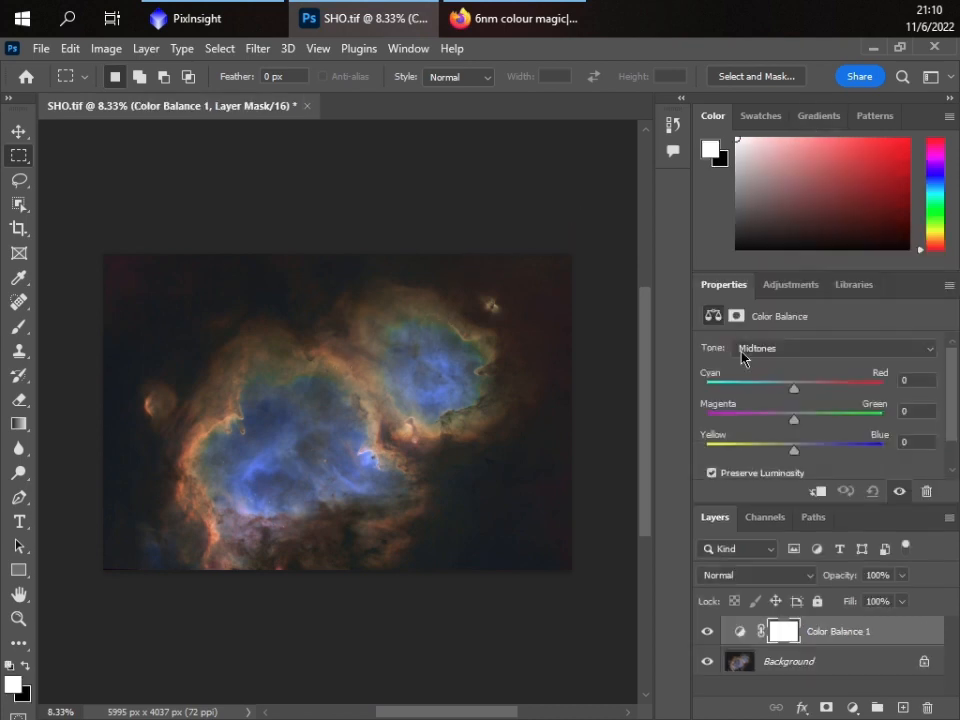
left_click(790, 284)
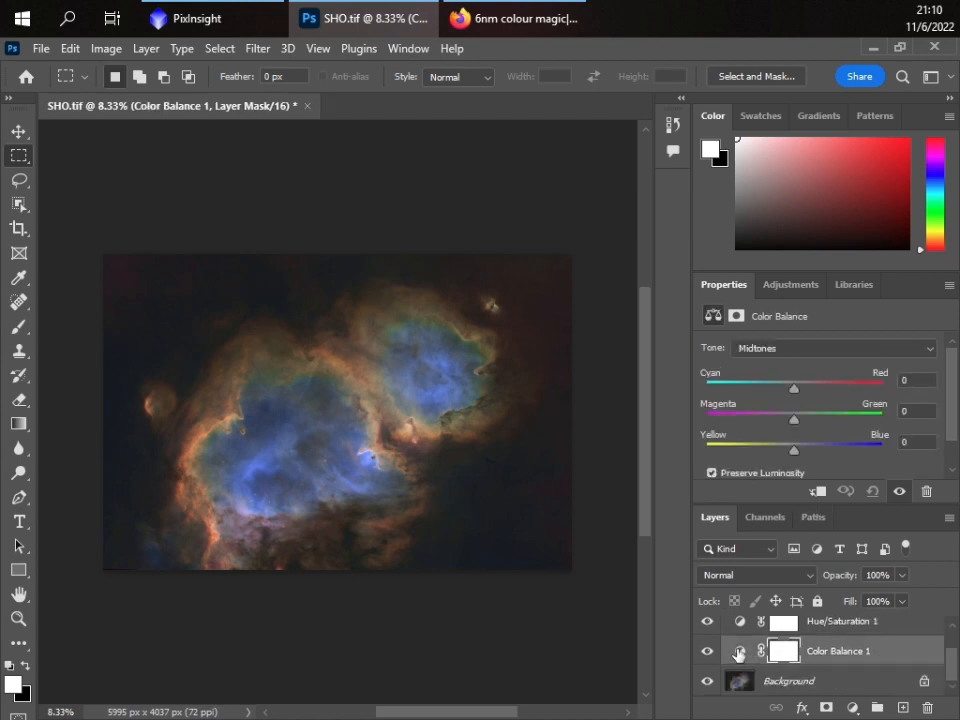
left_click(832, 348)
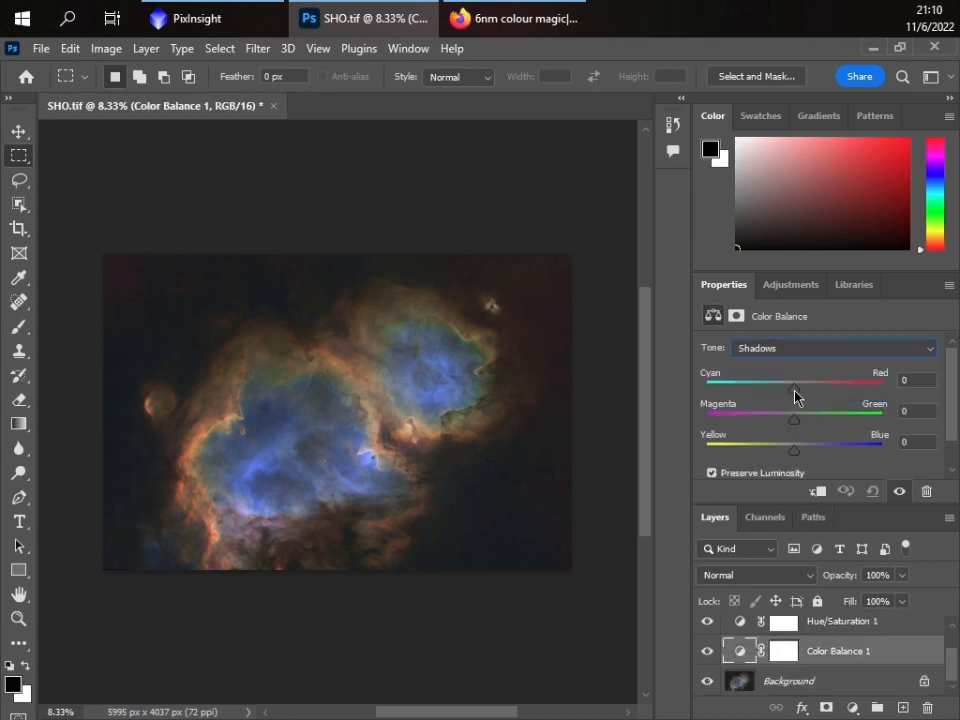
left_click_drag(796, 390, 792, 390)
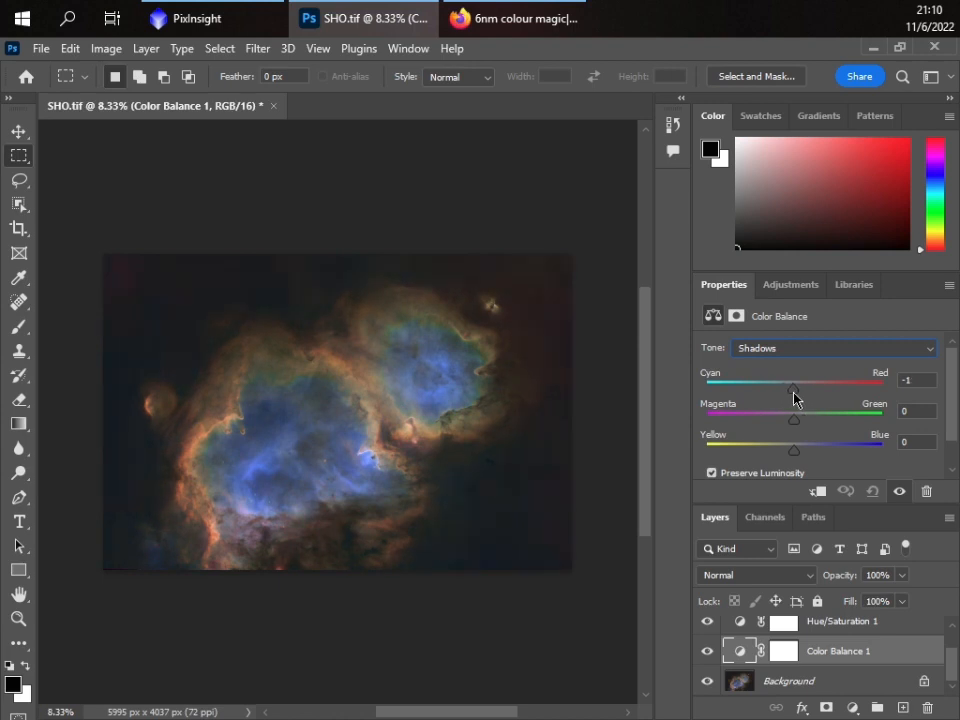
left_click_drag(794, 388, 786, 388)
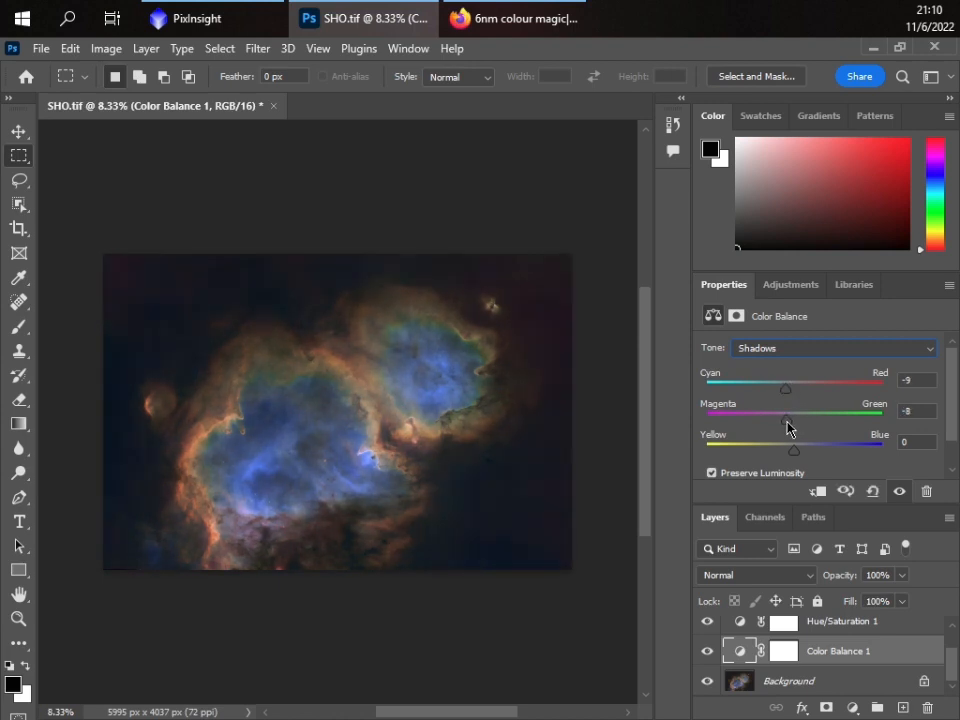
left_click_drag(794, 452, 800, 452)
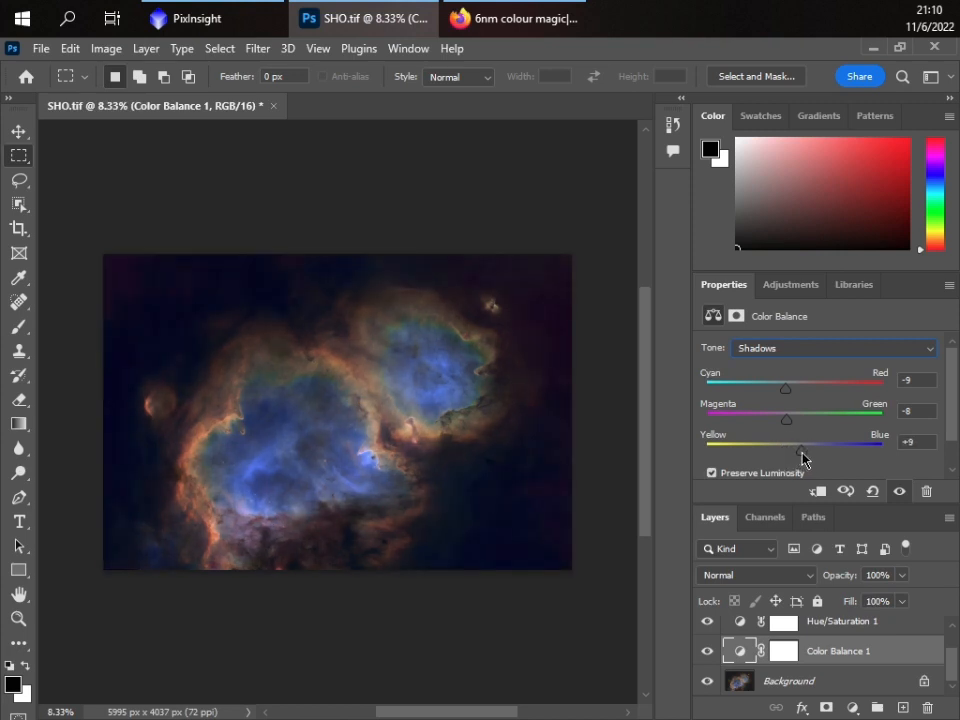
left_click_drag(800, 452, 784, 452)
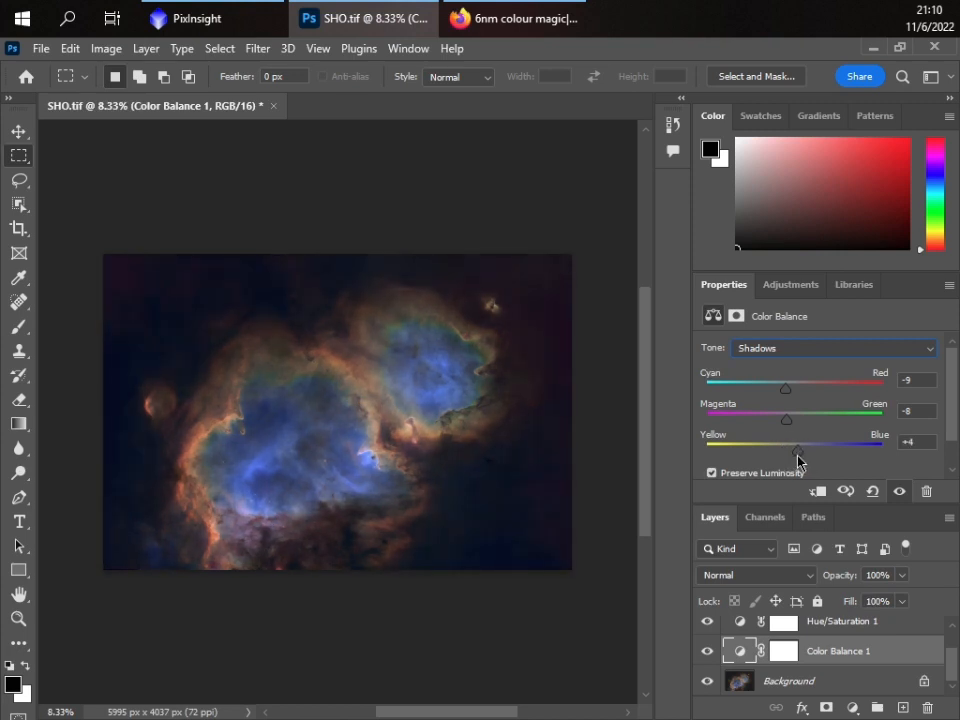
left_click_drag(786, 420, 792, 420)
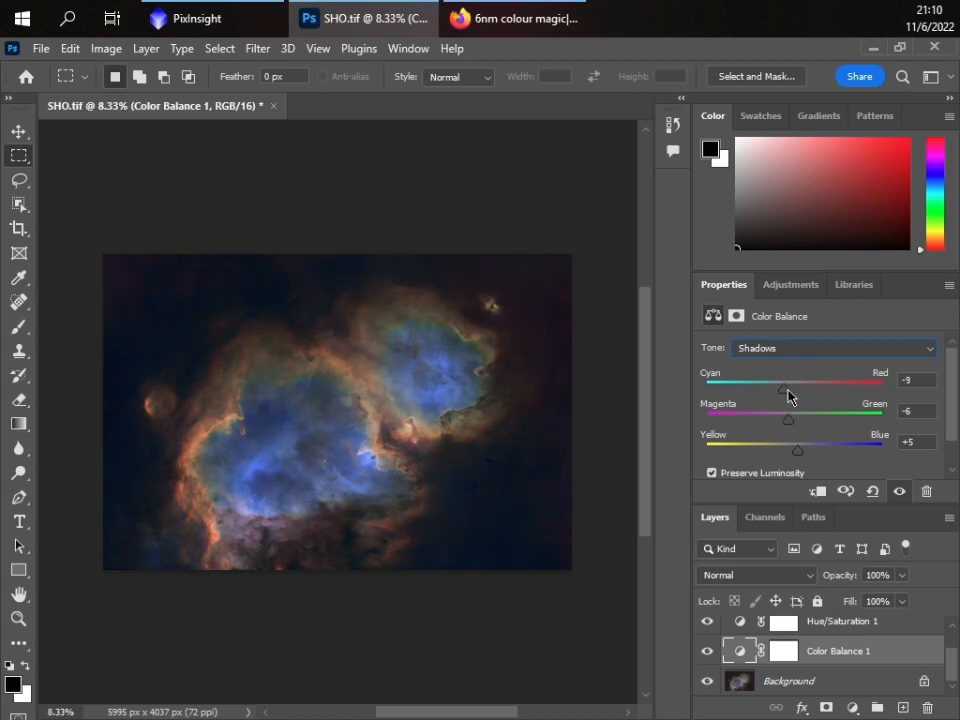
- Tweak the highlights' colour balance slightly toward red and magenta
left_click(832, 348)
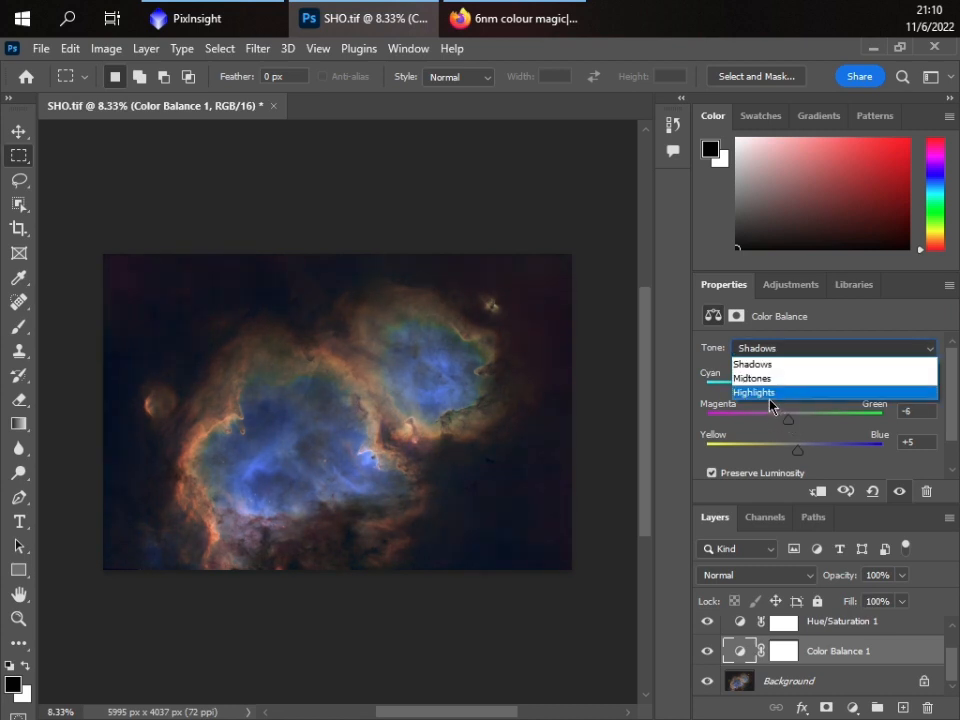
left_click(754, 390)
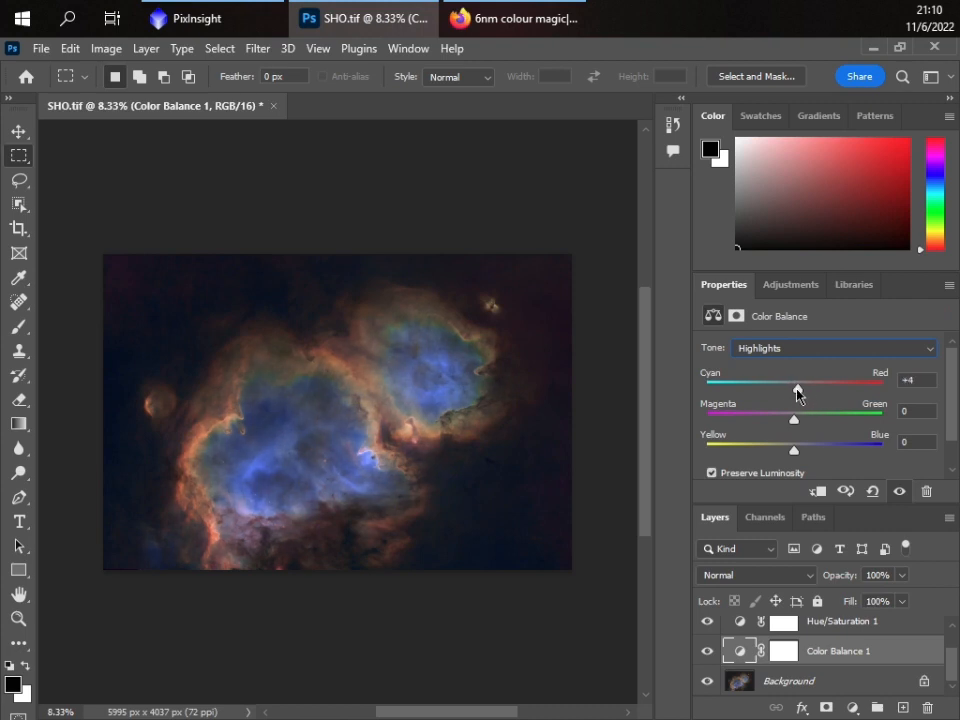
left_click_drag(796, 390, 808, 390)
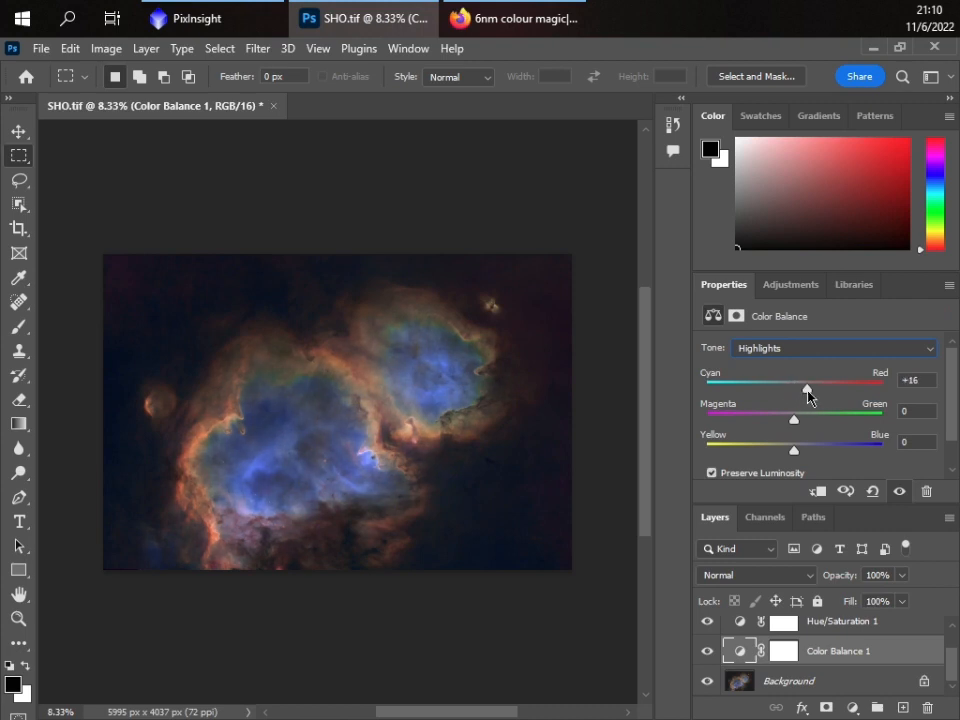
left_click_drag(808, 388, 796, 388)
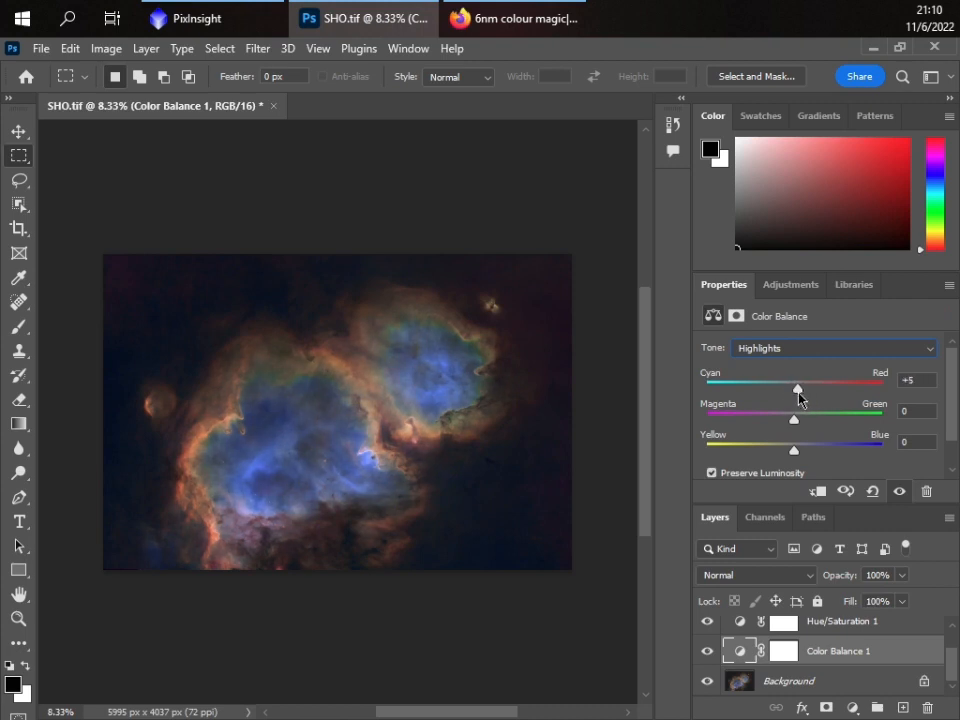
left_click_drag(792, 420, 788, 420)
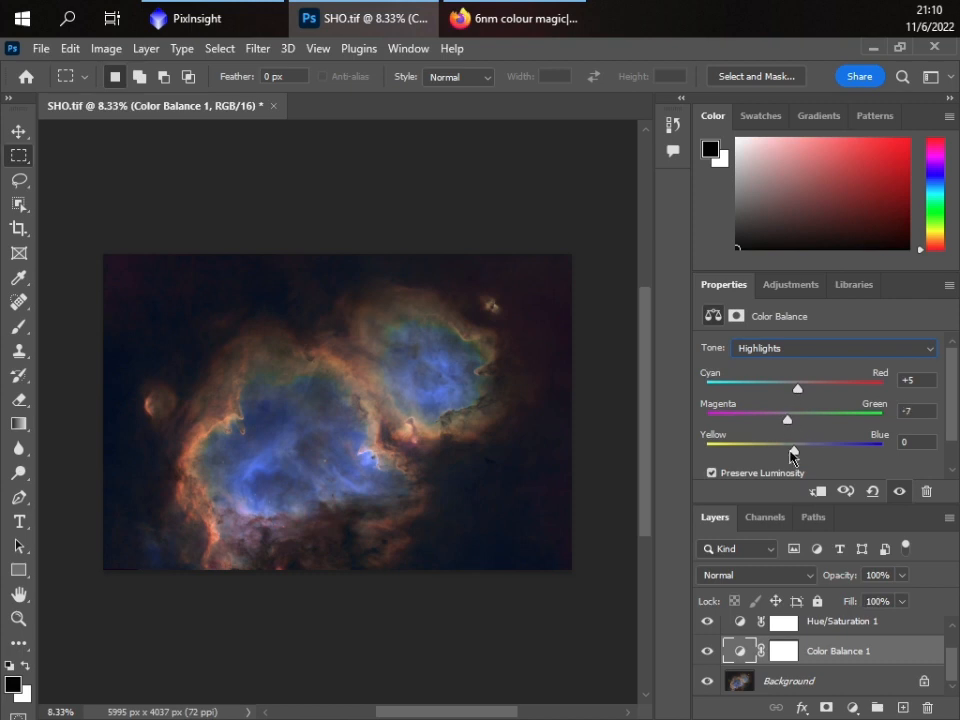
left_click_drag(792, 452, 790, 452)
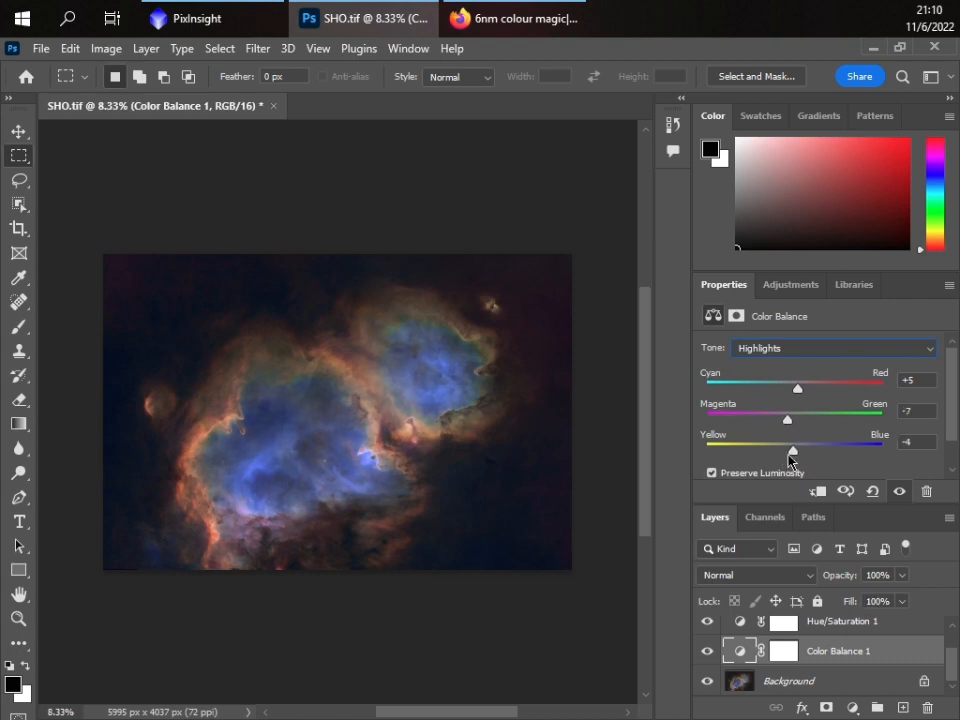
- Set the midtones to Cyan–Red -5 and Yellow–Blue +8
left_click(832, 348)
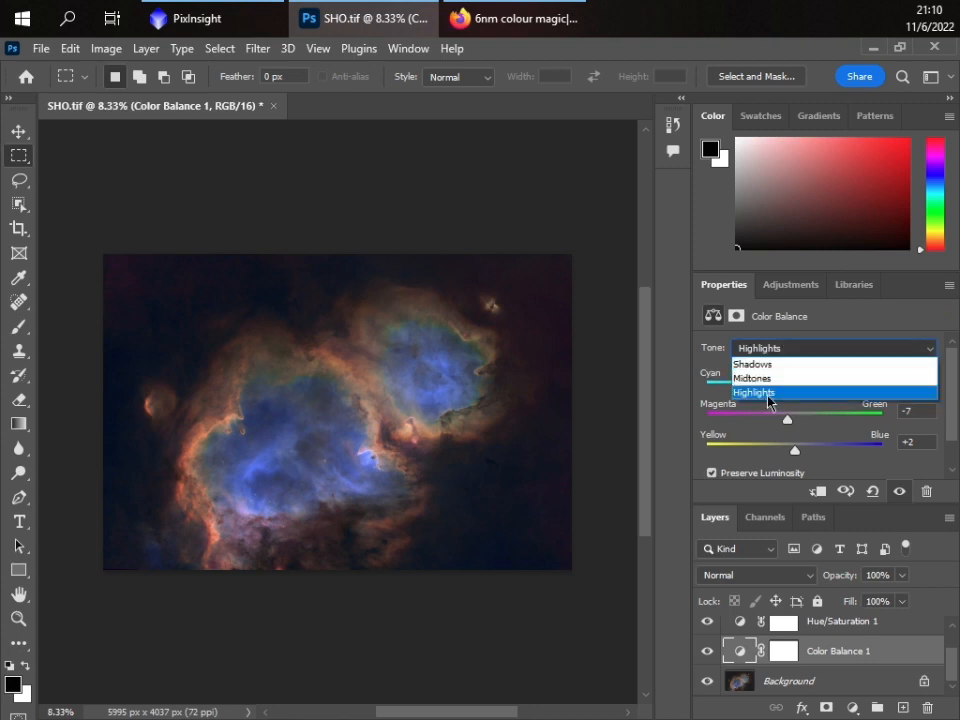
left_click(752, 378)
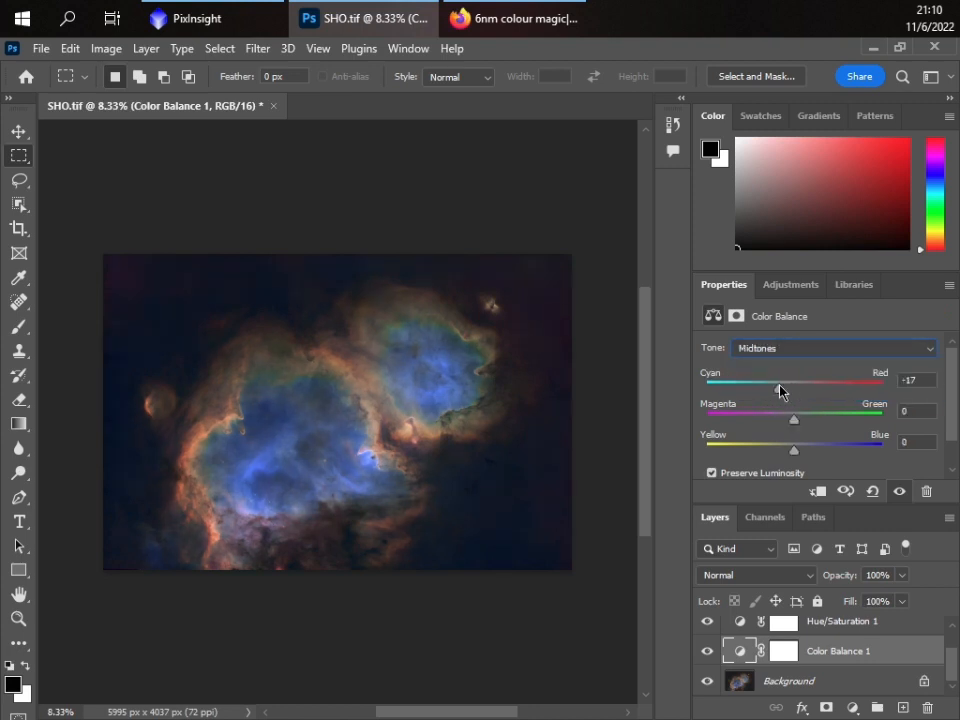
left_click_drag(810, 390, 790, 390)
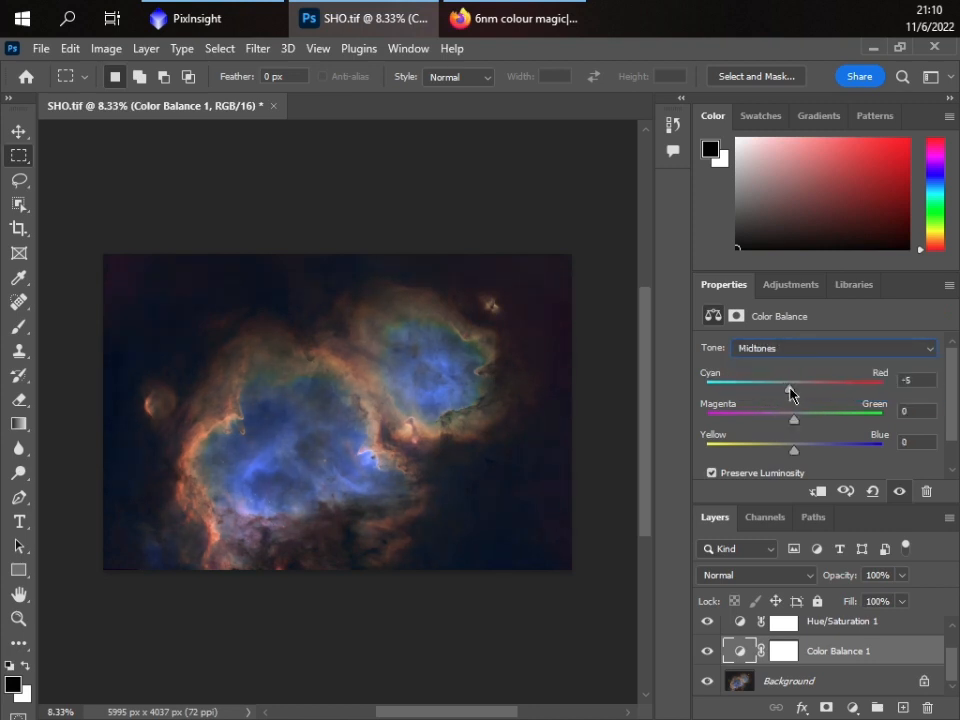
left_click_drag(794, 420, 802, 420)
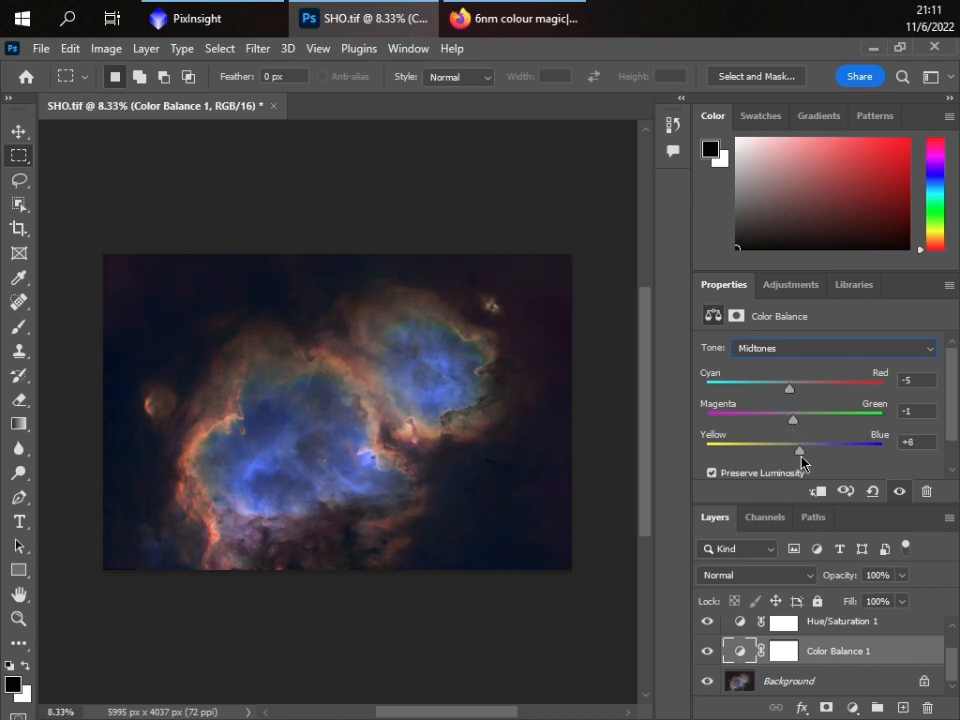
left_click_drag(798, 450, 778, 450)
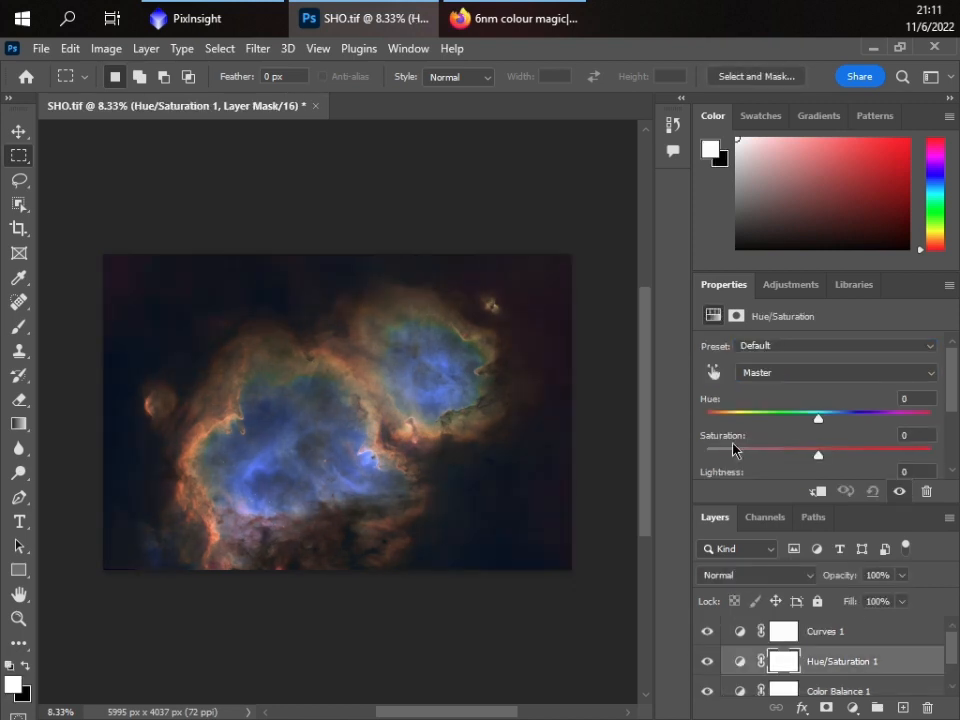
- Slightly boost Reds saturation, leave Yellows muted and reduce Greens saturation
left_click(836, 372)
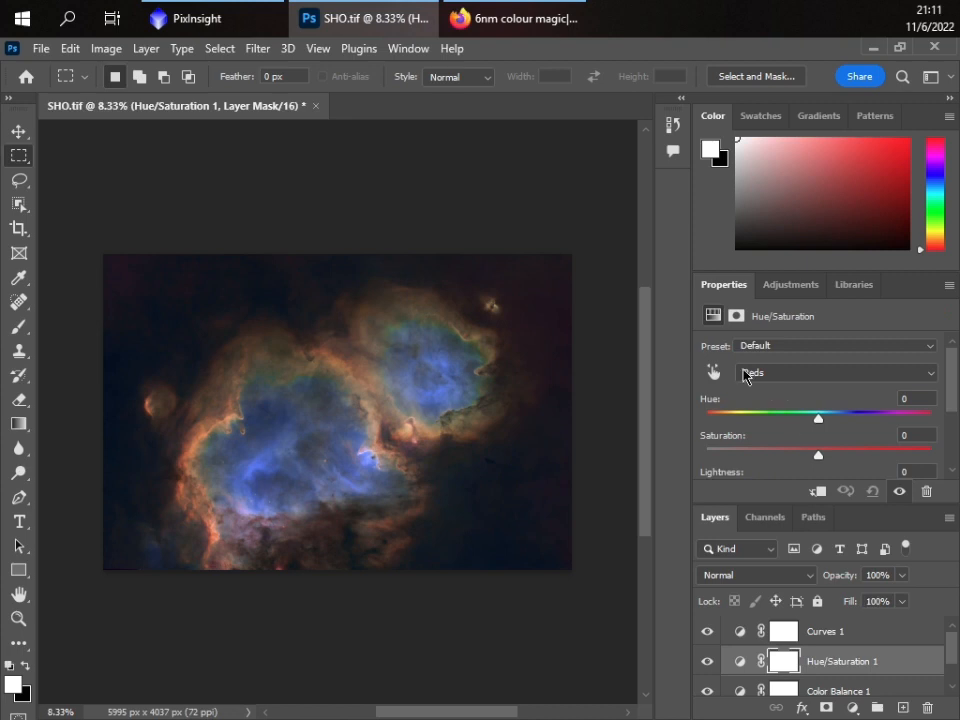
mouse_move(760, 384)
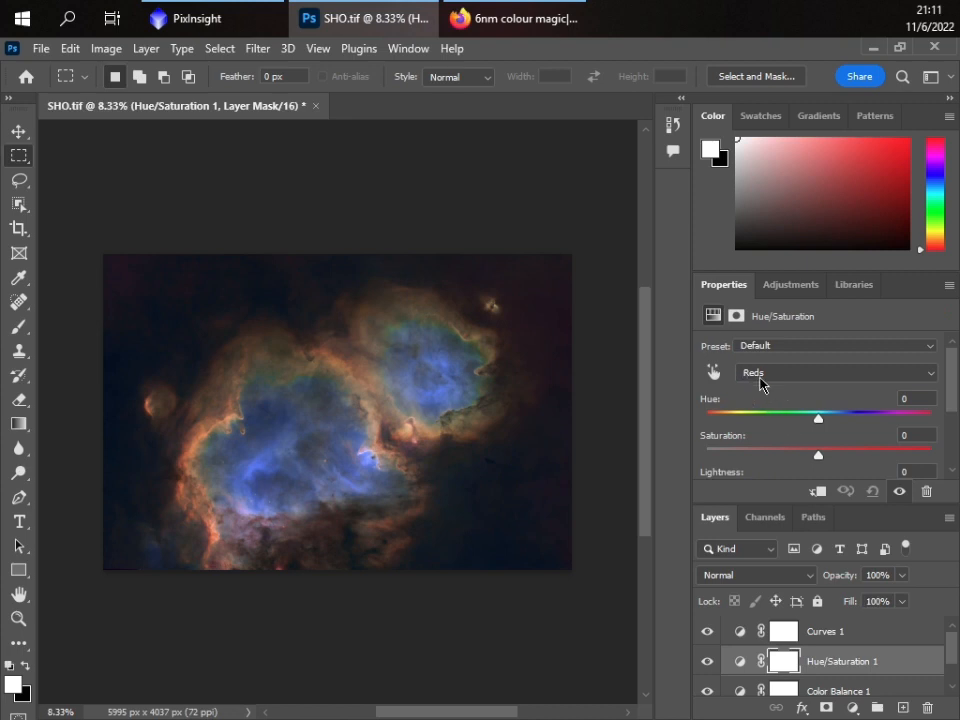
mouse_move(824, 464)
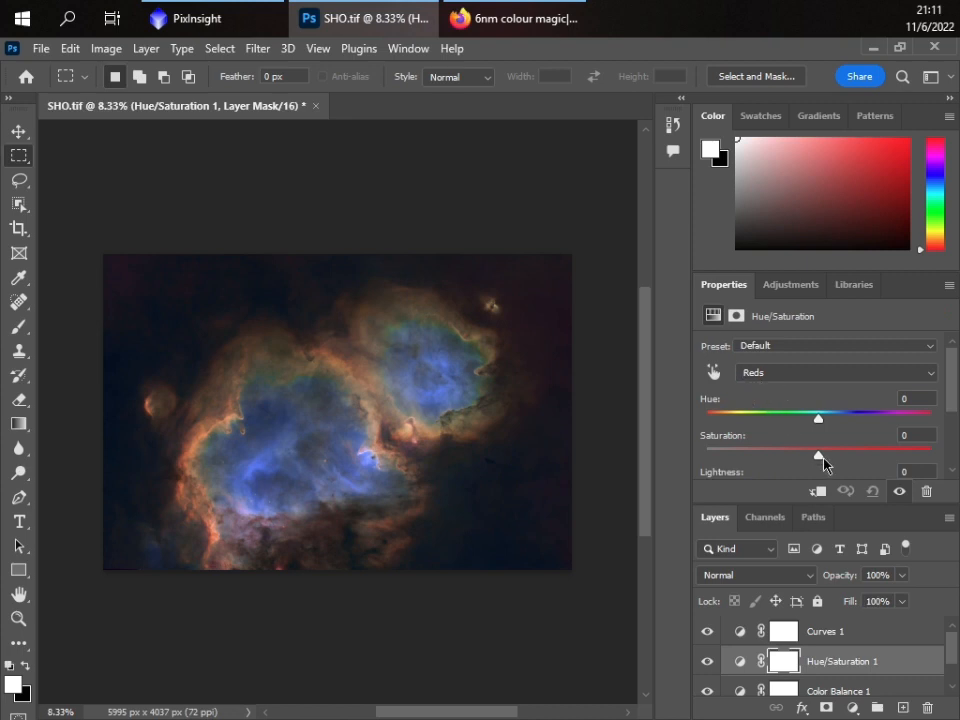
left_click_drag(818, 450, 822, 450)
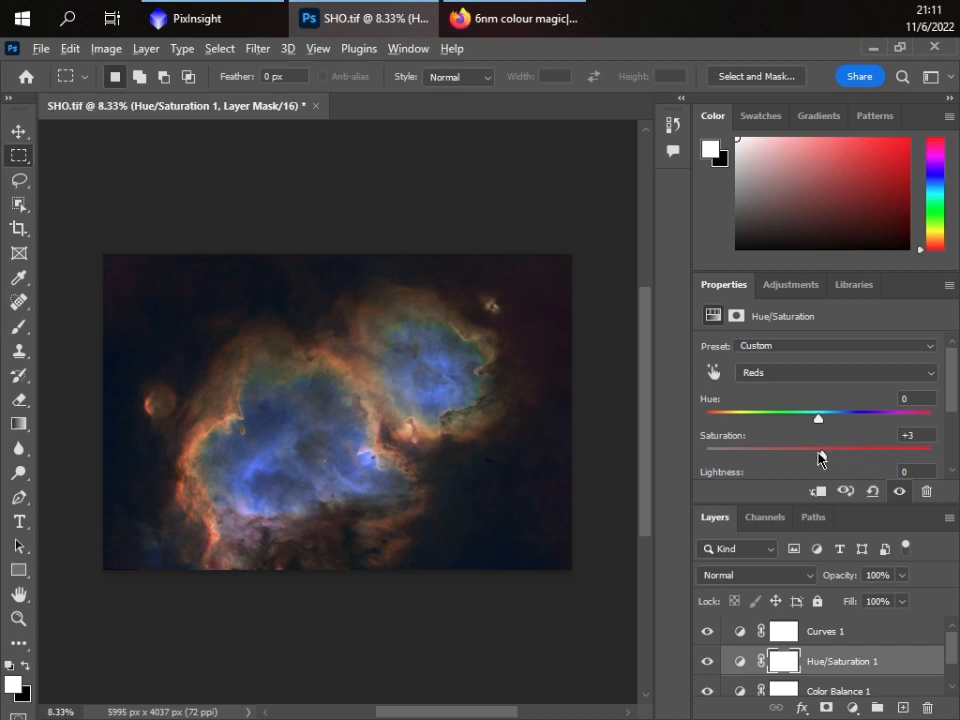
left_click(836, 372)
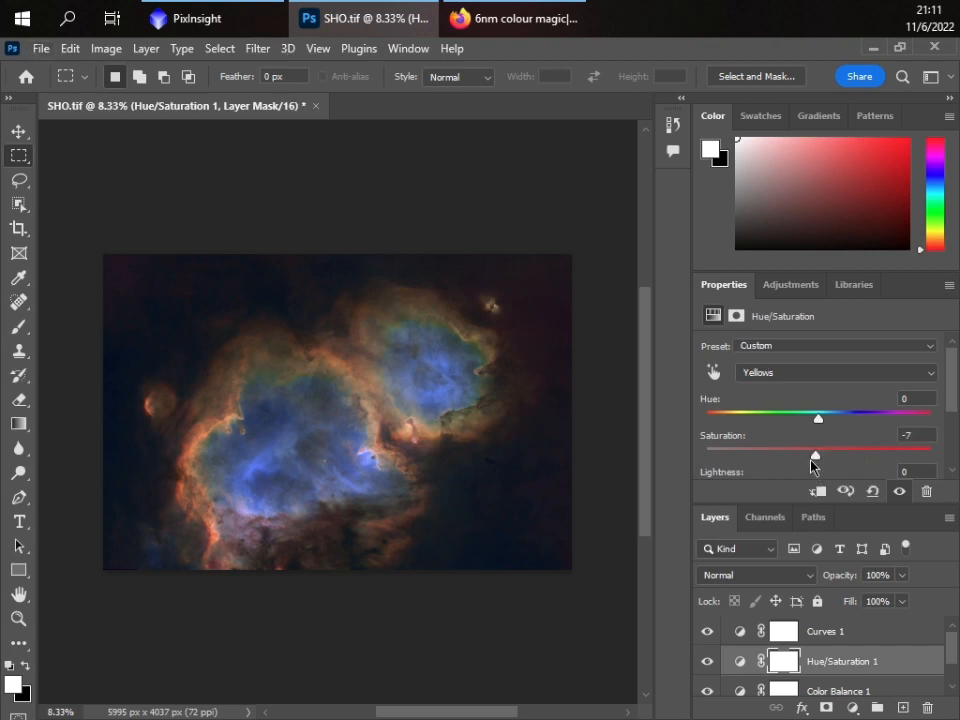
left_click(836, 372)
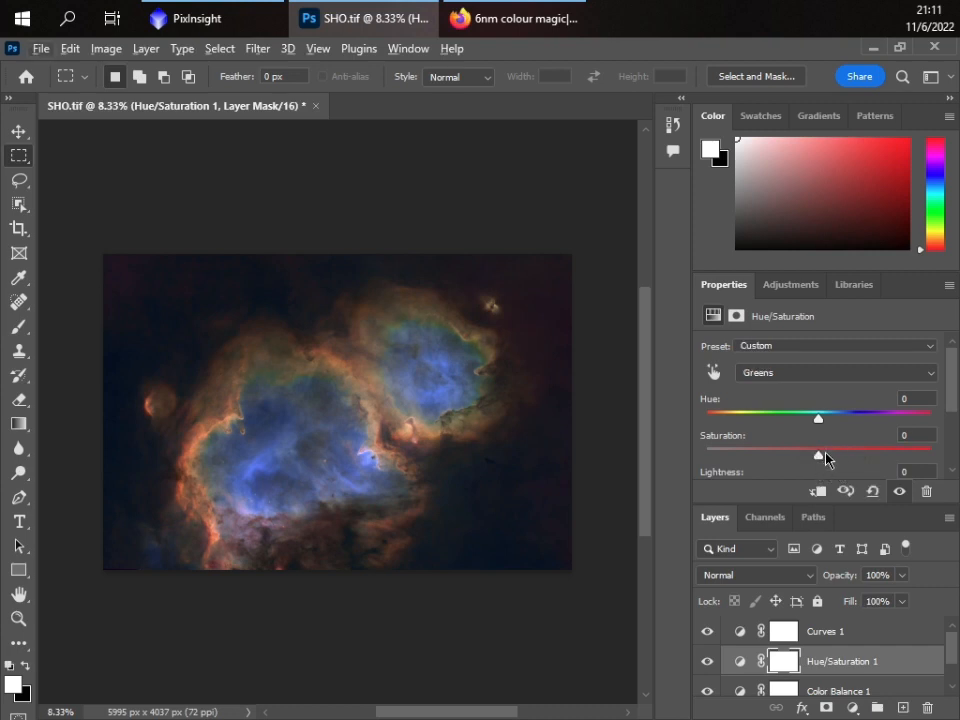
left_click_drag(818, 456, 810, 456)
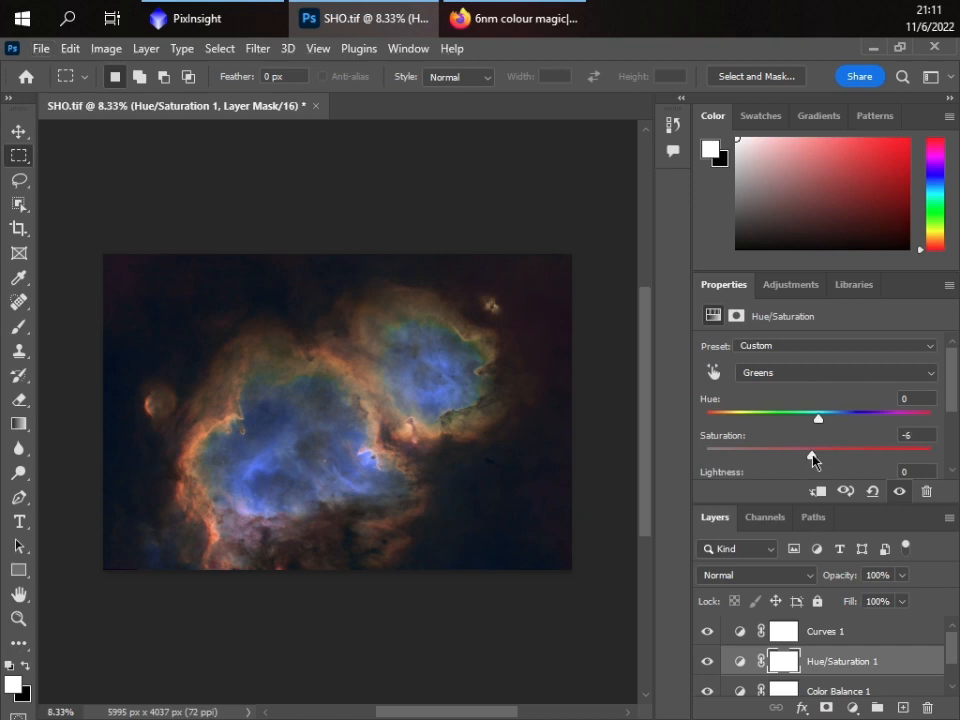
- Raise Magentas lightness slightly and pull their saturation down after a brief boost
left_click(836, 372)
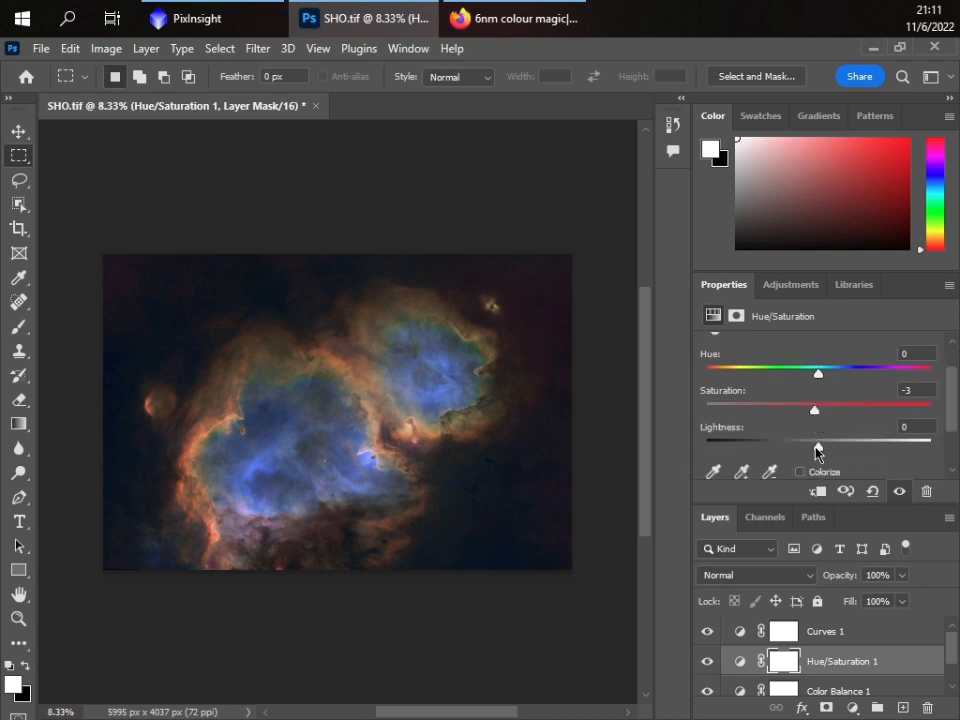
left_click_drag(814, 440, 822, 440)
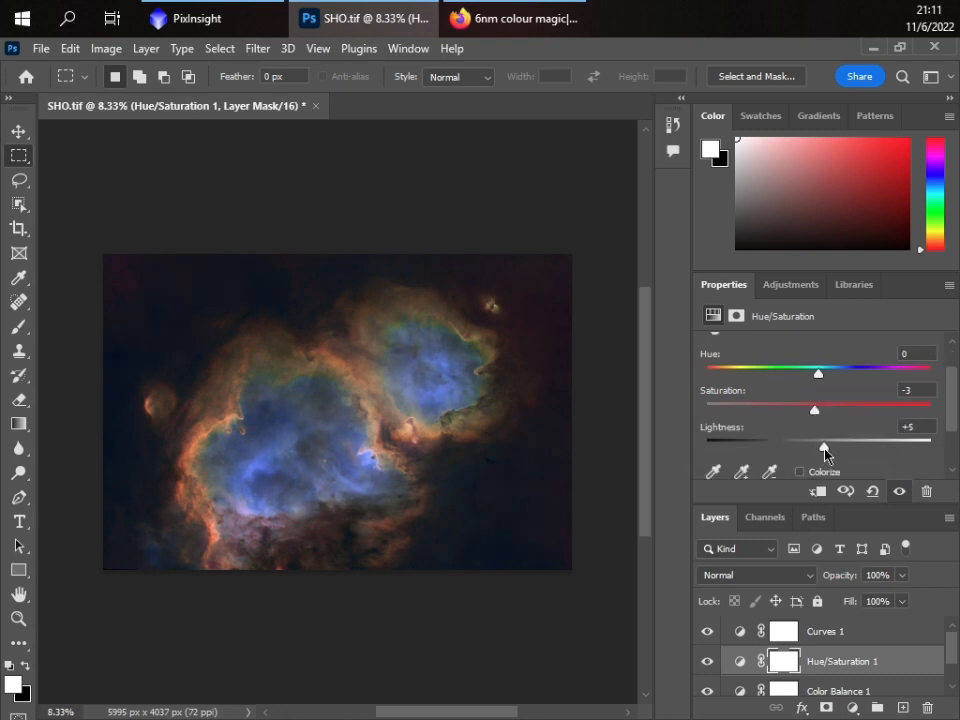
left_click_drag(814, 408, 824, 408)
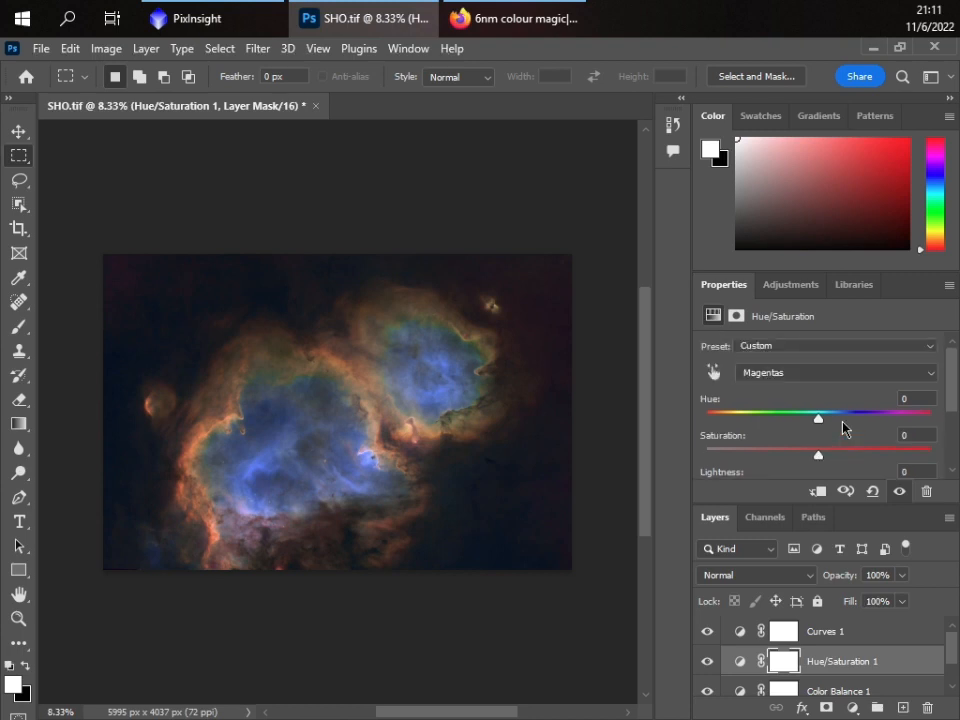
left_click_drag(818, 452, 866, 452)
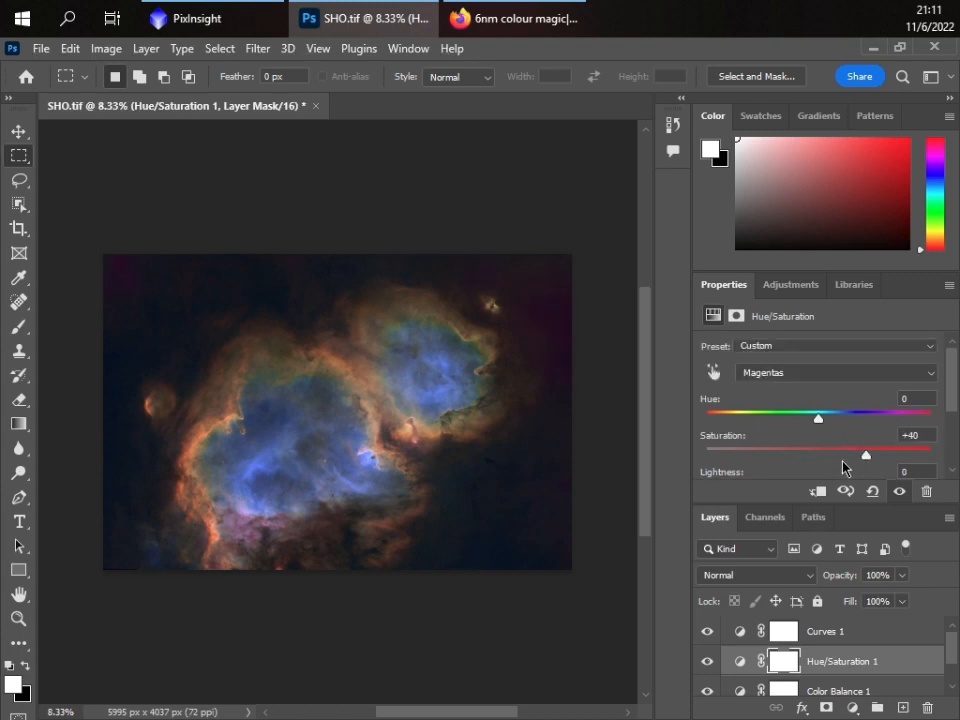
left_click_drag(866, 456, 784, 456)
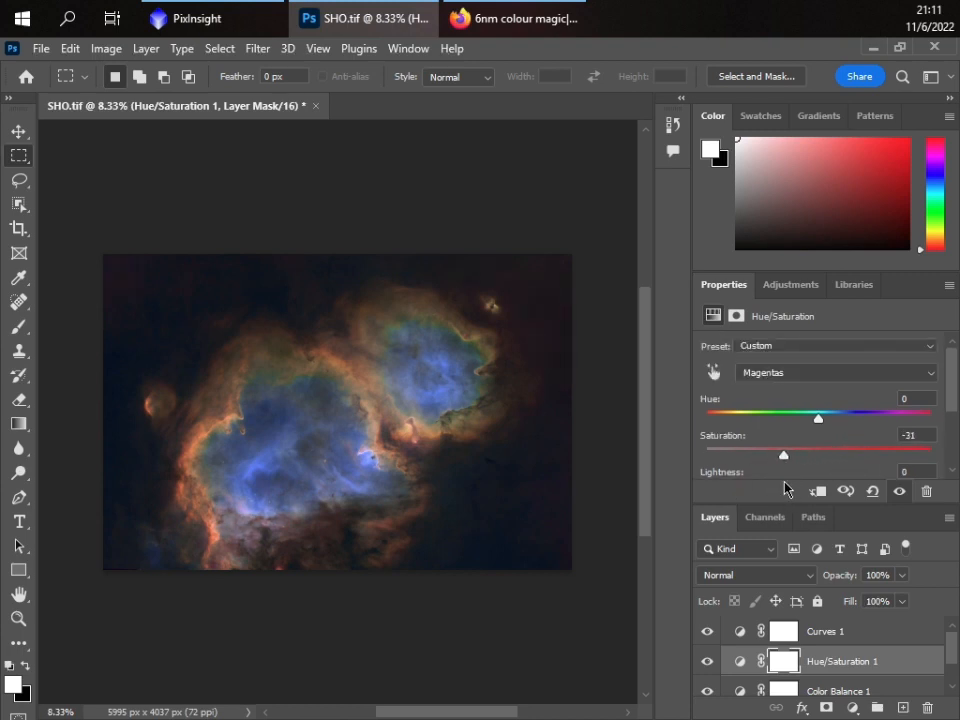
- Switch to the Blues range and adjust it
left_click(836, 372)
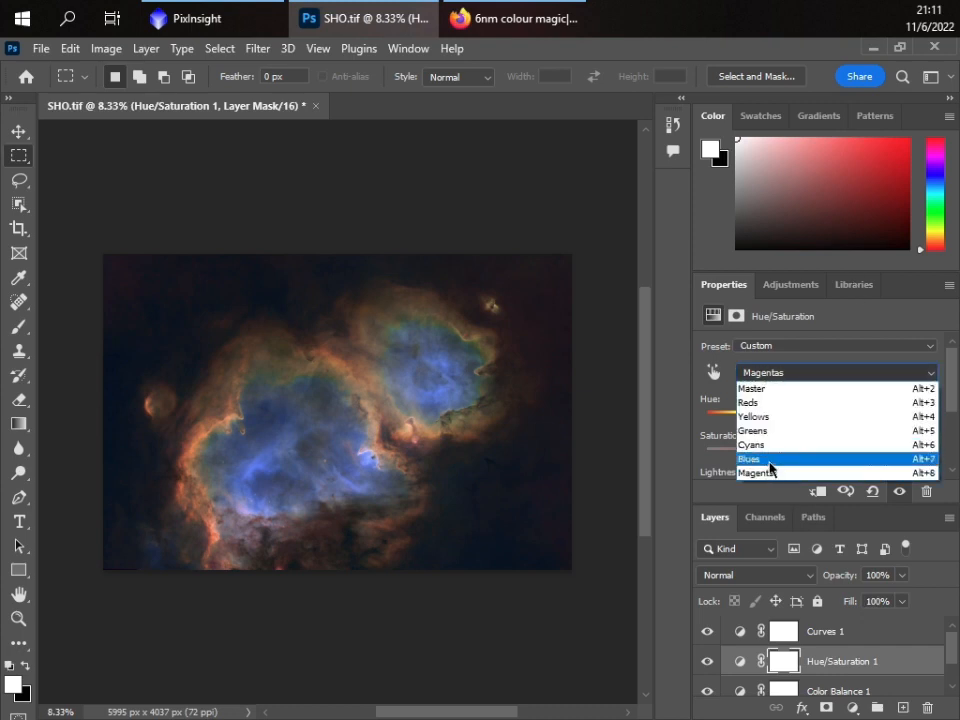
left_click(748, 458)
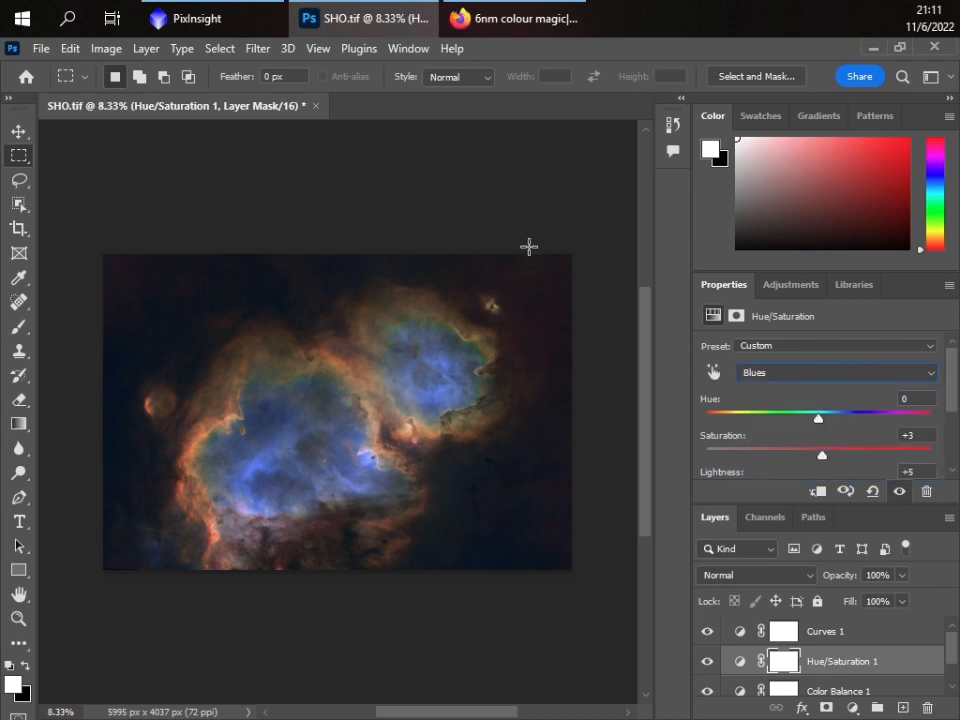
left_click(824, 632)
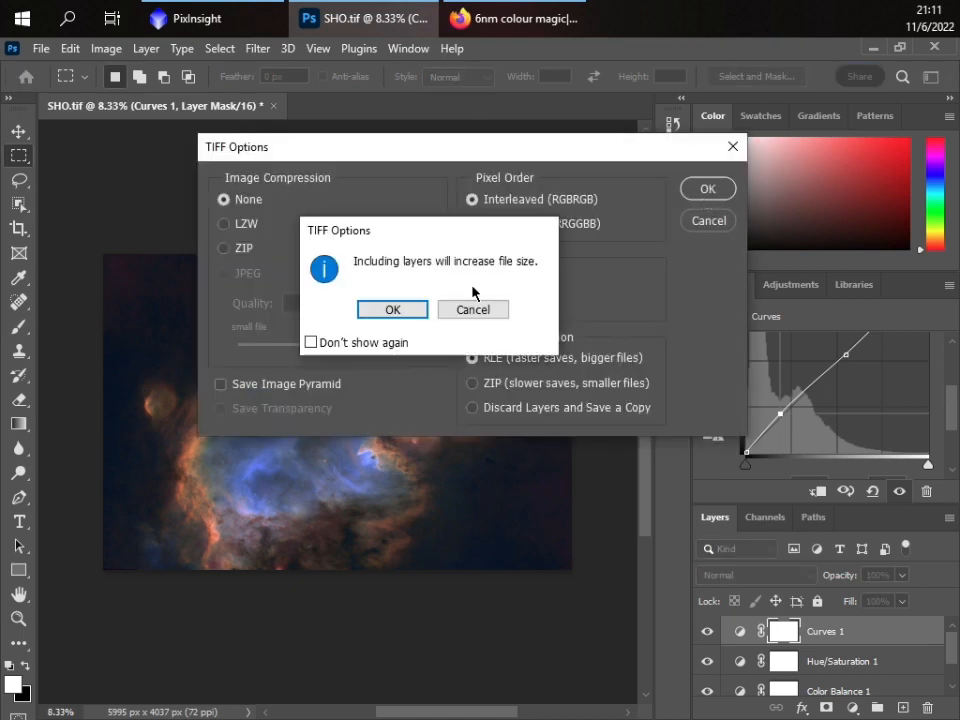
- Confirm keeping layers so SHO.tif saves with its adjustment layers intact
left_click(392, 308)
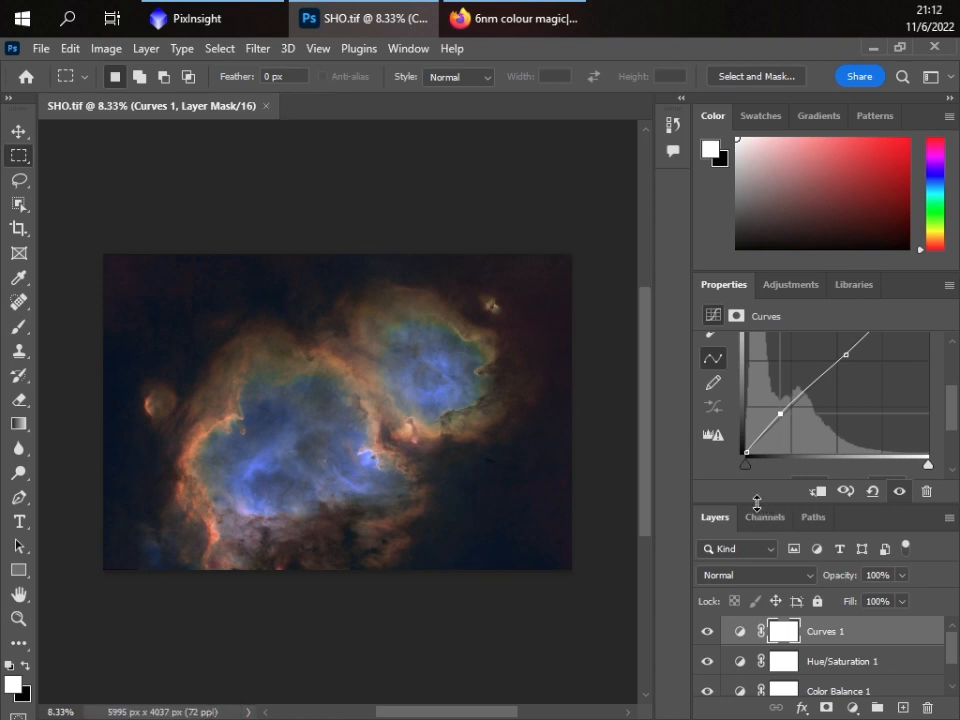
mouse_move(790, 536)
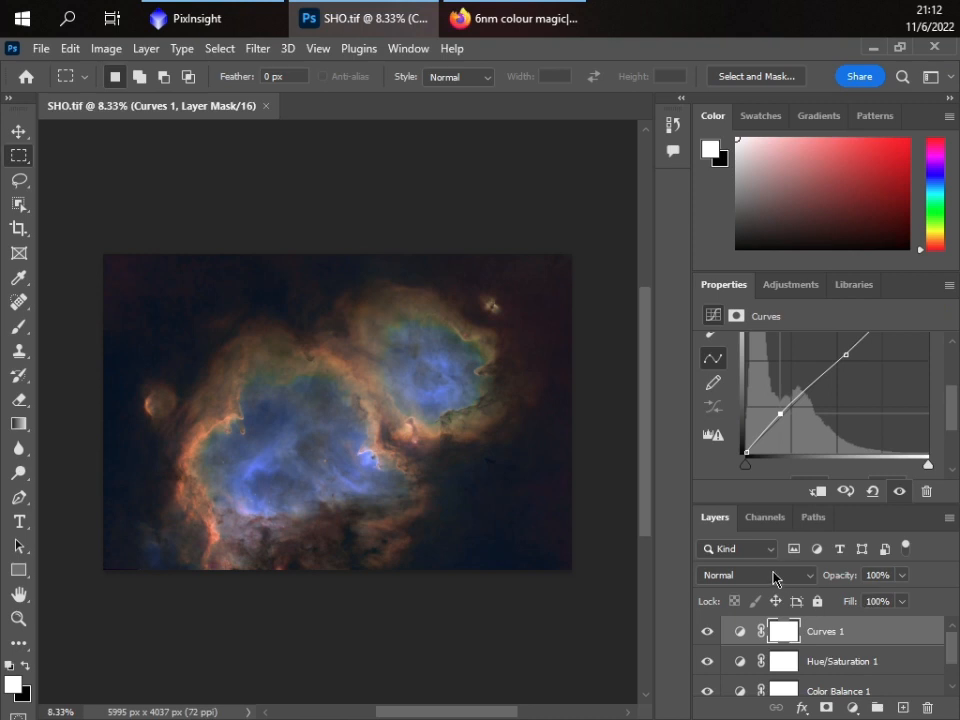
mouse_move(764, 578)
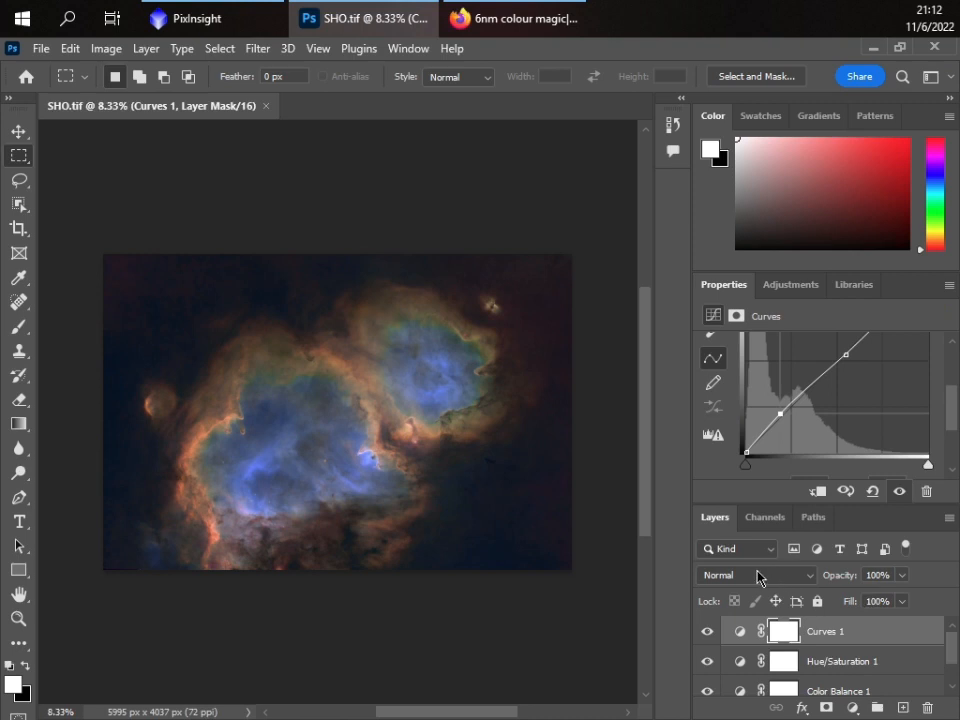
mouse_move(770, 578)
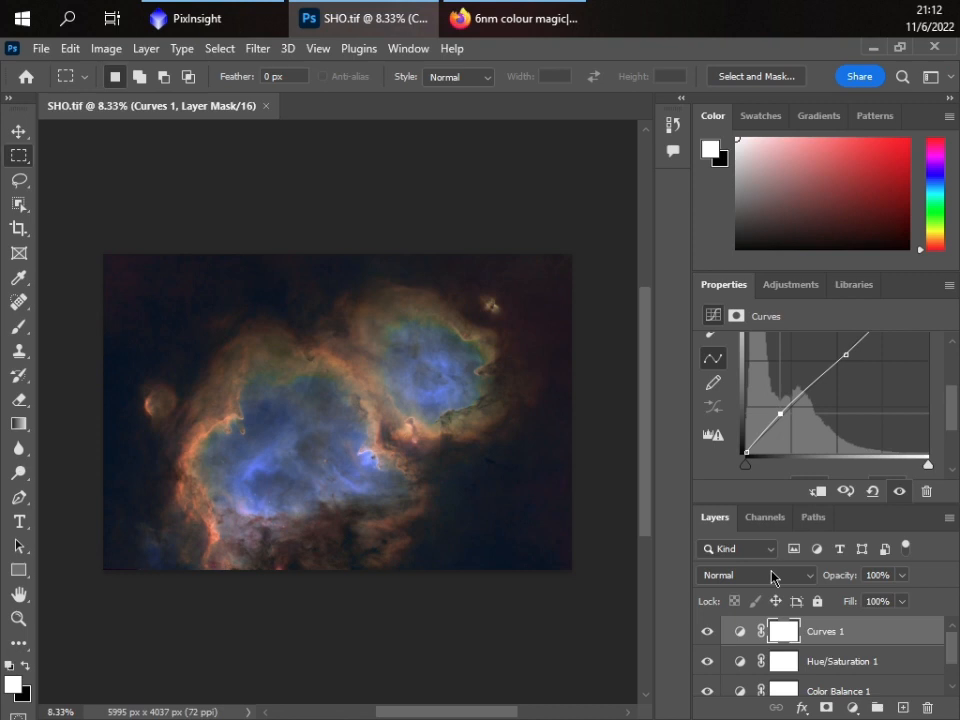
mouse_move(782, 578)
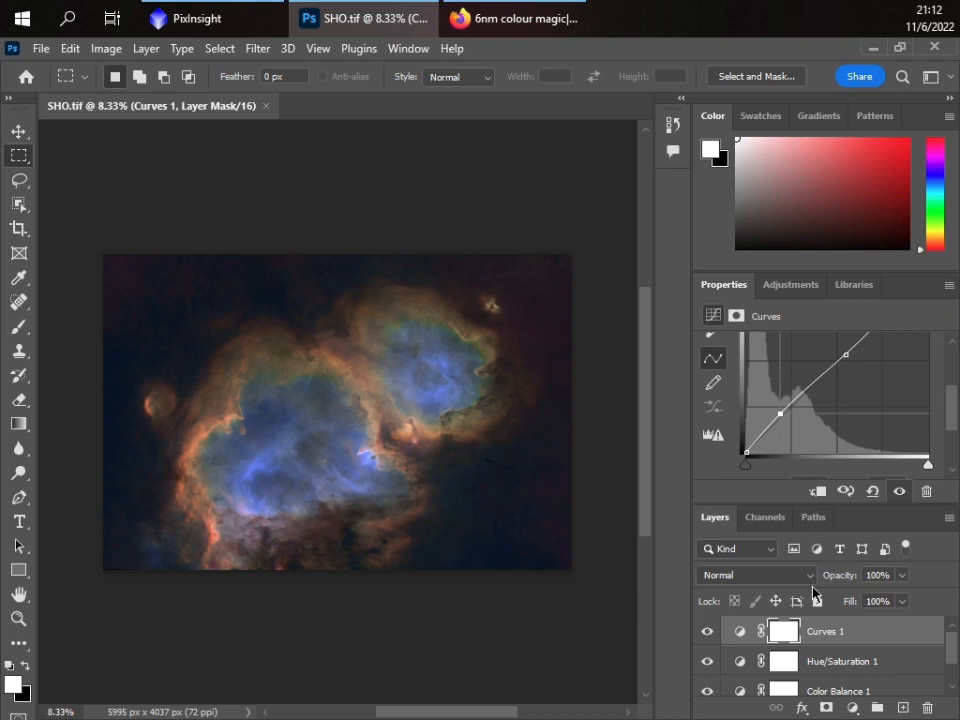
mouse_move(828, 600)
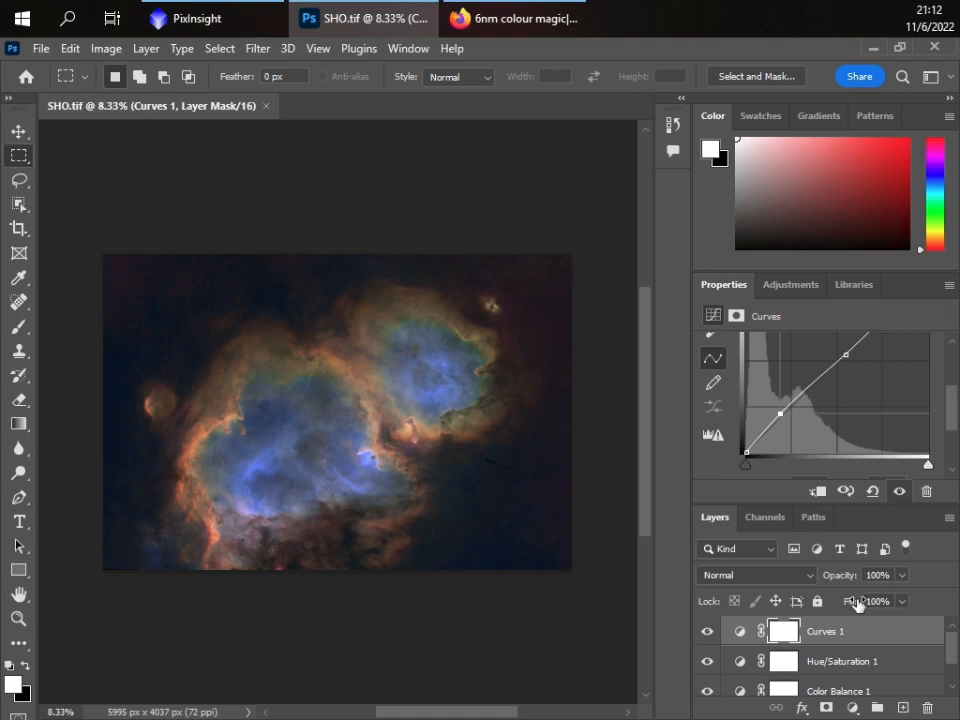
mouse_move(890, 620)
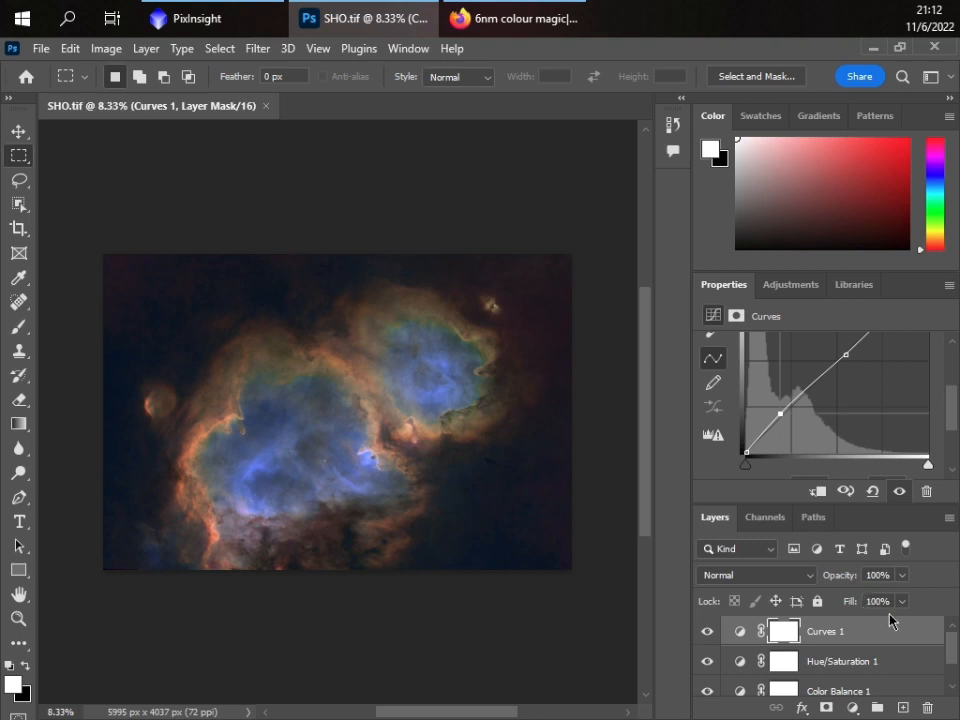
mouse_move(900, 624)
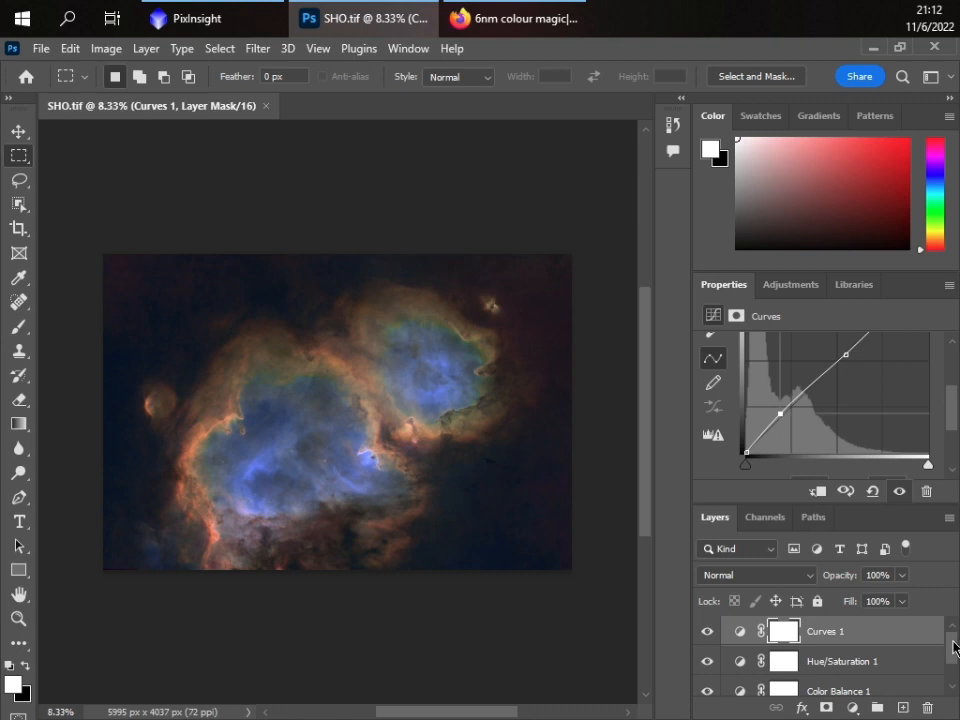
mouse_move(952, 648)
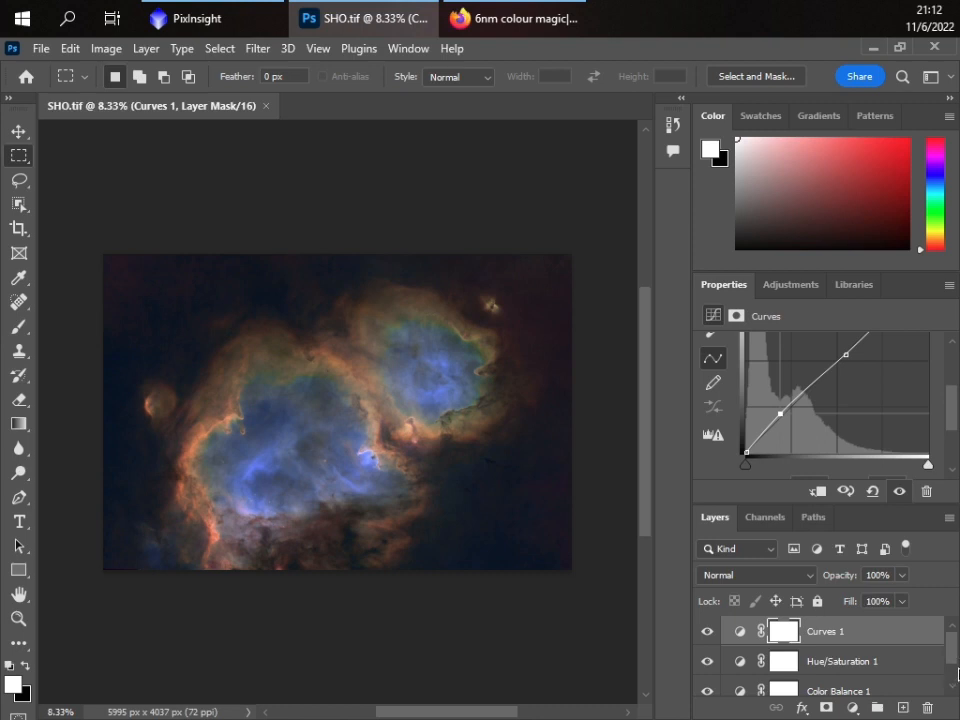